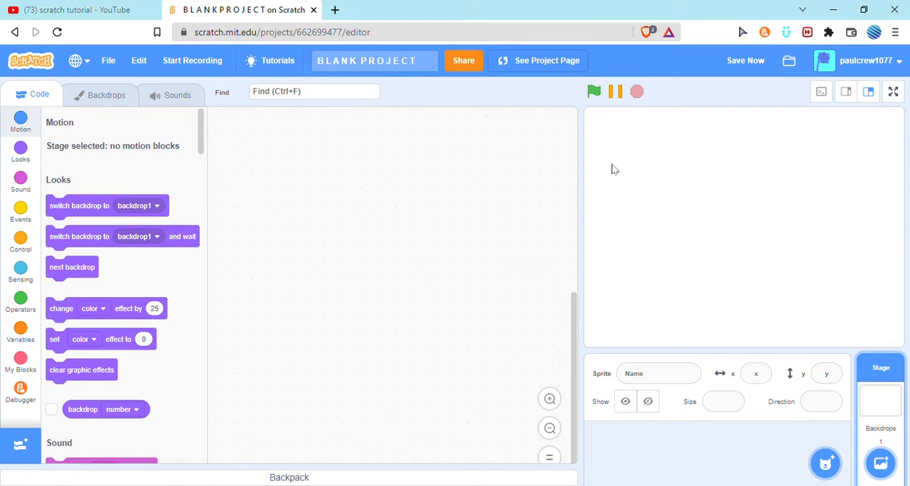
{"action": "mouse_move", "coordinate": [890, 455]}
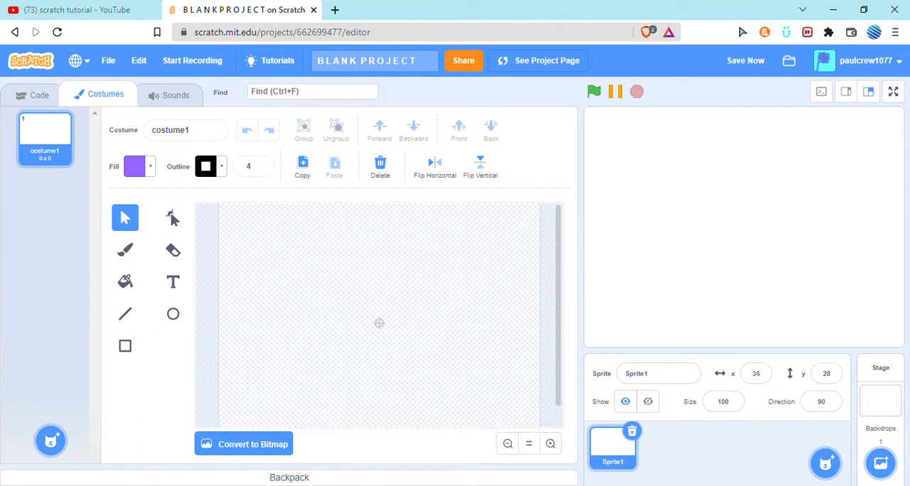
Open the Backpack from Sprite1's Costumes tab and scroll through its saved sprites and costumes.
{"action": "left_click", "coordinate": [289, 477]}
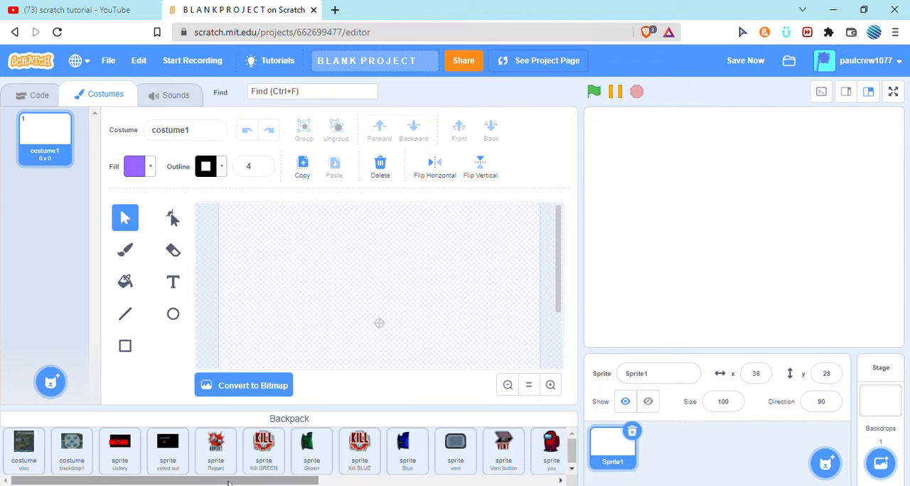
{"action": "scroll", "scroll_direction": "right", "scroll_amount": 3}
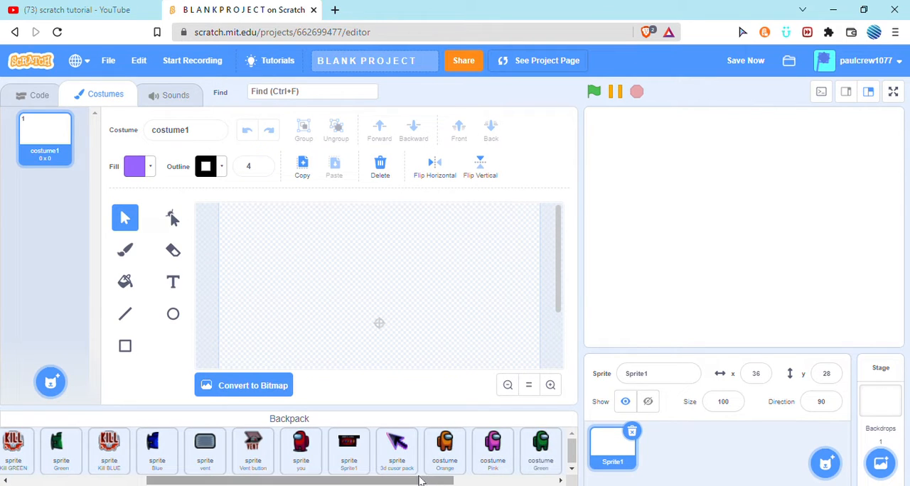
{"action": "left_click", "coordinate": [288, 418]}
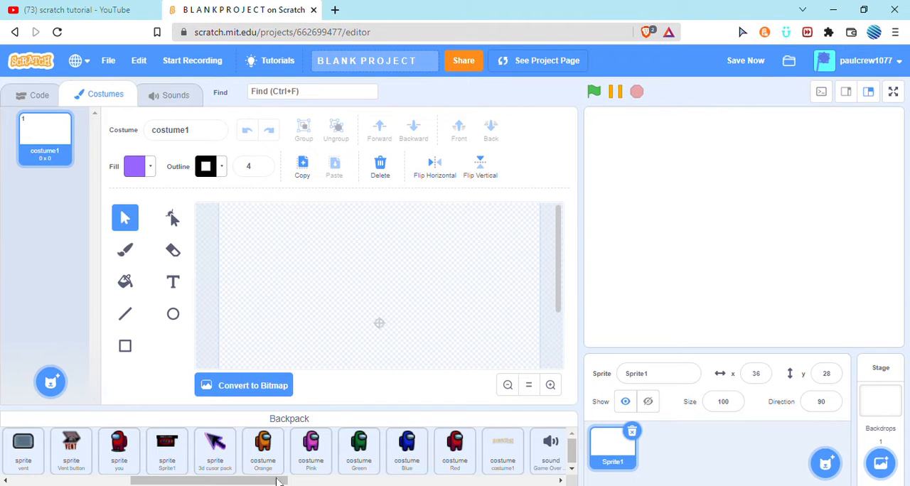
{"action": "scroll", "scroll_direction": "right", "scroll_amount": 3}
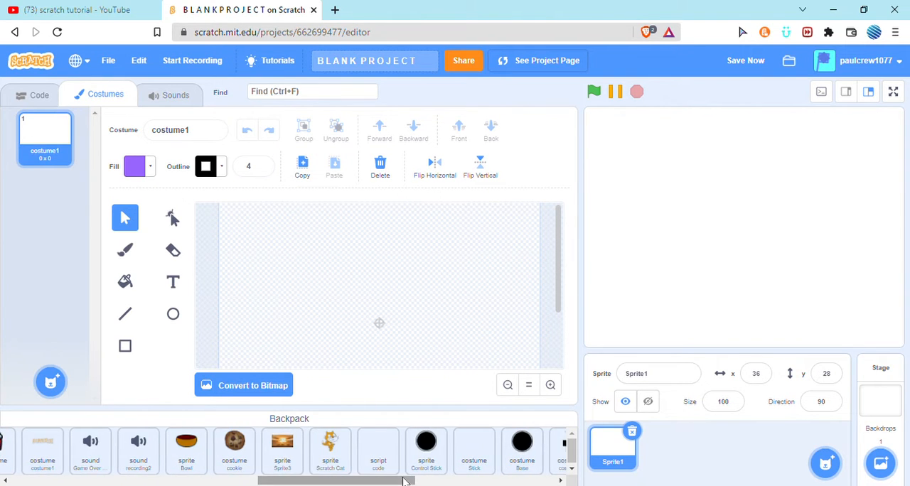
{"action": "scroll", "scroll_direction": "right", "scroll_amount": 3}
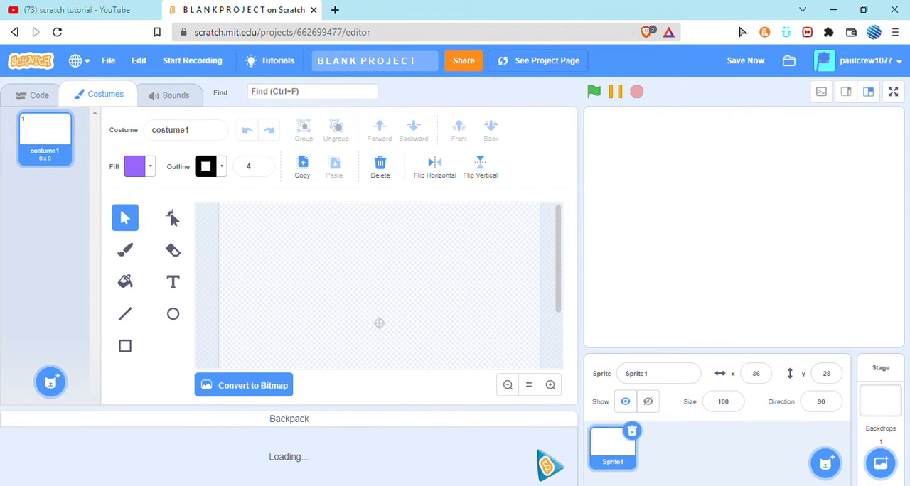
Add the cartoon boy costume from the backpack and retitle the project 'ANIMATION TUTORIAL WHY NOT…'.
{"action": "left_click", "coordinate": [289, 418]}
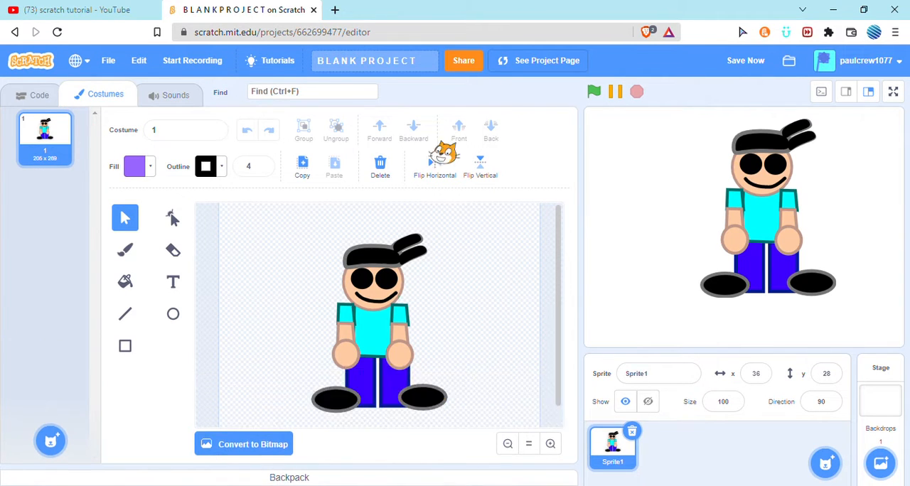
{"action": "left_click", "coordinate": [373, 61]}
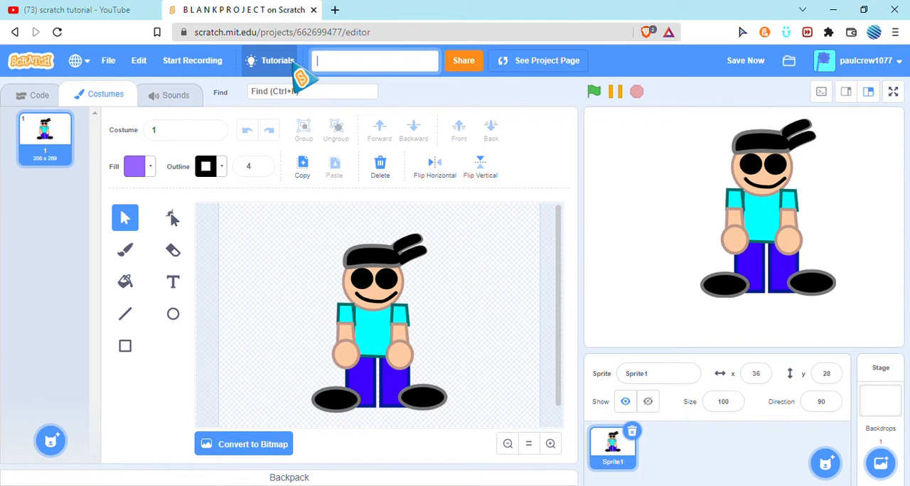
{"action": "type", "text": "ANIMATION TUTORIAL W..."}
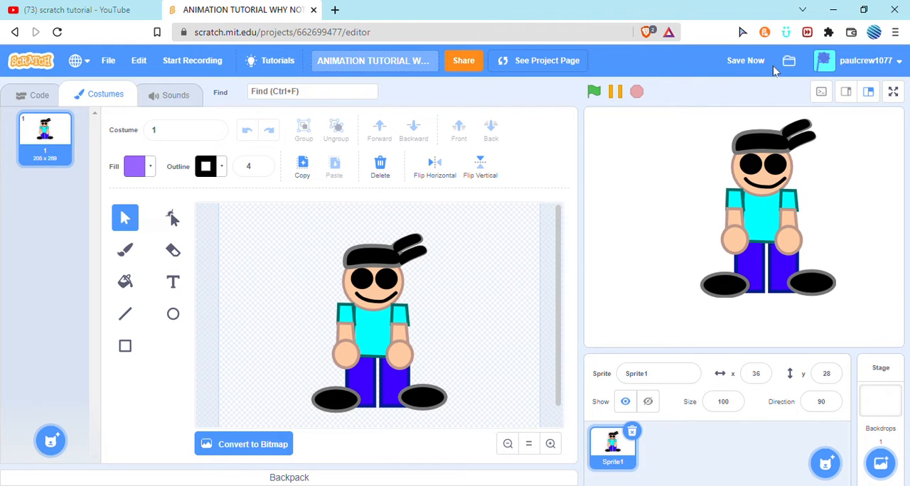
{"action": "mouse_move", "coordinate": [793, 100]}
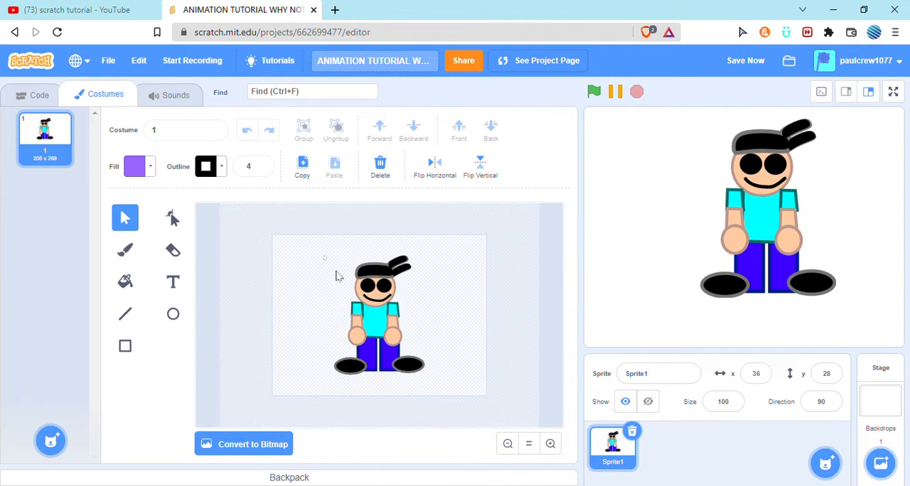
Select the character drawing, duplicate its costume and reposition the character in the copy.
{"action": "left_click", "coordinate": [363, 327]}
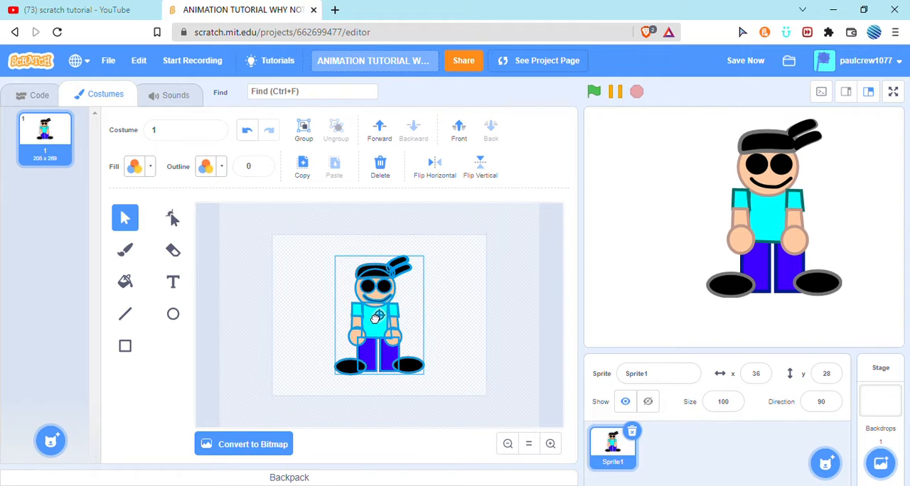
{"action": "right_click", "coordinate": [45, 135]}
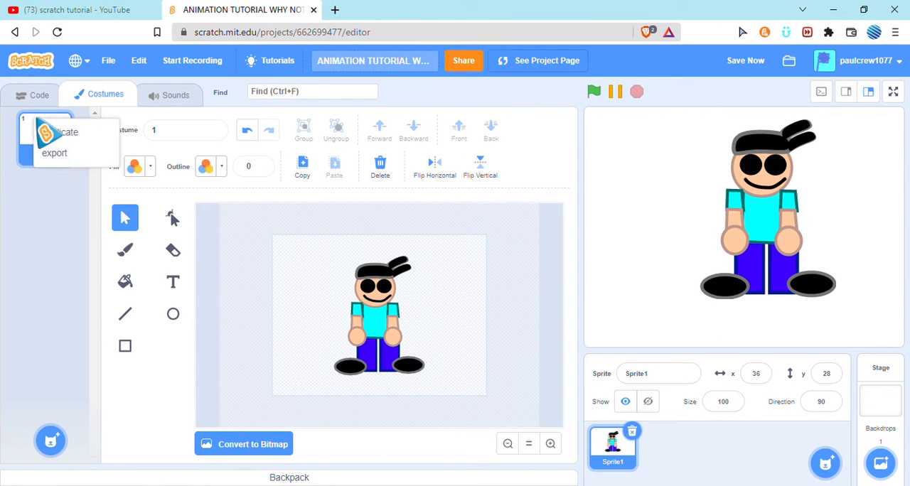
{"action": "left_click", "coordinate": [67, 132]}
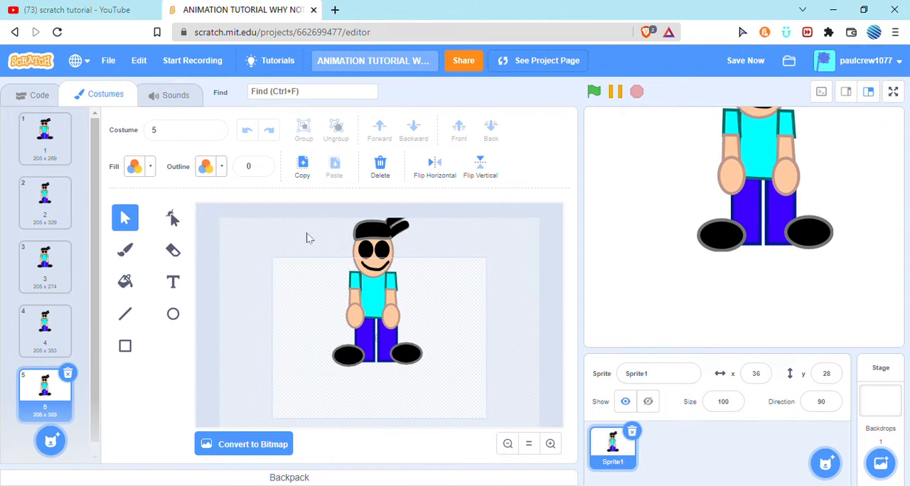
{"action": "left_click", "coordinate": [377, 313]}
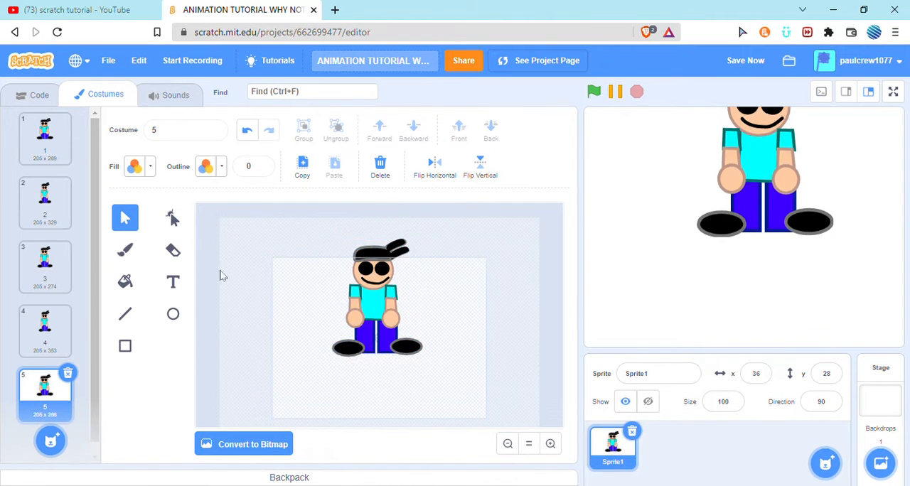
Step through costumes 3 to 6, raising the character higher in later frames.
{"action": "left_click", "coordinate": [45, 319]}
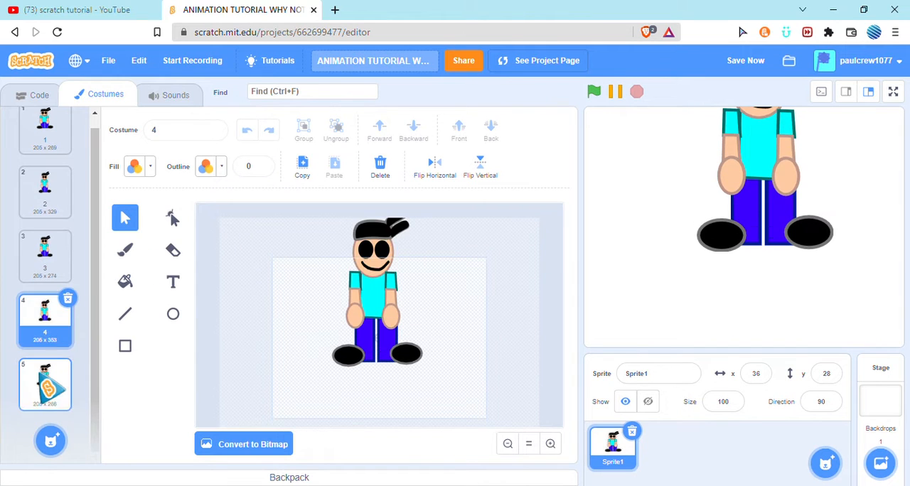
{"action": "left_click", "coordinate": [45, 439]}
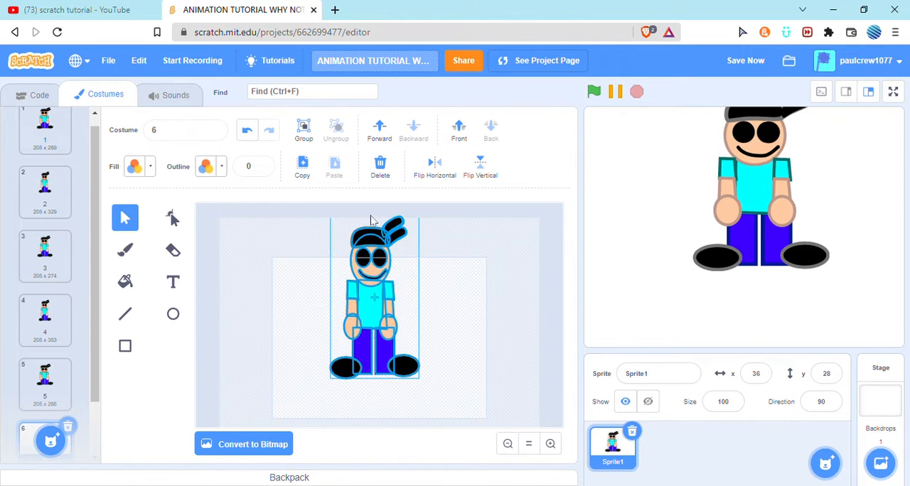
{"action": "left_click", "coordinate": [45, 384]}
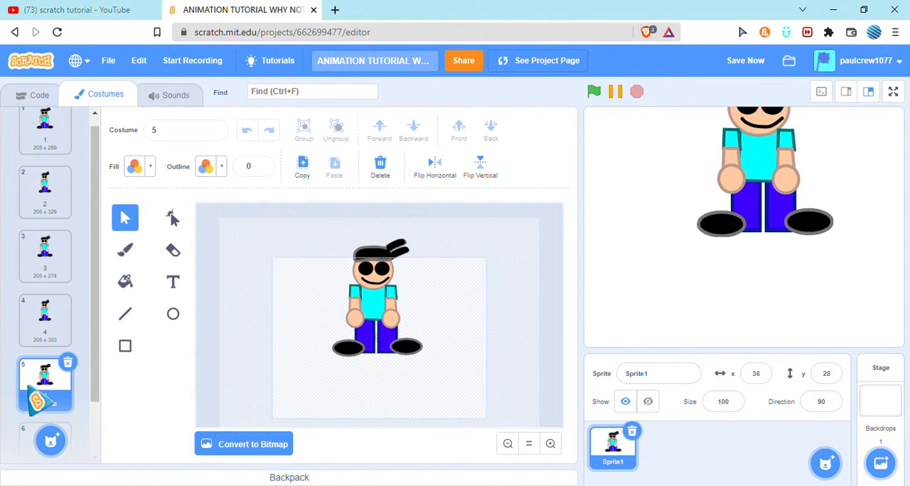
{"action": "scroll", "scroll_direction": "down", "scroll_amount": 3}
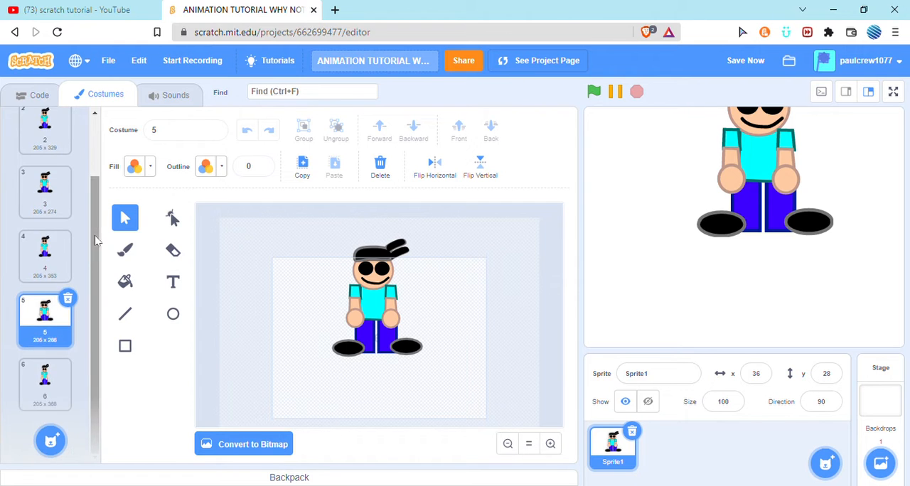
{"action": "left_click", "coordinate": [45, 192]}
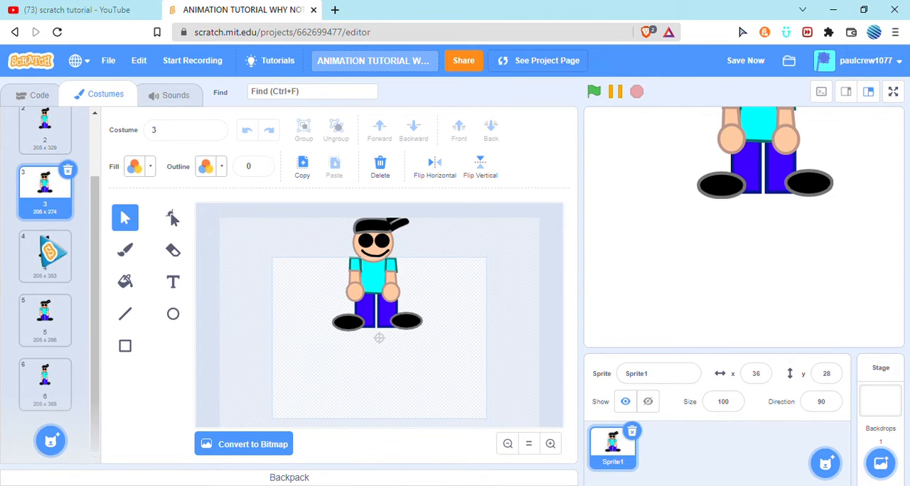
{"action": "left_click", "coordinate": [45, 256]}
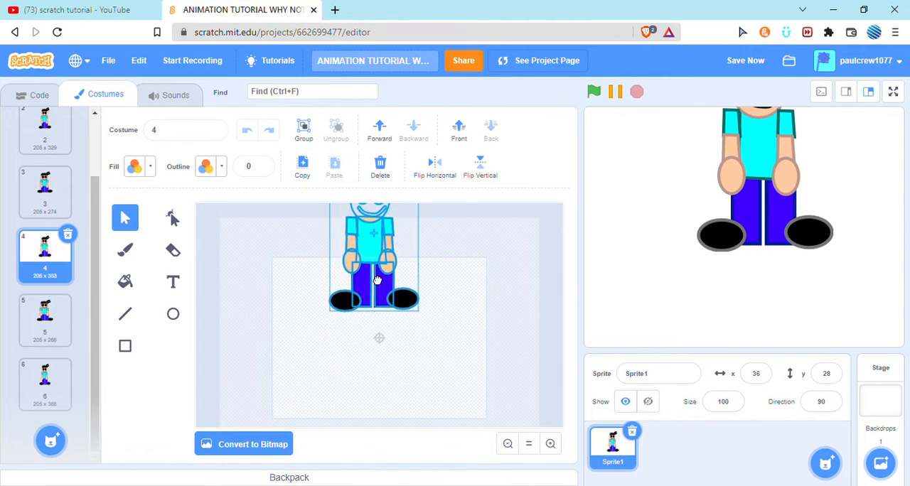
{"action": "left_click", "coordinate": [44, 319]}
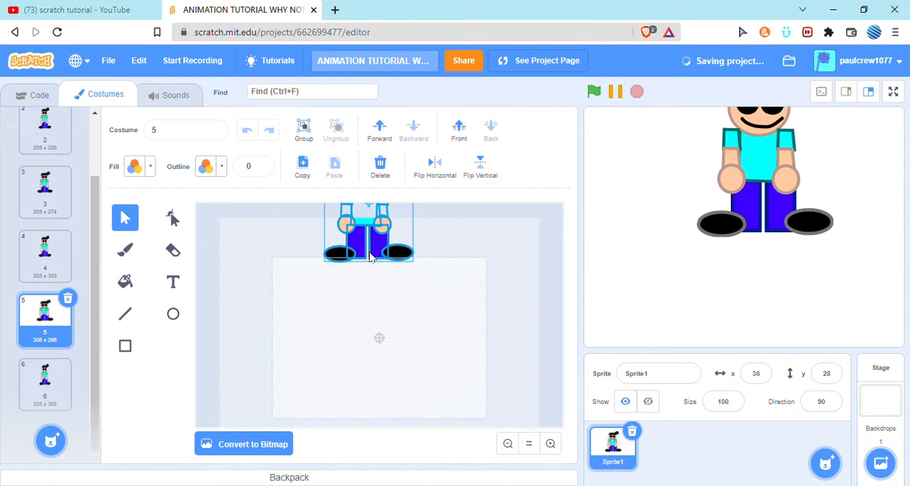
{"action": "left_click", "coordinate": [45, 384]}
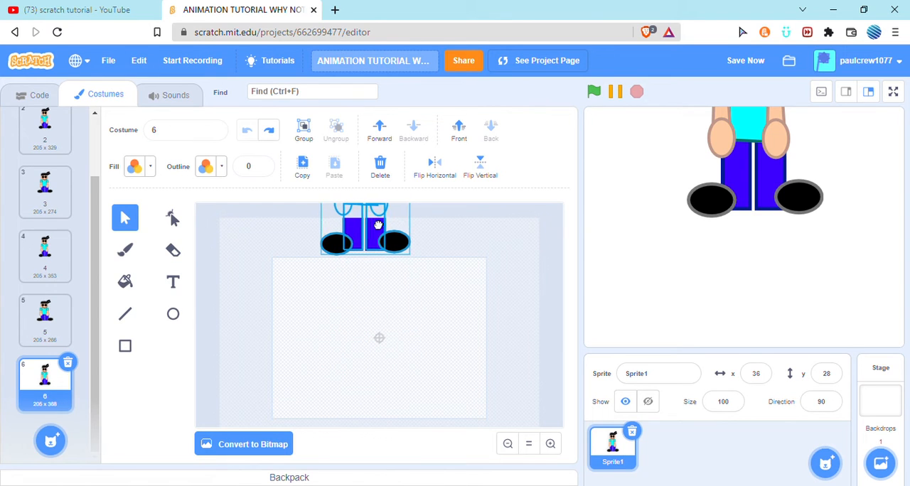
Duplicate costumes 6 and 8, then add a new empty costume after costume 9.
{"action": "right_click", "coordinate": [45, 384]}
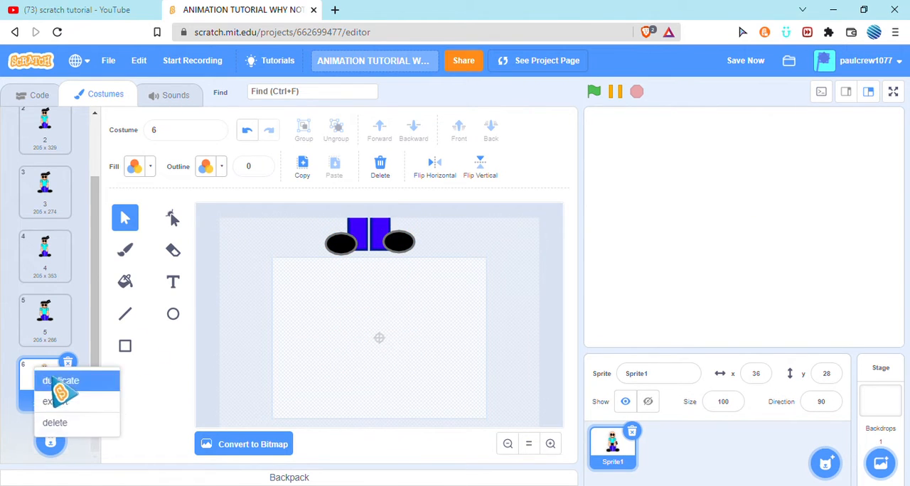
{"action": "left_click", "coordinate": [63, 381]}
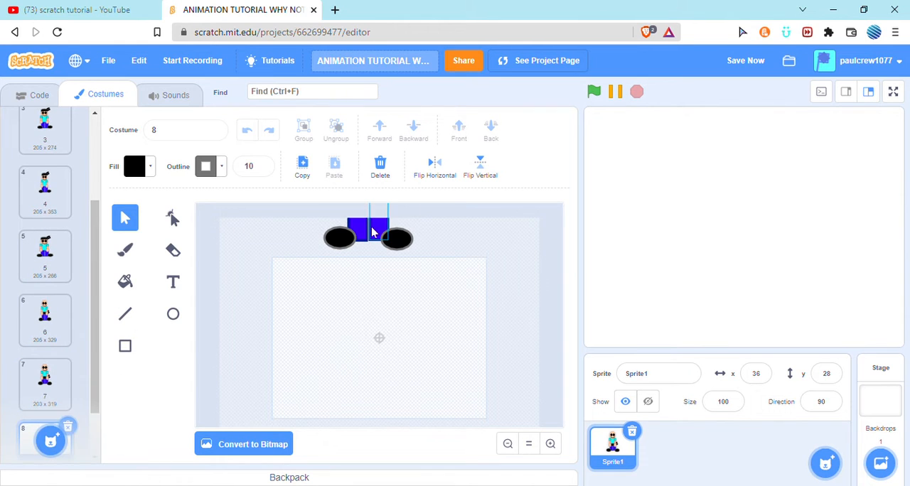
{"action": "left_click", "coordinate": [339, 238]}
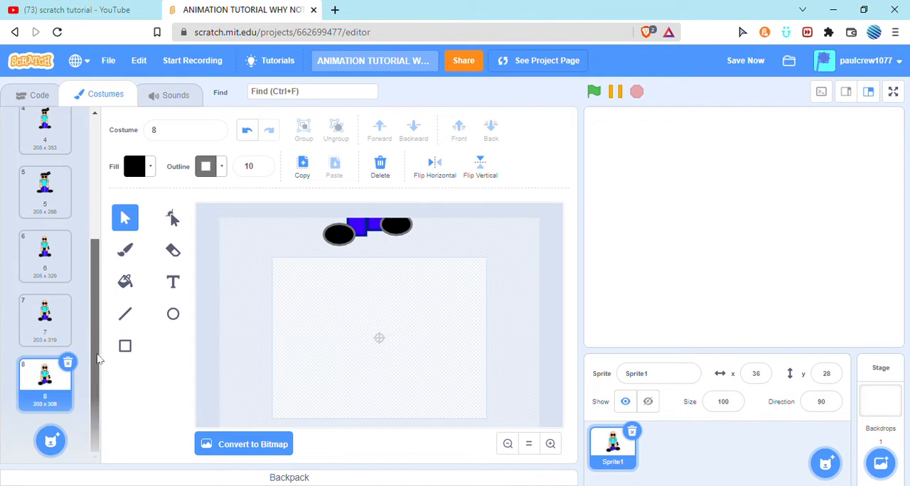
{"action": "right_click", "coordinate": [45, 384]}
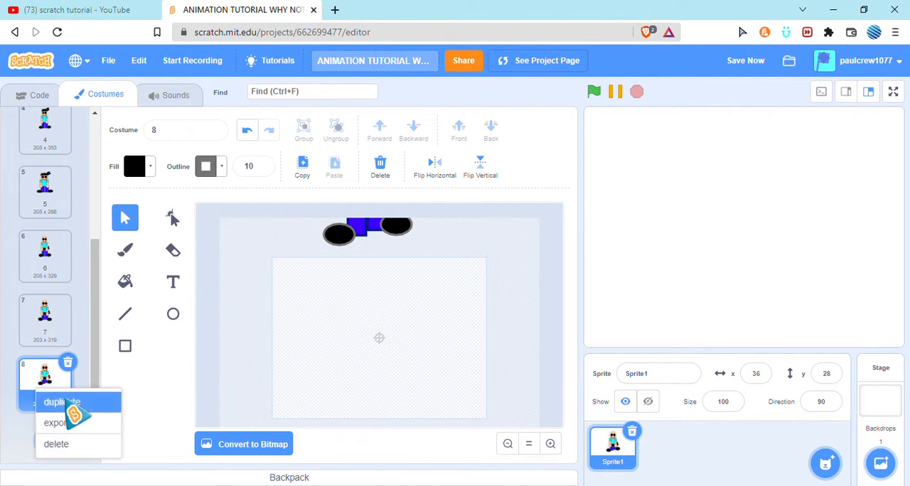
{"action": "left_click", "coordinate": [61, 402]}
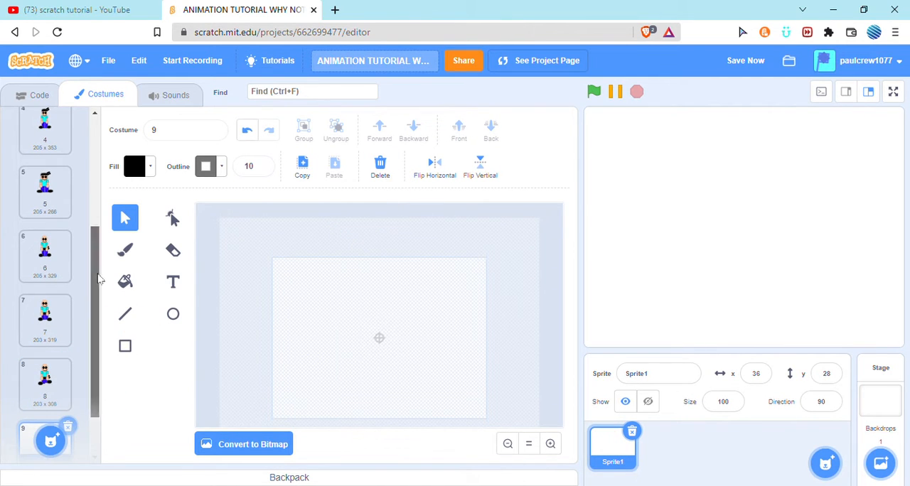
{"action": "left_click", "coordinate": [45, 135]}
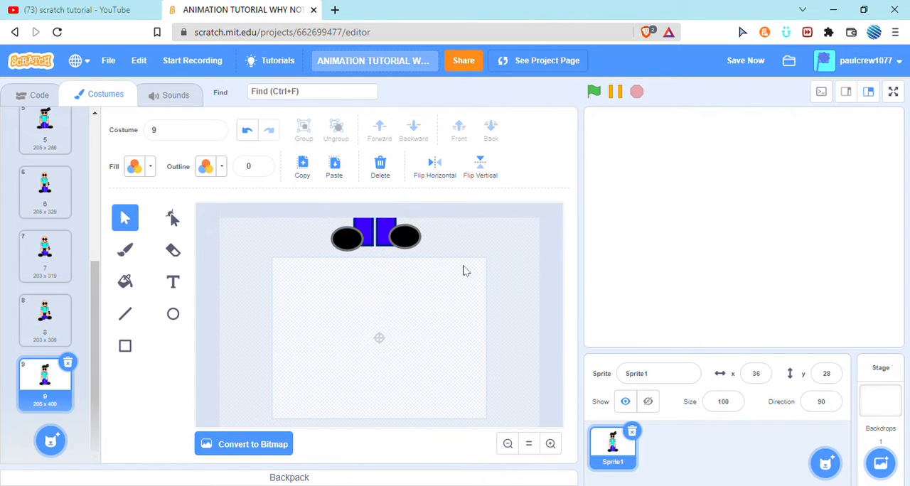
{"action": "right_click", "coordinate": [45, 384]}
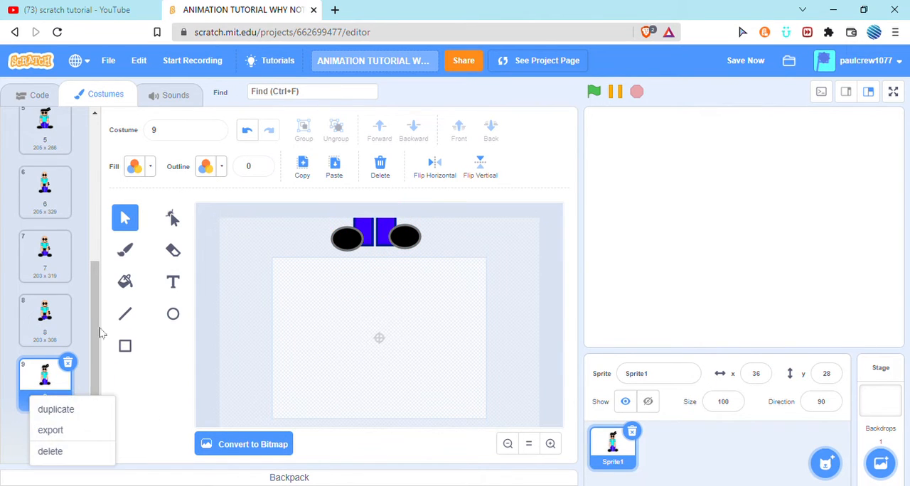
{"action": "left_click", "coordinate": [55, 409]}
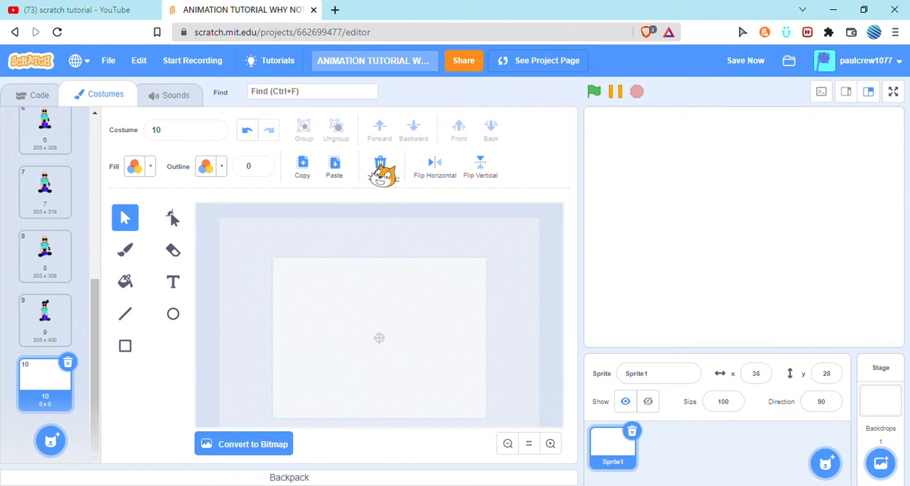
Paste the character into costumes 10–17, scaling it vertically to squash down and spring back.
{"action": "left_click", "coordinate": [333, 167]}
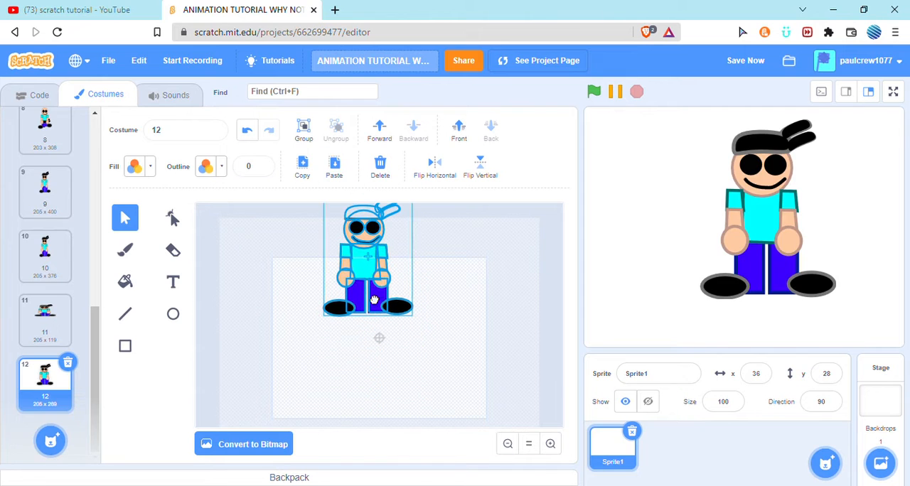
{"action": "left_click", "coordinate": [452, 298]}
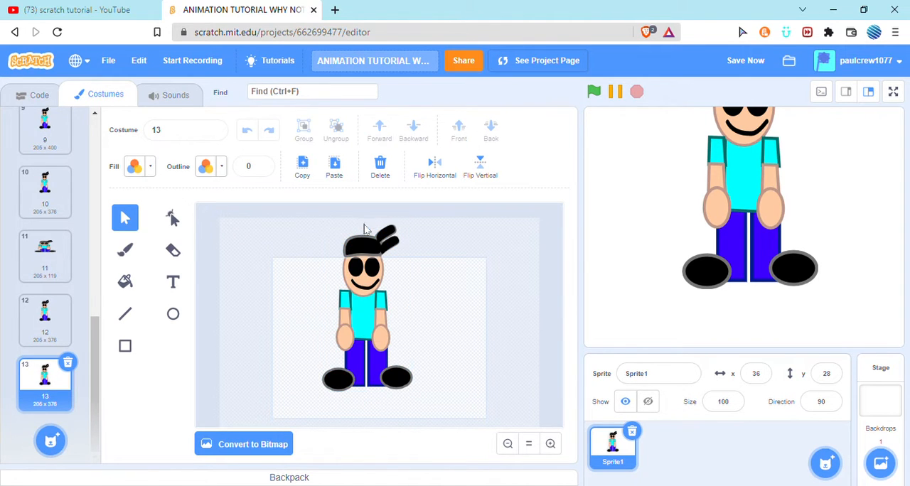
{"action": "left_click", "coordinate": [366, 305]}
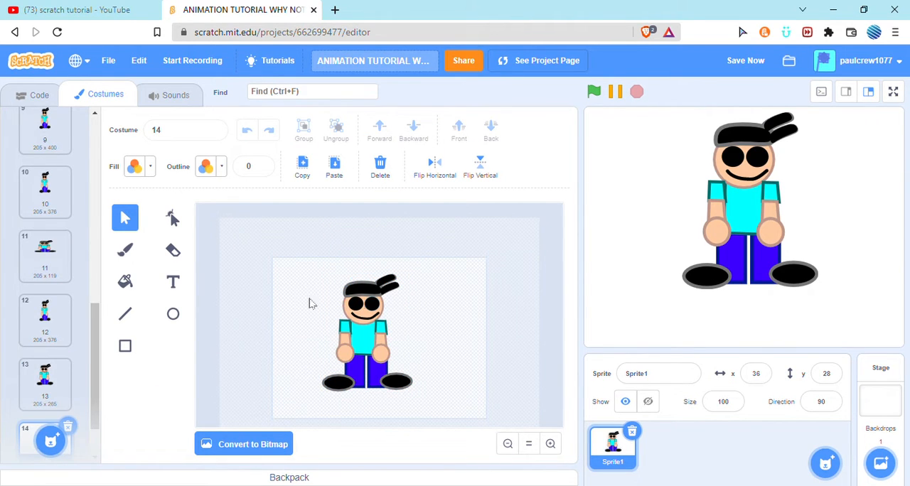
{"action": "left_click", "coordinate": [366, 338]}
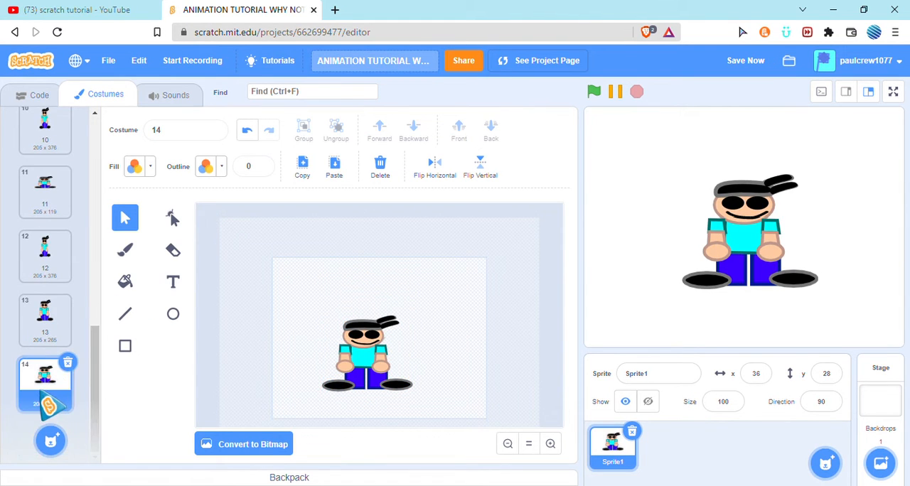
{"action": "left_click", "coordinate": [45, 438]}
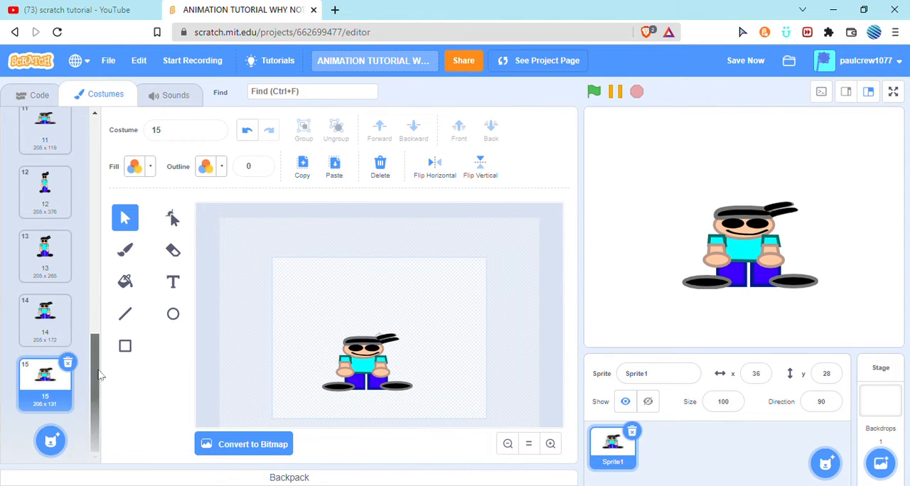
{"action": "left_click", "coordinate": [44, 439]}
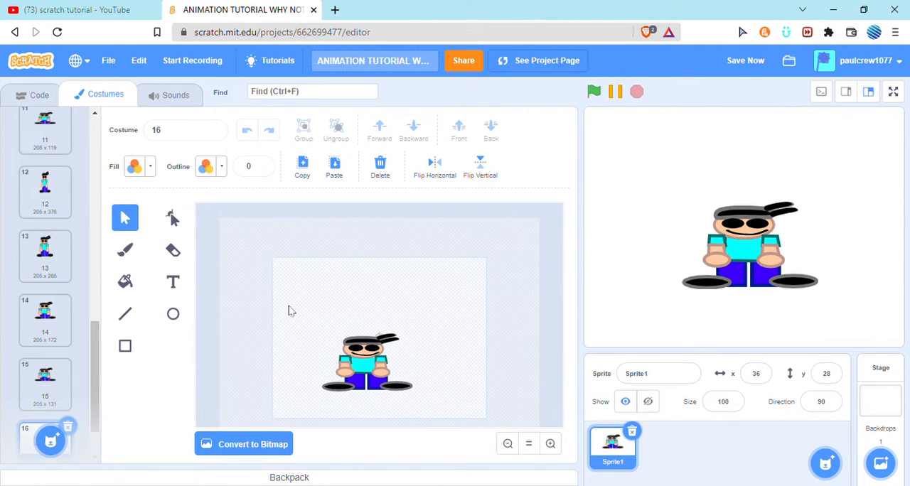
{"action": "left_click", "coordinate": [367, 363]}
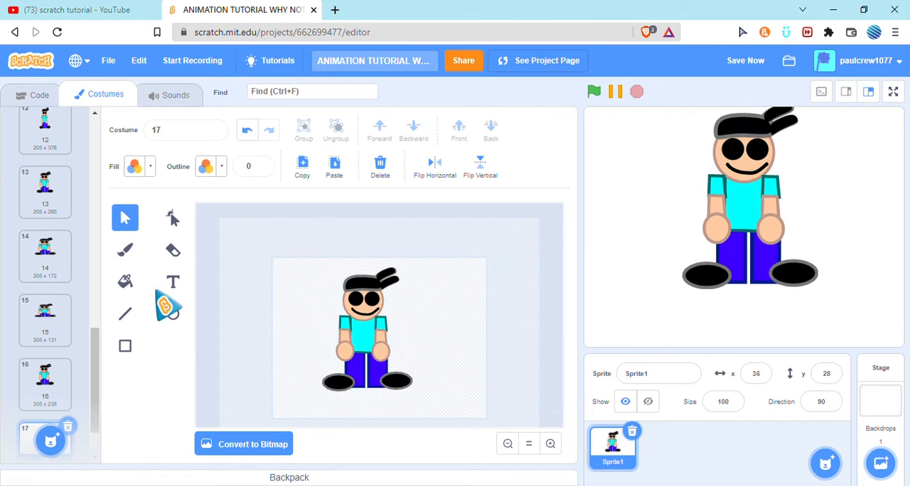
{"action": "left_click", "coordinate": [31, 94]}
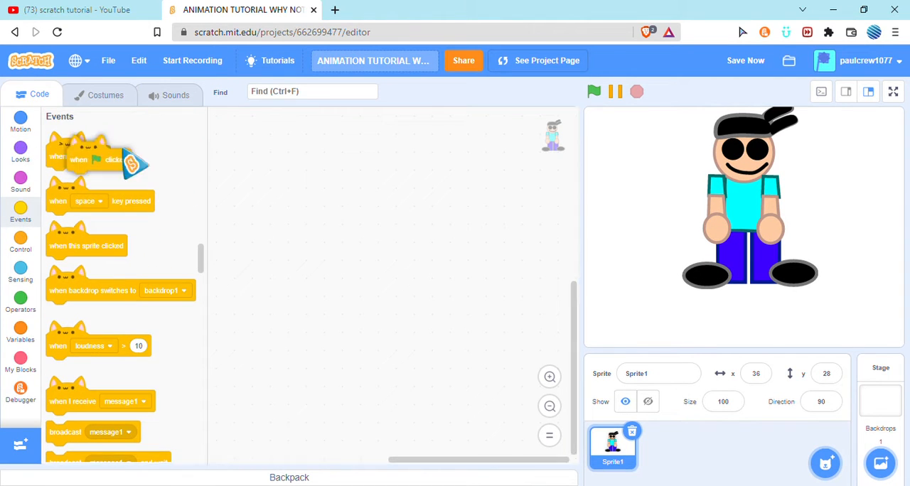
Build when flag clicked, go to x:0 y:0, switch costume to 1, repeat until costume number = 17 with wait 0.02 and next costume.
{"action": "left_click", "coordinate": [20, 149]}
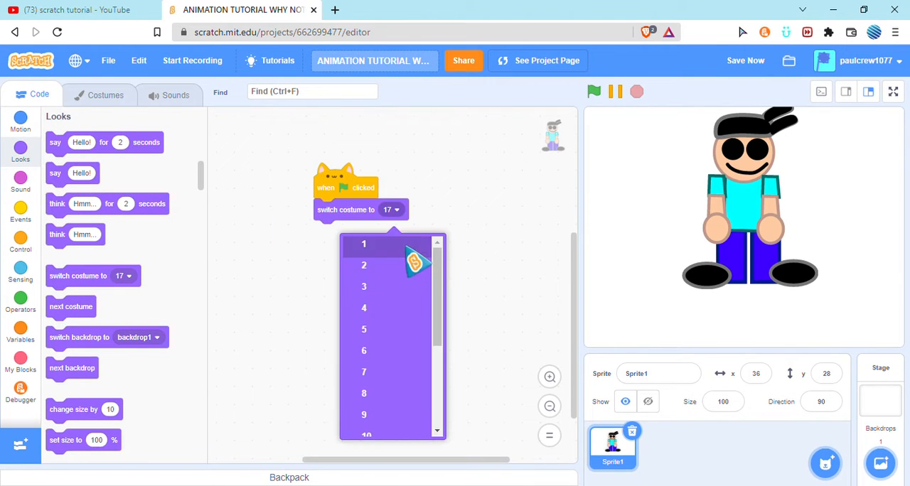
{"action": "left_click", "coordinate": [363, 244]}
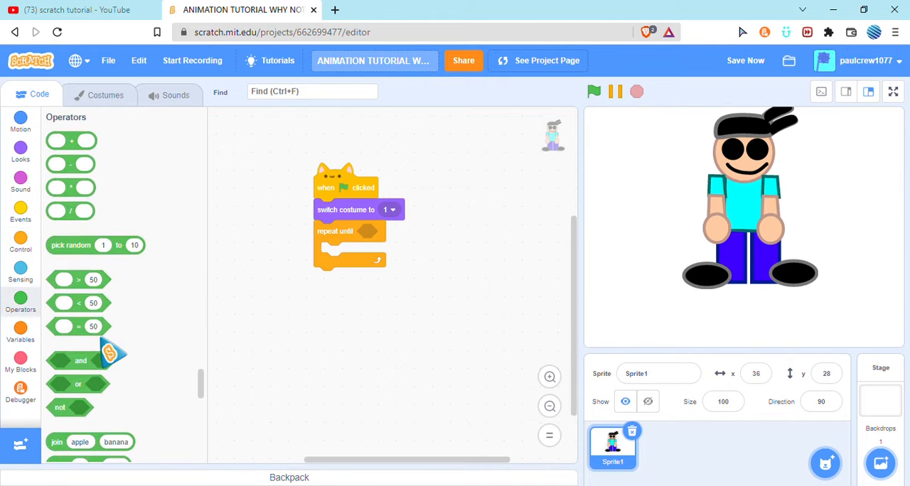
{"action": "left_click_drag", "start_coordinate": [78, 326], "coordinate": [377, 231]}
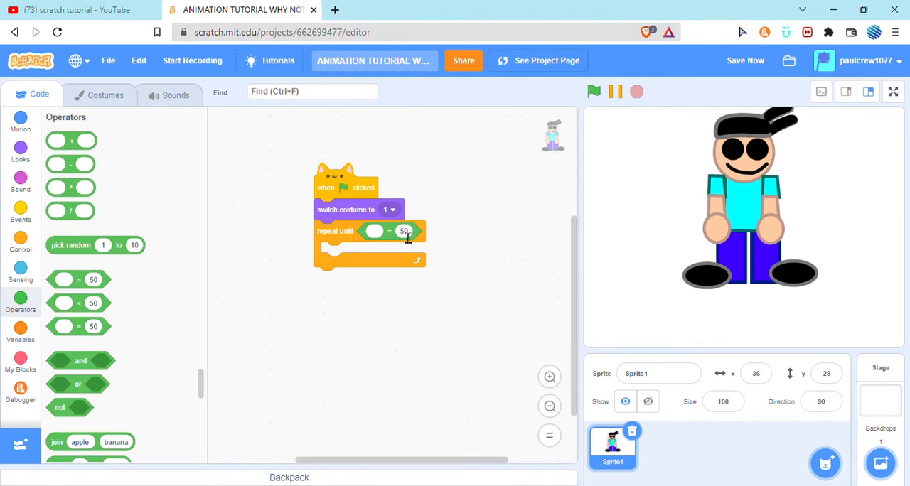
{"action": "left_click", "coordinate": [20, 150]}
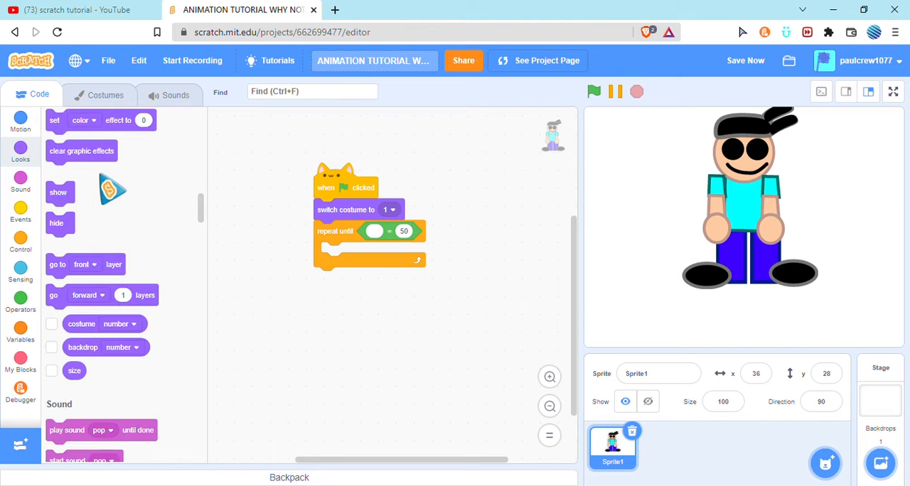
{"action": "left_click_drag", "start_coordinate": [103, 324], "coordinate": [416, 233]}
{"action": "type", "text": "17"}
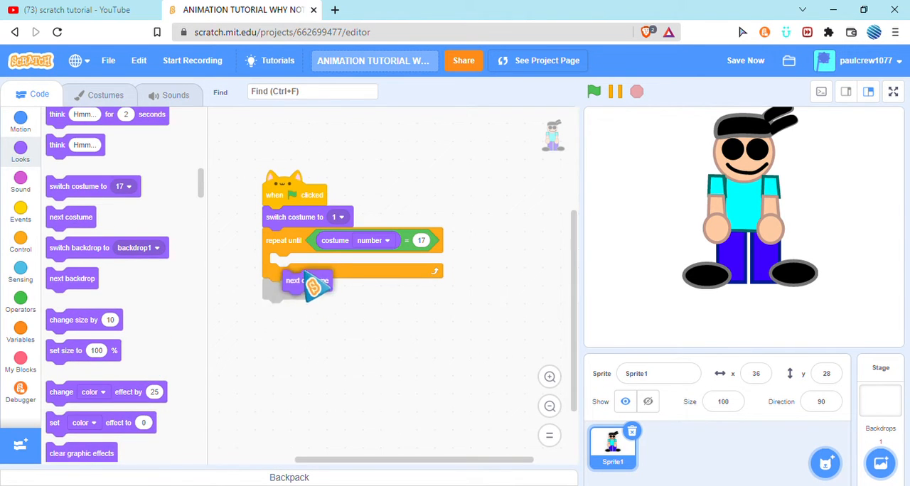
{"action": "left_click", "coordinate": [20, 242]}
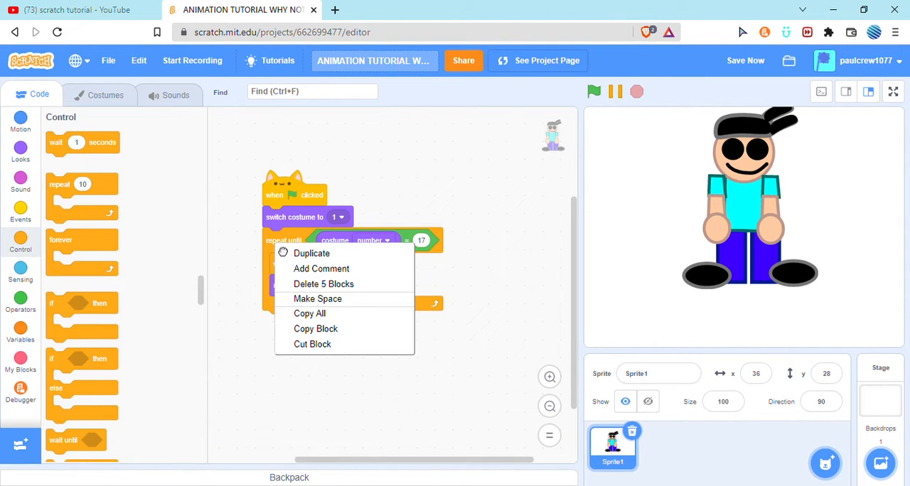
{"action": "left_click", "coordinate": [311, 253]}
{"action": "type", "text": "0"}
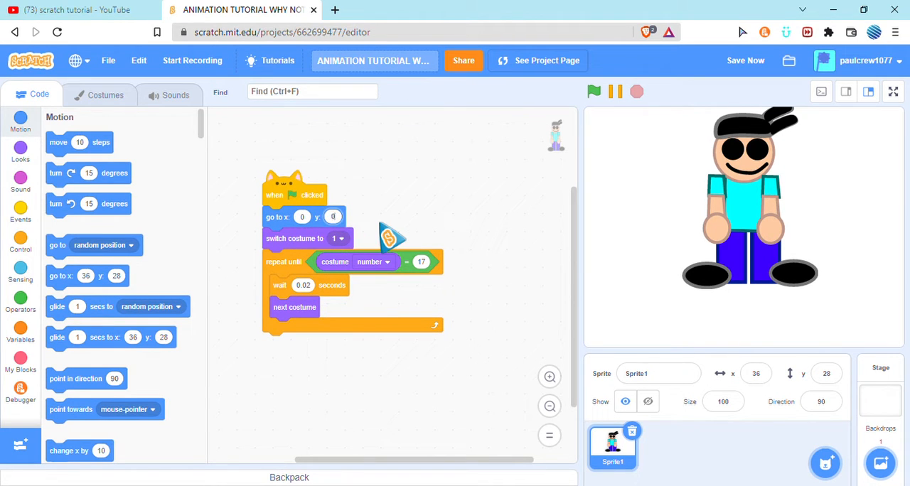
Run the squash animation script several times with the green flag.
{"action": "left_click", "coordinate": [594, 91]}
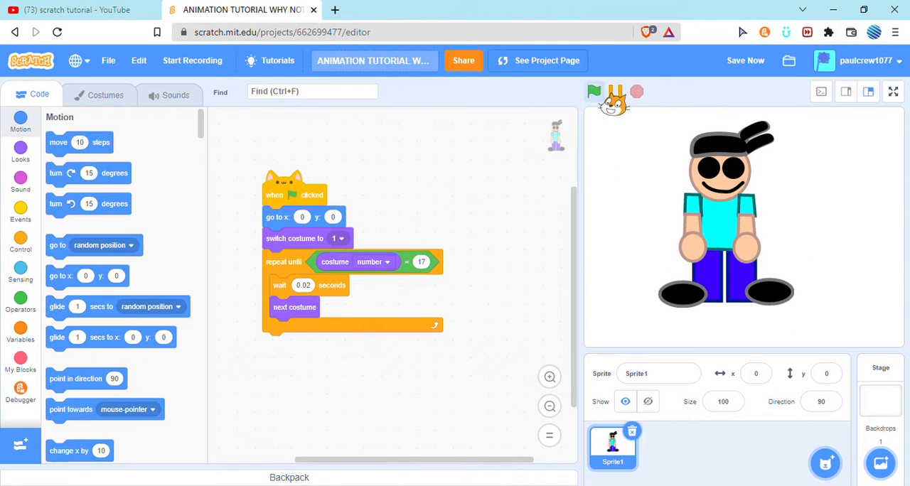
{"action": "left_click", "coordinate": [595, 91]}
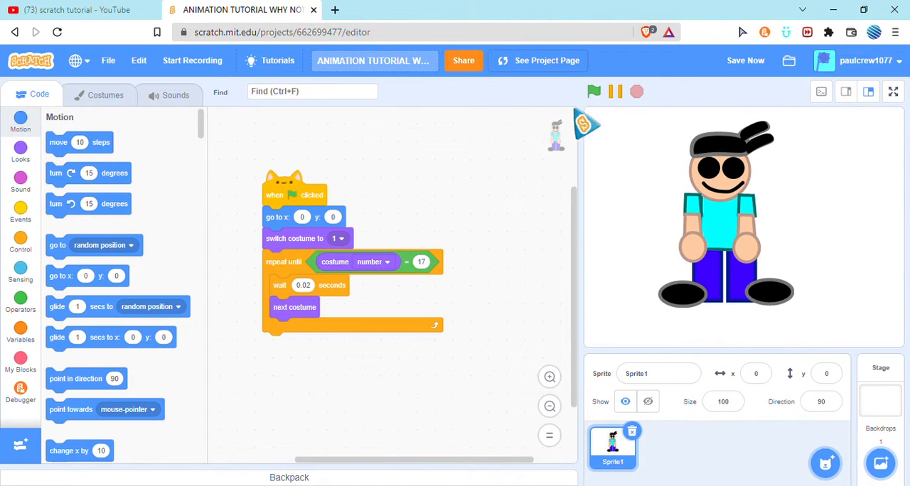
{"action": "left_click", "coordinate": [594, 91]}
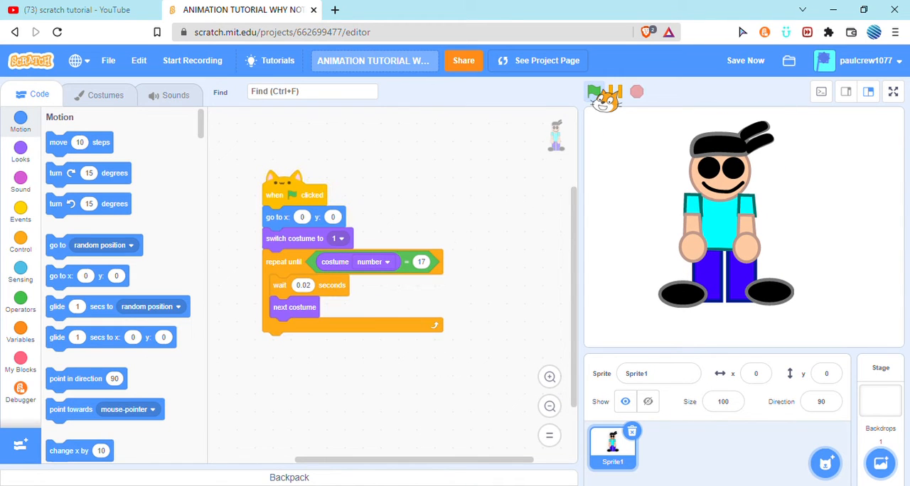
{"action": "left_click", "coordinate": [594, 91]}
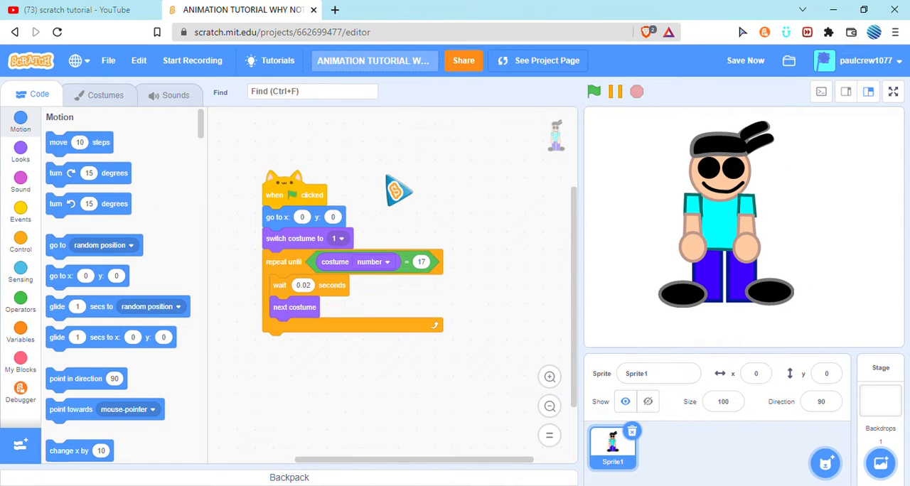
{"action": "left_click", "coordinate": [594, 91]}
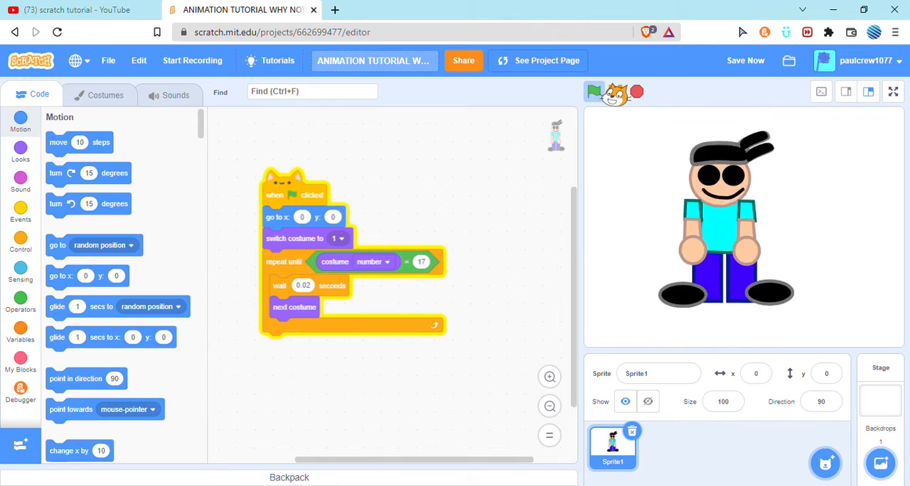
{"action": "left_click", "coordinate": [594, 92]}
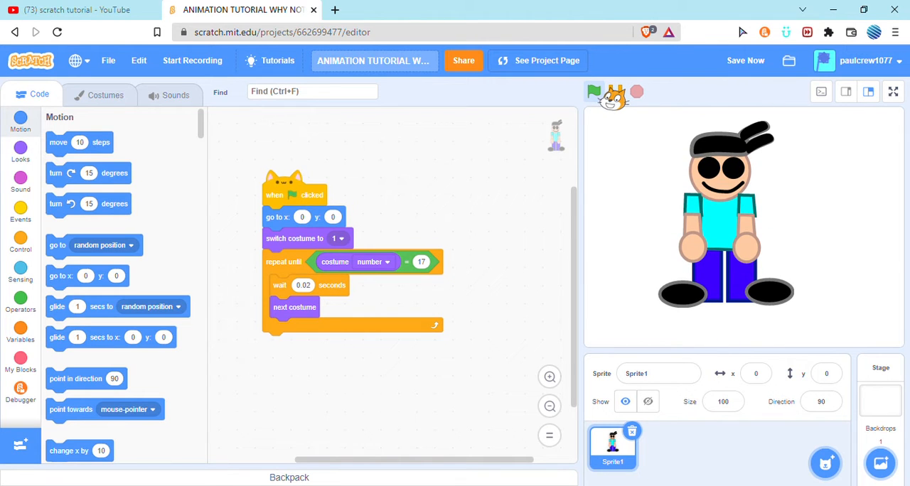
{"action": "left_click", "coordinate": [20, 274]}
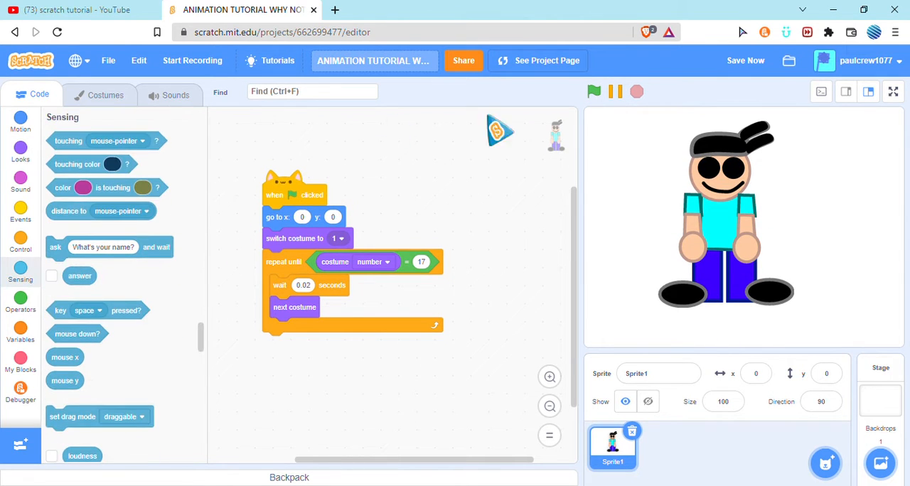
{"action": "left_click", "coordinate": [594, 91]}
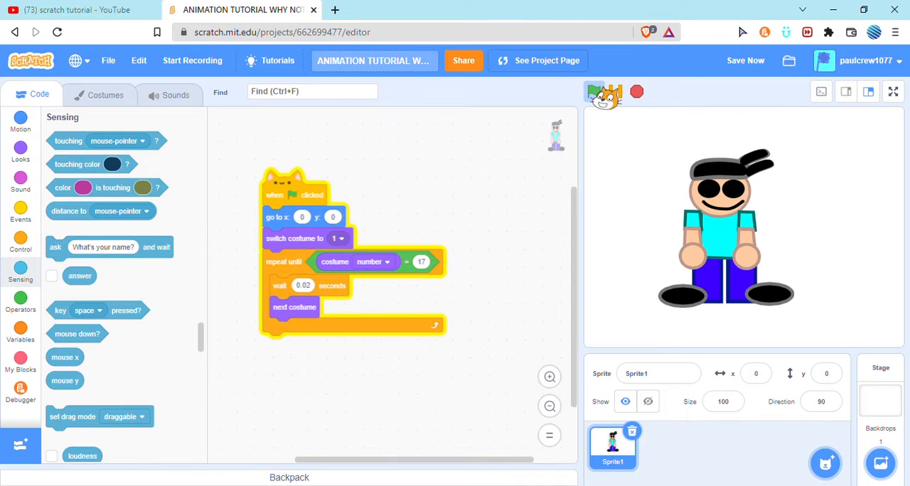
{"action": "left_click", "coordinate": [105, 95]}
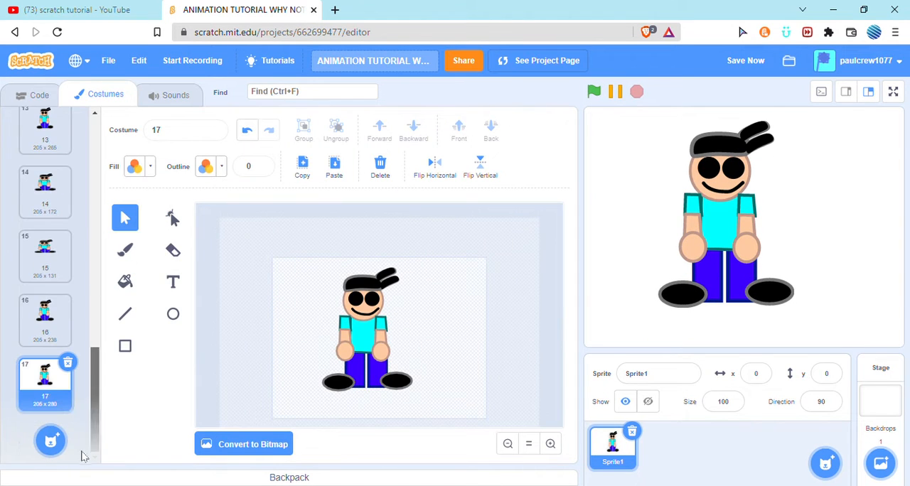
Duplicate costume 17 and drag the character's hand upward into a wave.
{"action": "right_click", "coordinate": [45, 384]}
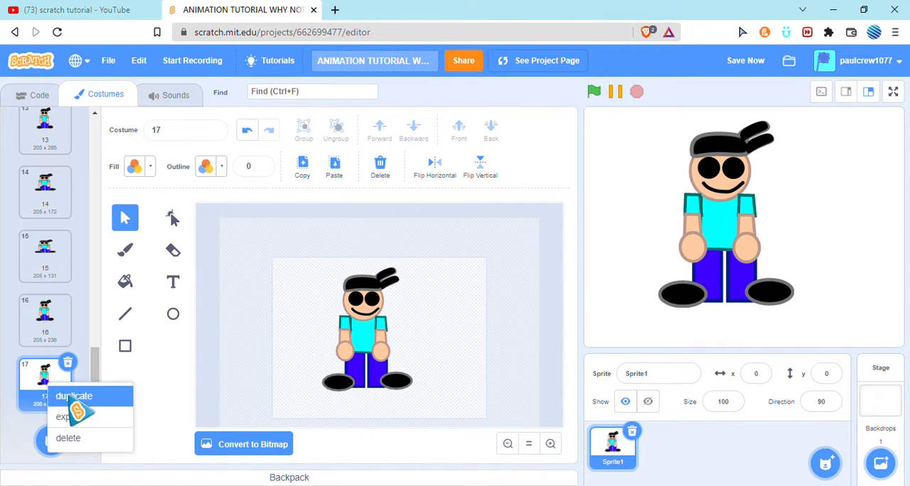
{"action": "left_click", "coordinate": [74, 396]}
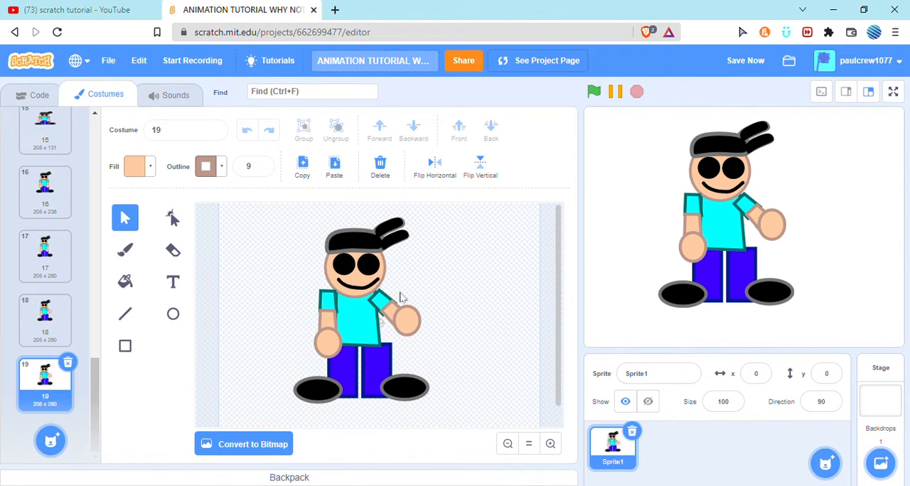
{"action": "left_click", "coordinate": [366, 316]}
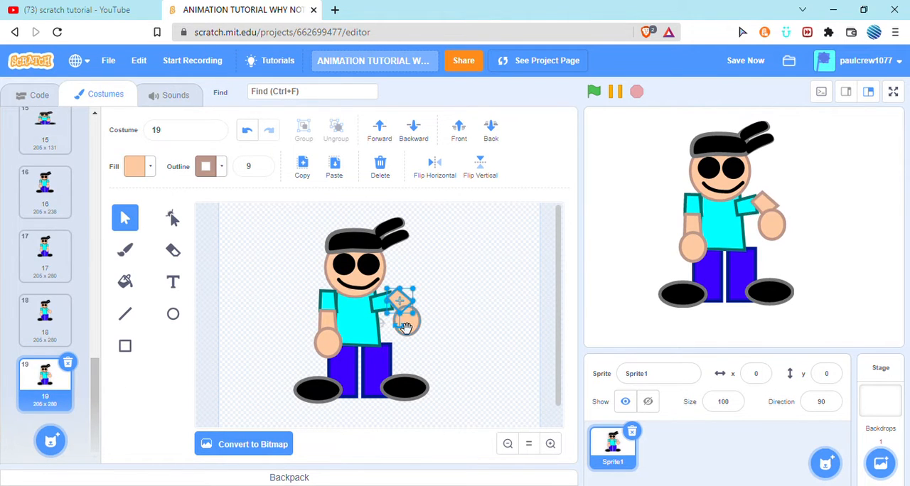
{"action": "left_click_drag", "start_coordinate": [402, 316], "coordinate": [402, 299]}
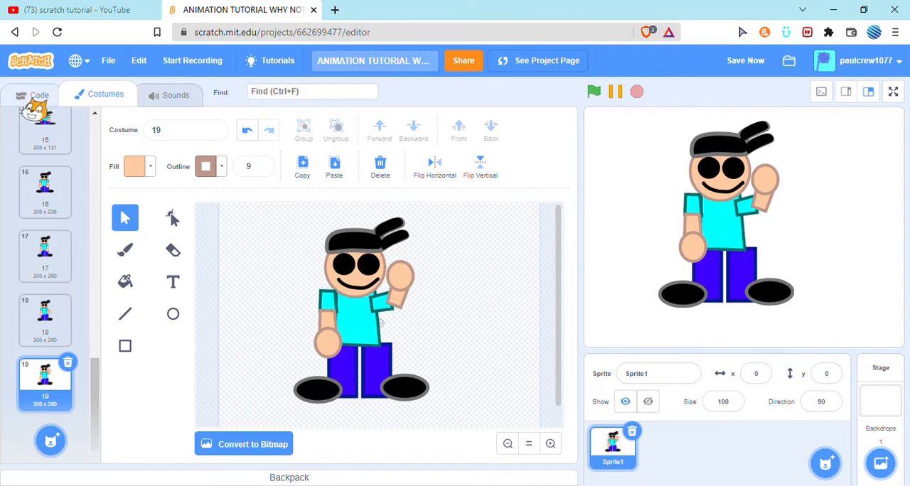
{"action": "left_click", "coordinate": [33, 94]}
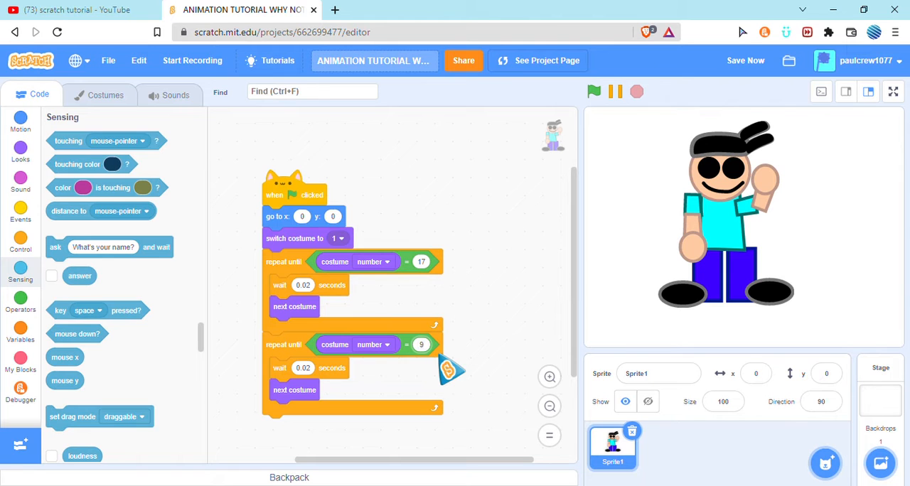
Set the second repeat-until loop's wait to 0.1 seconds.
{"action": "left_click", "coordinate": [104, 94]}
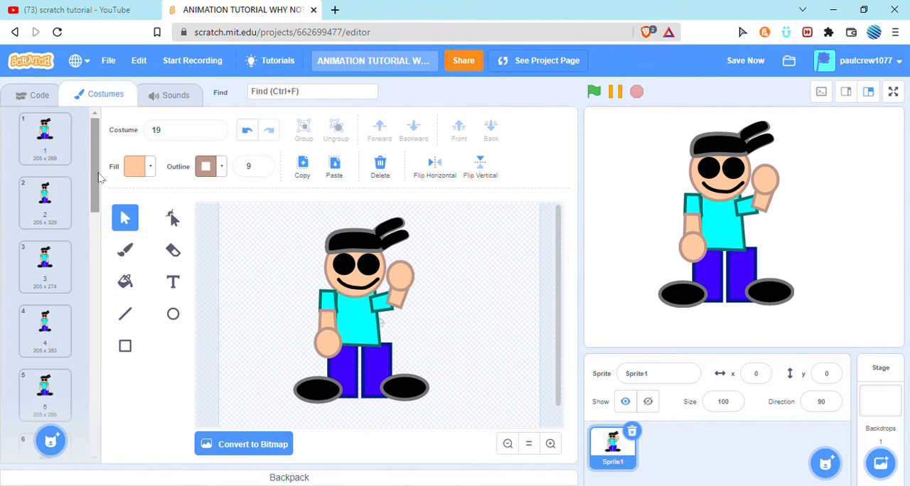
{"action": "left_click", "coordinate": [32, 95]}
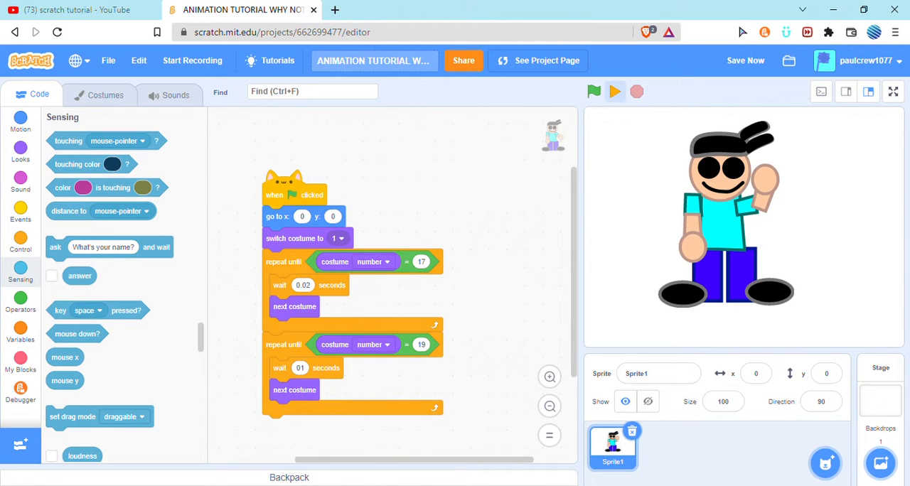
{"action": "left_click", "coordinate": [594, 91]}
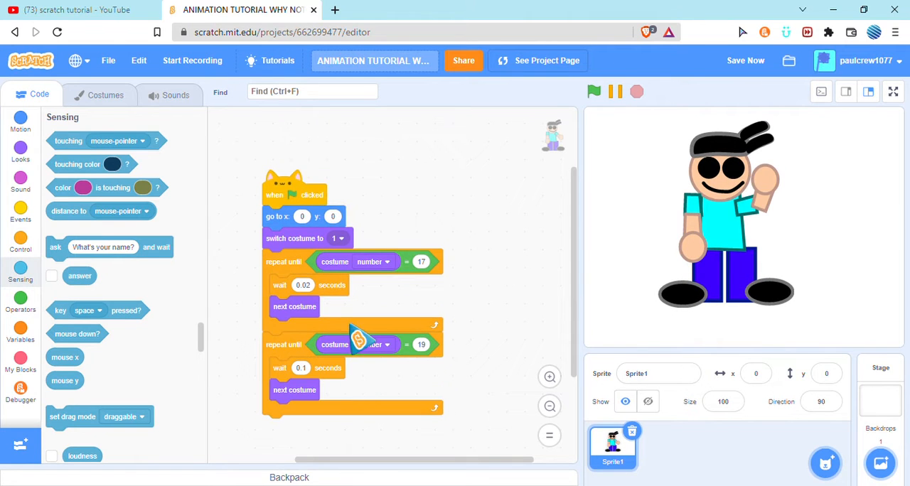
{"action": "left_click", "coordinate": [104, 94]}
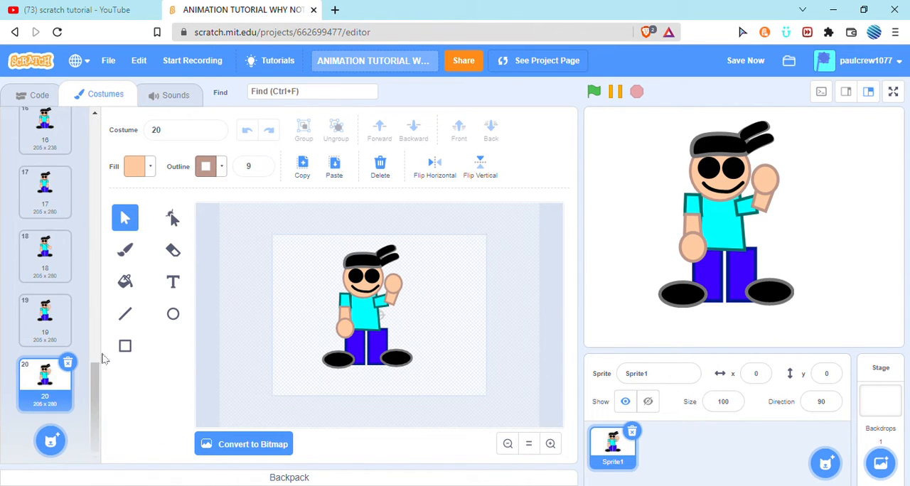
Draw a tall black rectangle with no outline at the right edge of costume 20.
{"action": "left_click", "coordinate": [135, 166]}
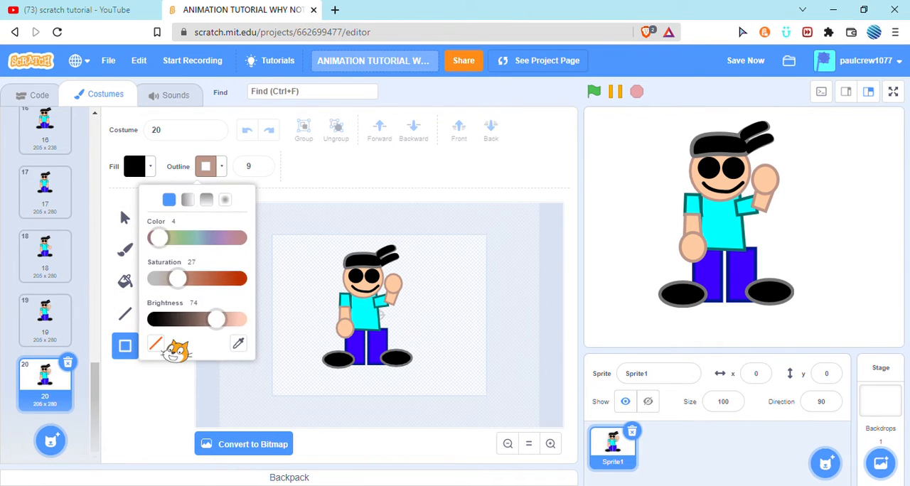
{"action": "left_click", "coordinate": [155, 344]}
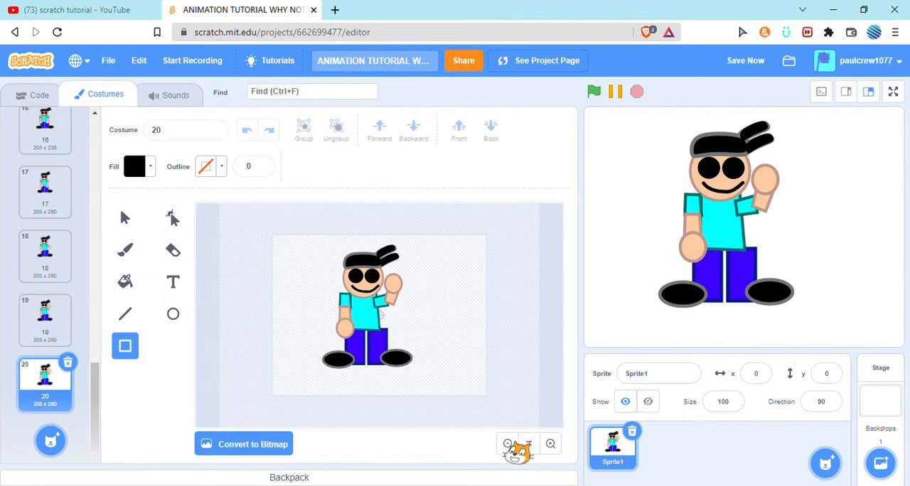
{"action": "left_click_drag", "start_coordinate": [483, 235], "coordinate": [540, 423]}
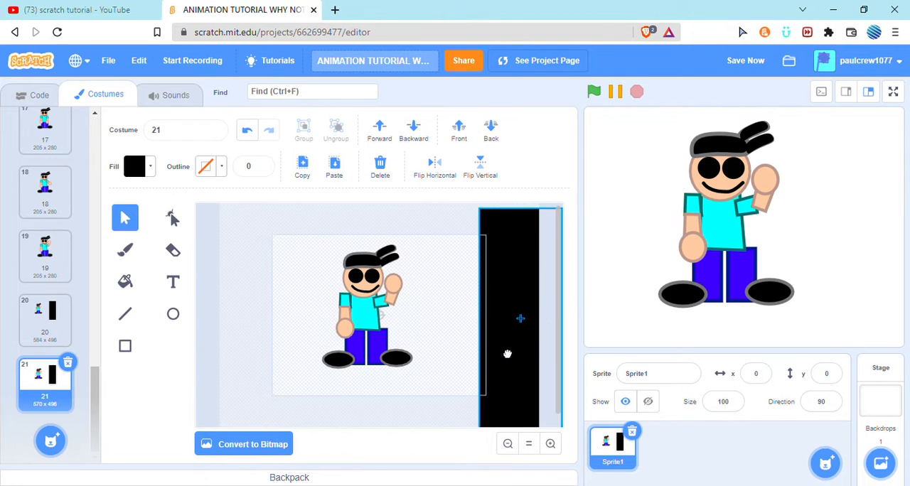
Duplicate the newest costumes through costume 27, sliding the black rectangle further left.
{"action": "right_click", "coordinate": [44, 384]}
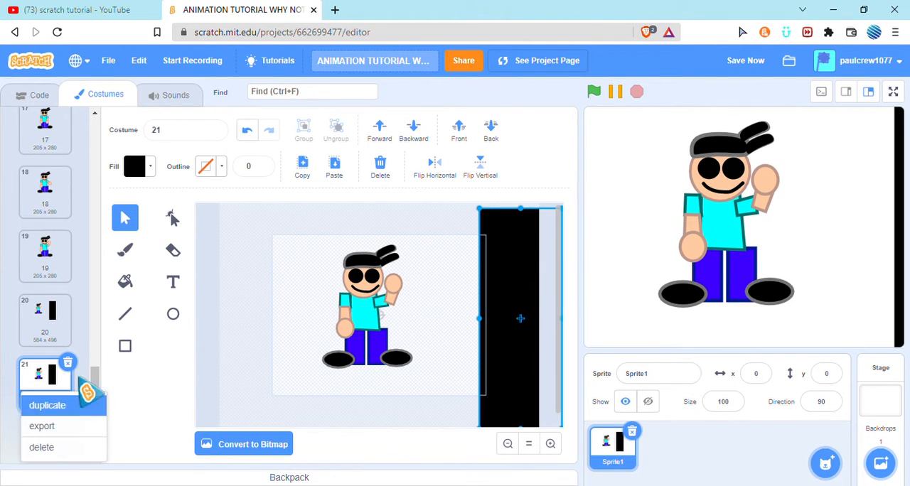
{"action": "left_click", "coordinate": [47, 405]}
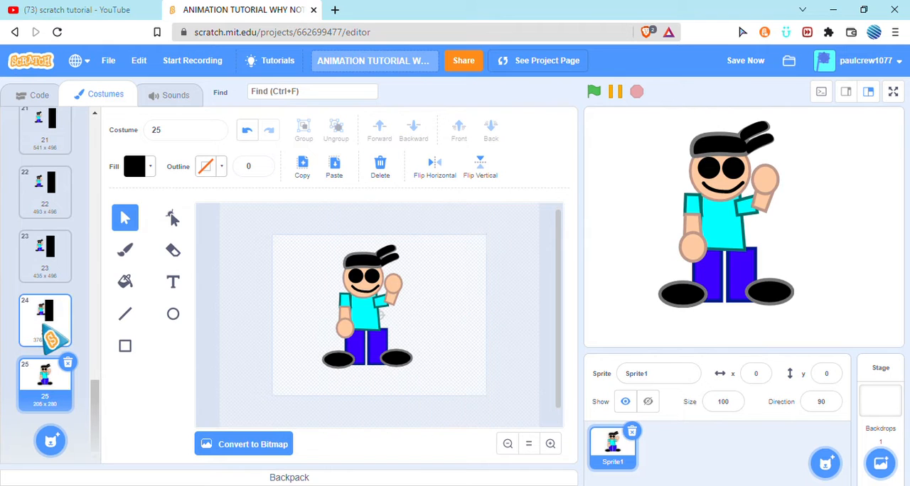
{"action": "left_click", "coordinate": [44, 320]}
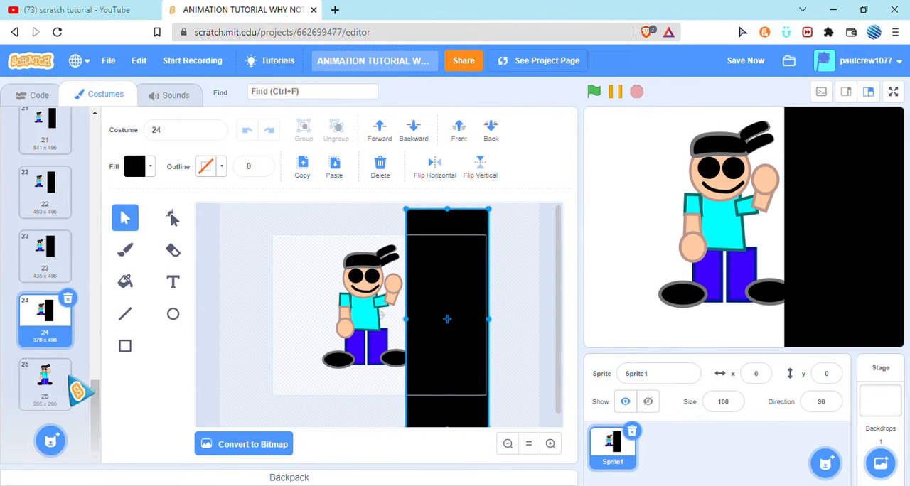
{"action": "left_click", "coordinate": [45, 383]}
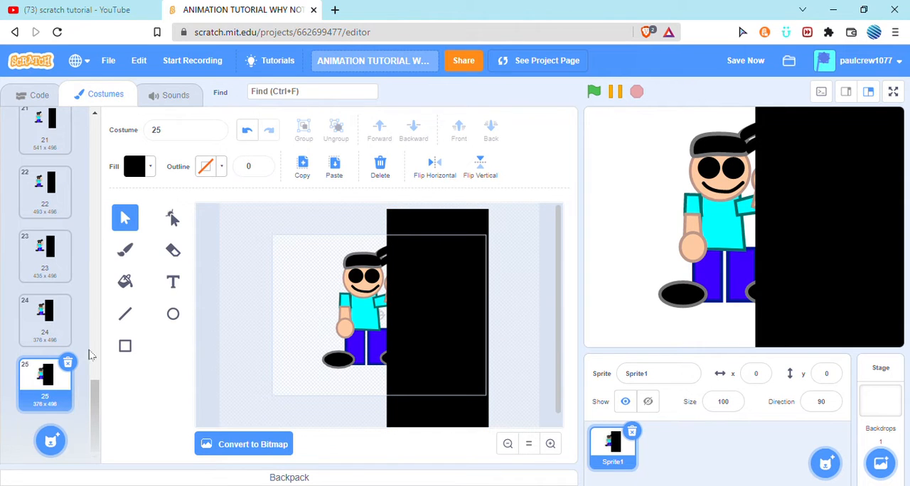
{"action": "scroll", "scroll_direction": "down", "scroll_amount": 3}
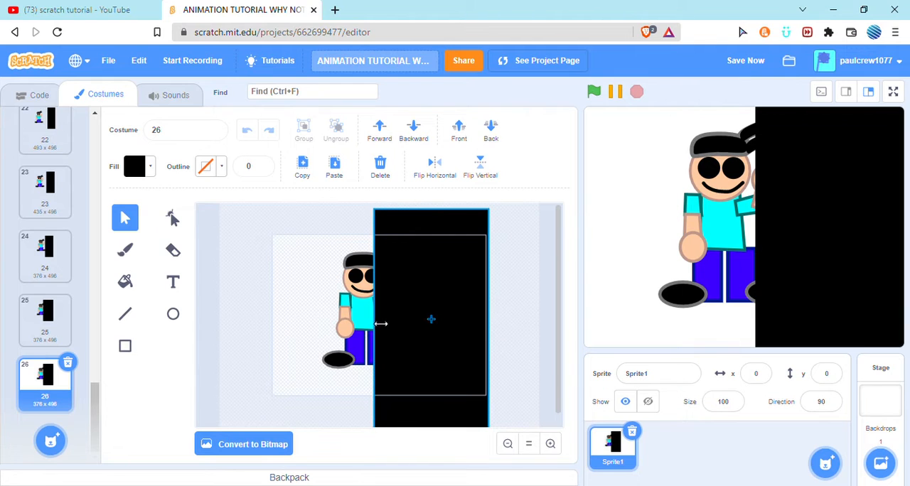
{"action": "right_click", "coordinate": [45, 384]}
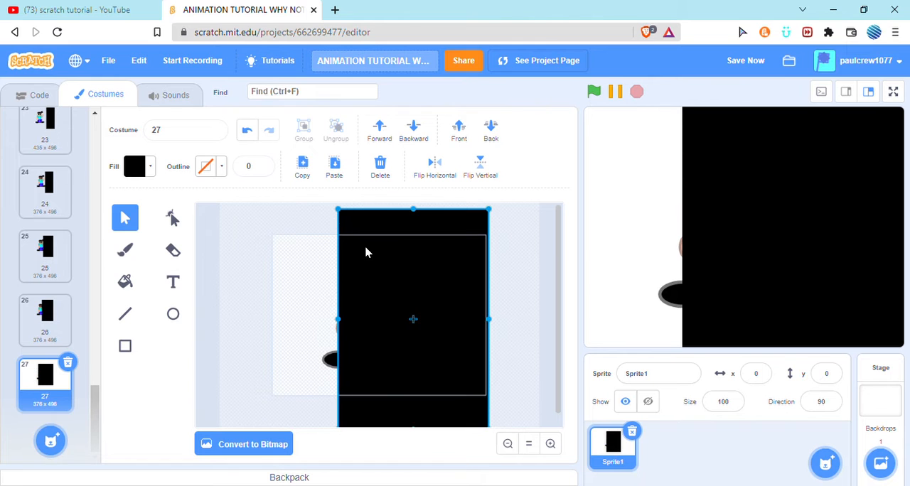
{"action": "left_click", "coordinate": [45, 320]}
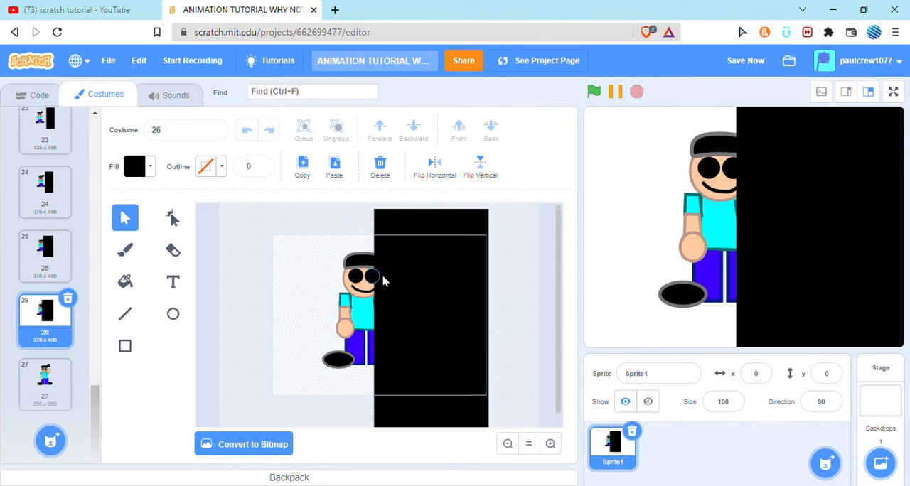
{"action": "left_click", "coordinate": [45, 384]}
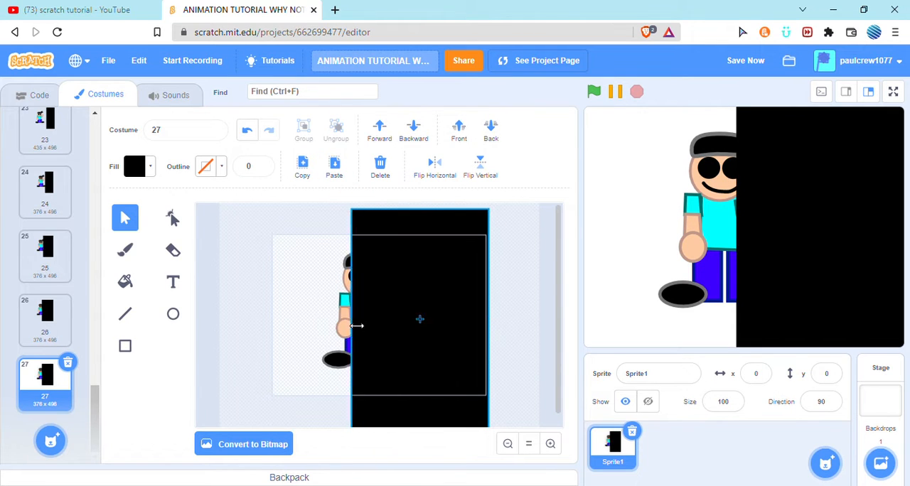
Duplicate costumes 27 to 29 and widen the rectangle until it fills the canvas.
{"action": "right_click", "coordinate": [45, 384]}
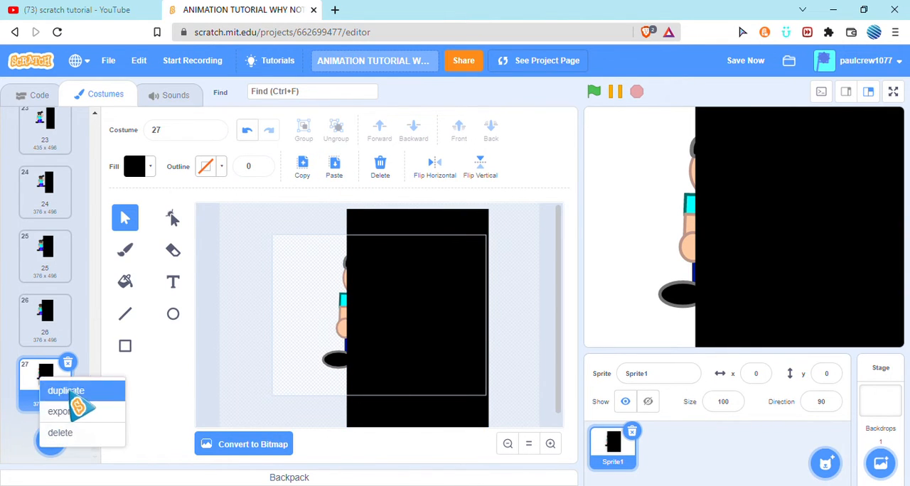
{"action": "left_click", "coordinate": [65, 390]}
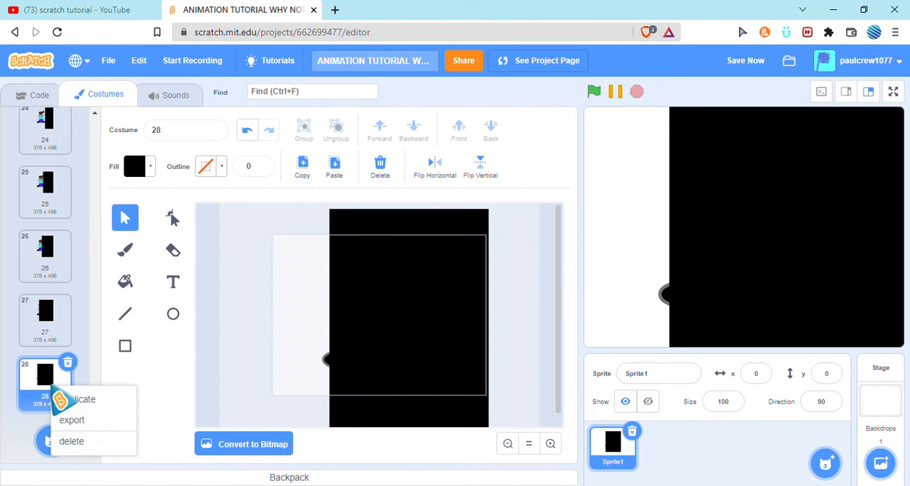
{"action": "left_click", "coordinate": [81, 398]}
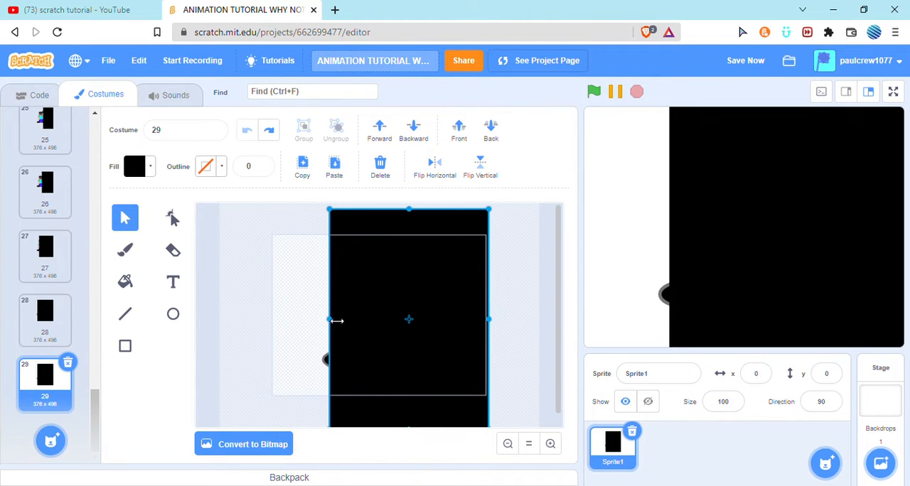
{"action": "right_click", "coordinate": [44, 384]}
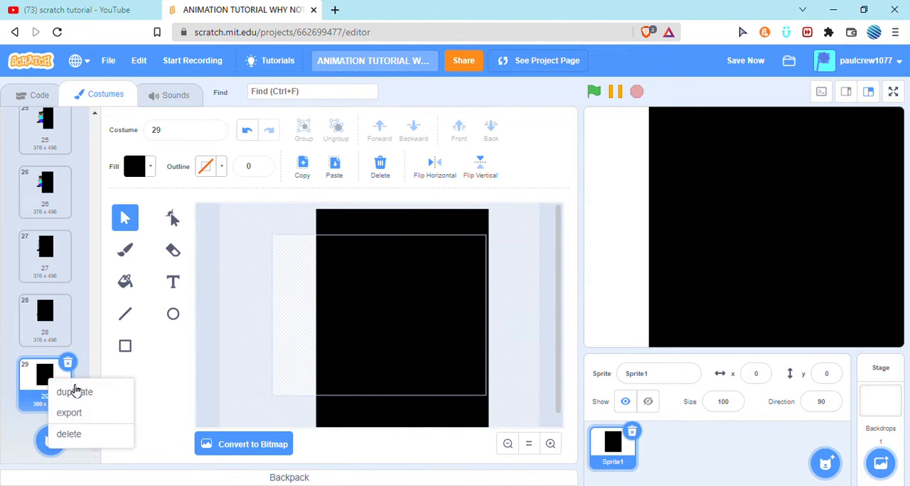
{"action": "left_click", "coordinate": [74, 391]}
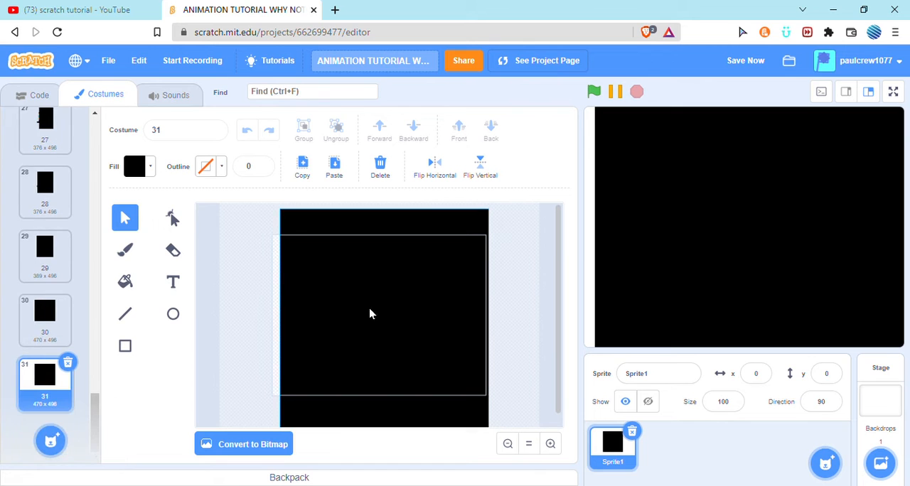
{"action": "left_click", "coordinate": [383, 320]}
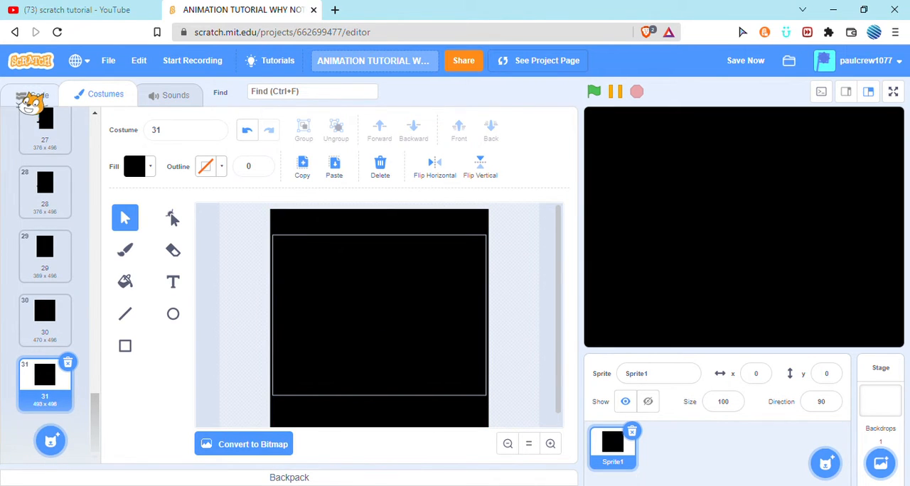
{"action": "left_click", "coordinate": [33, 93]}
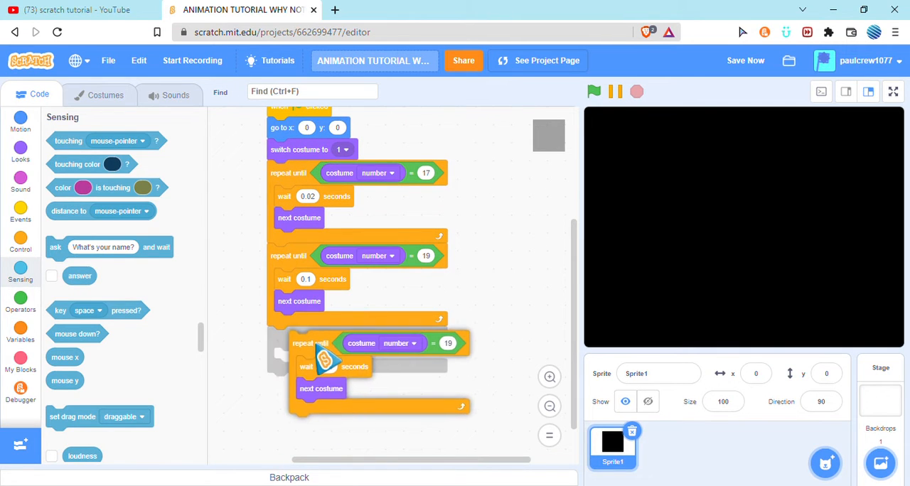
Add a third repeat-until loop ending at costume 31, with one-second pauses between loops.
{"action": "left_click", "coordinate": [104, 94]}
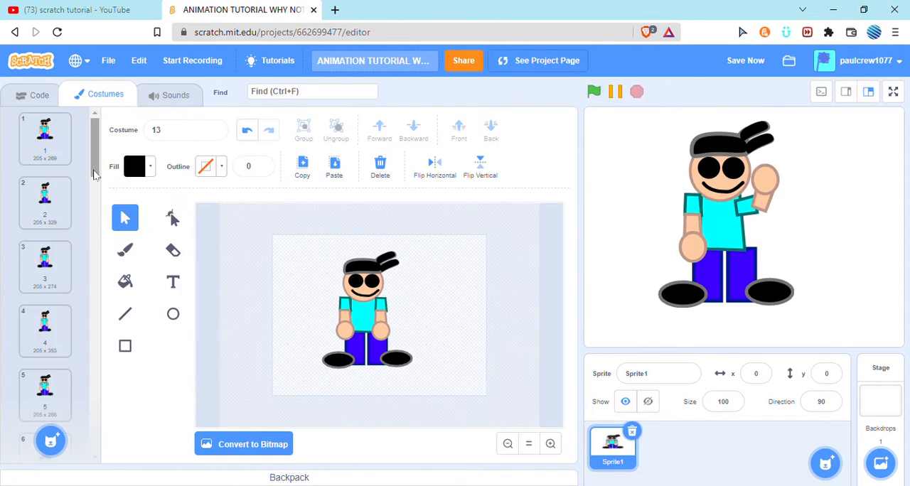
{"action": "left_click", "coordinate": [32, 95]}
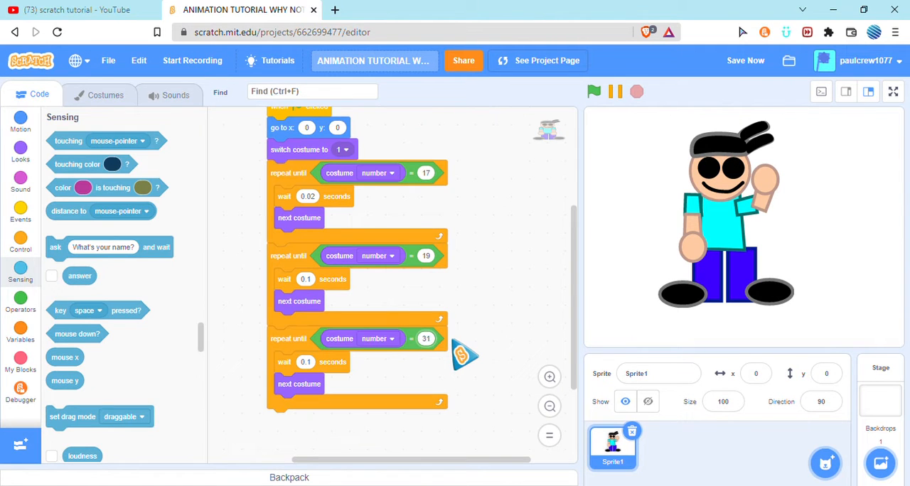
{"action": "left_click", "coordinate": [20, 244]}
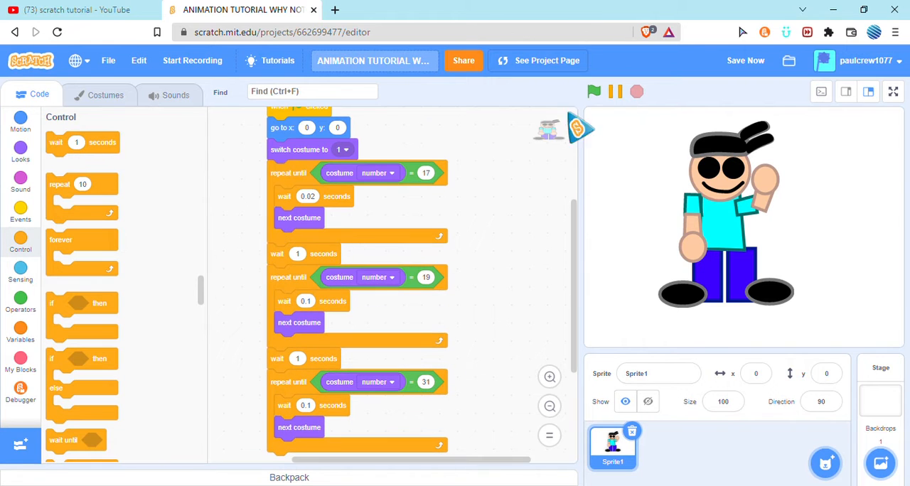
Set the third loop's wait to 0.02 seconds and test the animation with the green flag.
{"action": "left_click", "coordinate": [593, 91]}
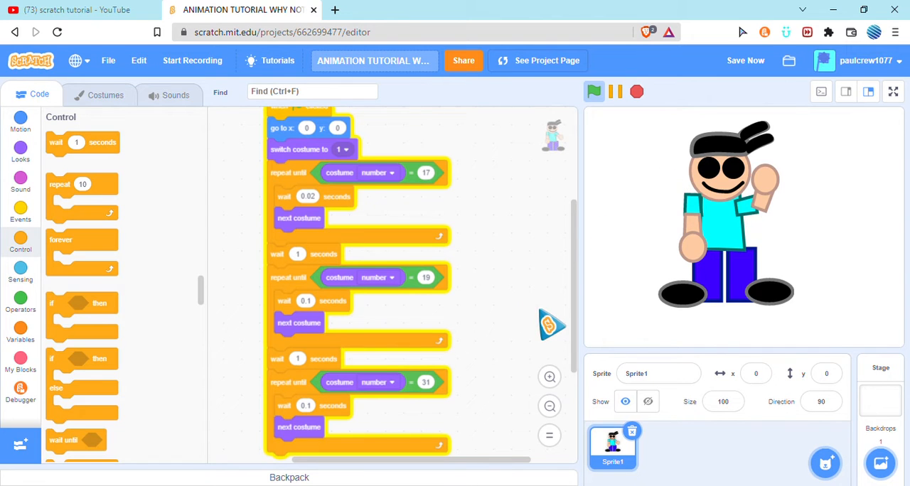
{"action": "left_click", "coordinate": [594, 91]}
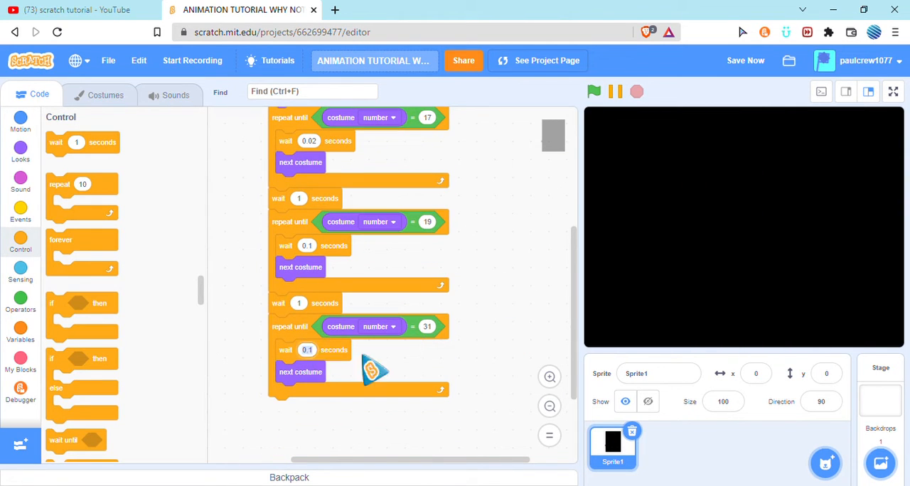
{"action": "left_click", "coordinate": [594, 91]}
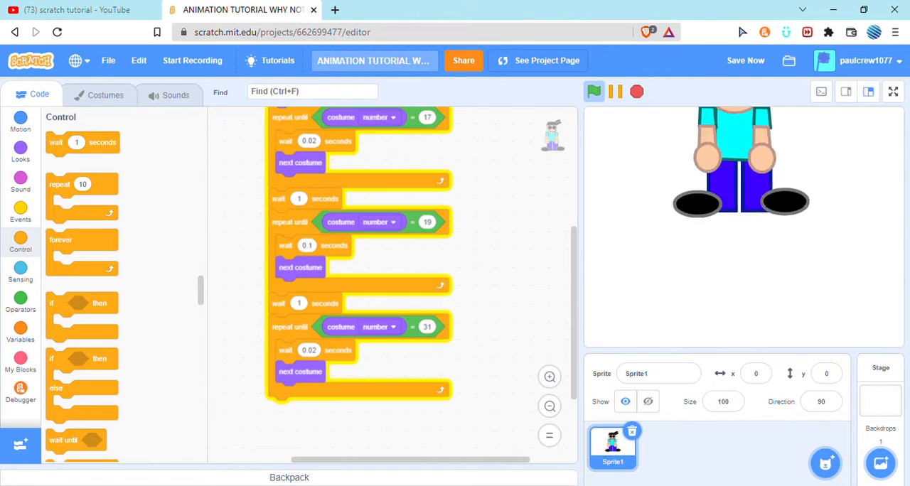
{"action": "left_click", "coordinate": [593, 91]}
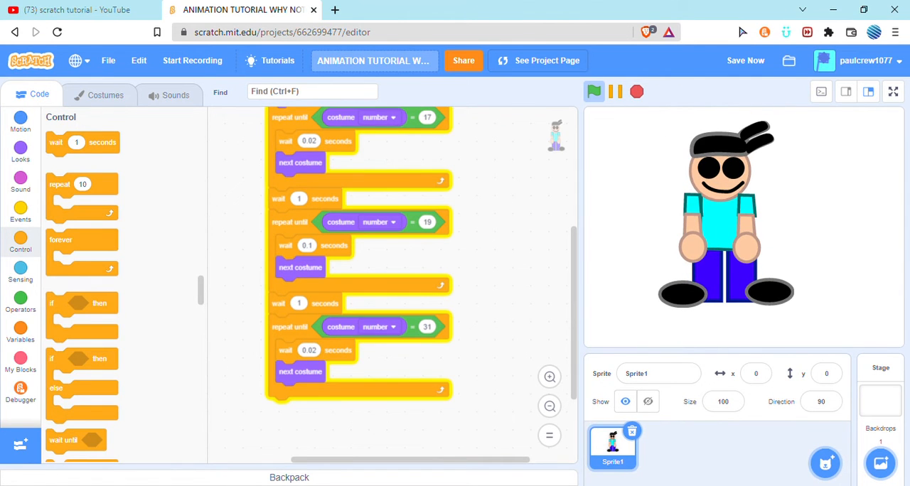
{"action": "left_click", "coordinate": [594, 91]}
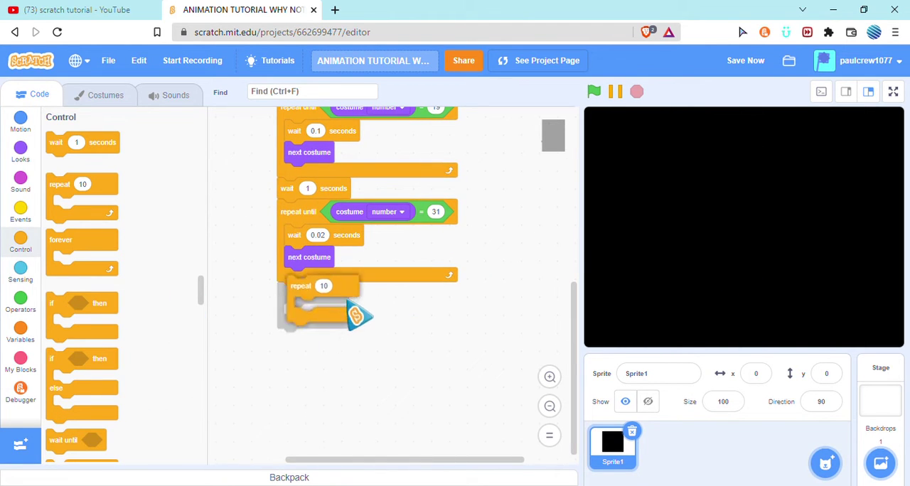
Switch the repeated effect to brightness, wrap the loops in a forever block, and test.
{"action": "left_click", "coordinate": [20, 149]}
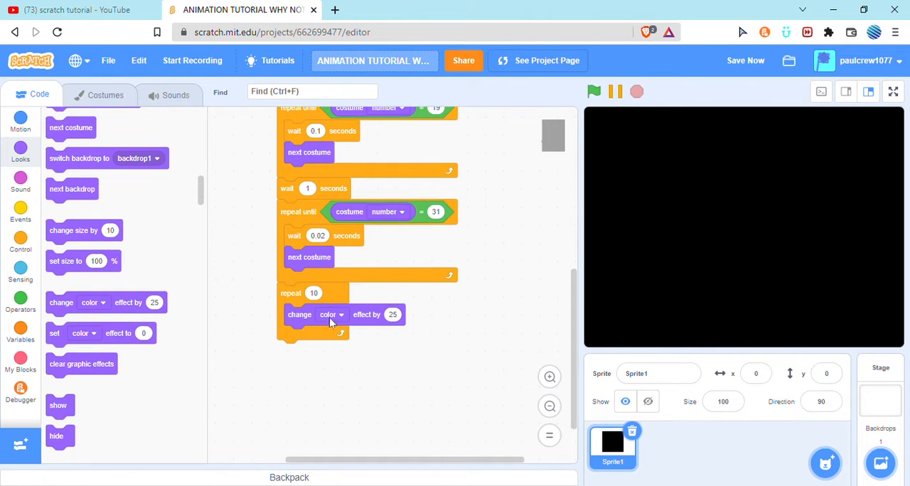
{"action": "left_click", "coordinate": [332, 314]}
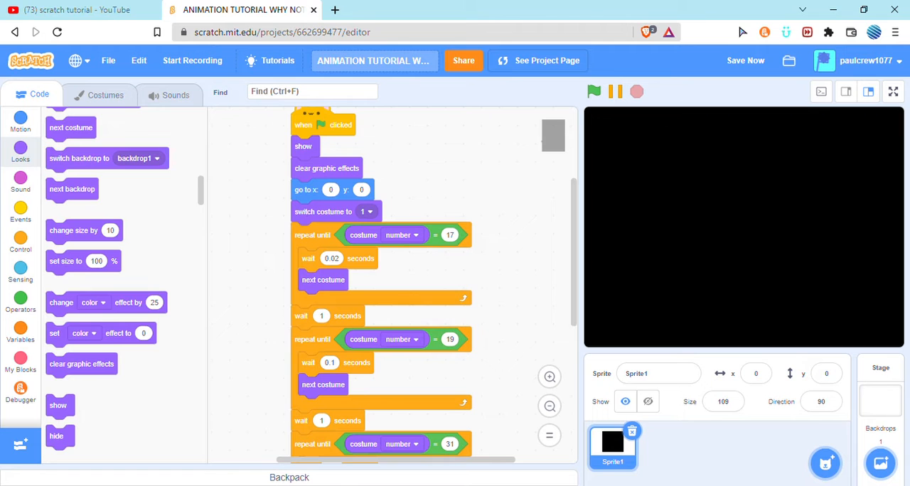
{"action": "left_click", "coordinate": [20, 238]}
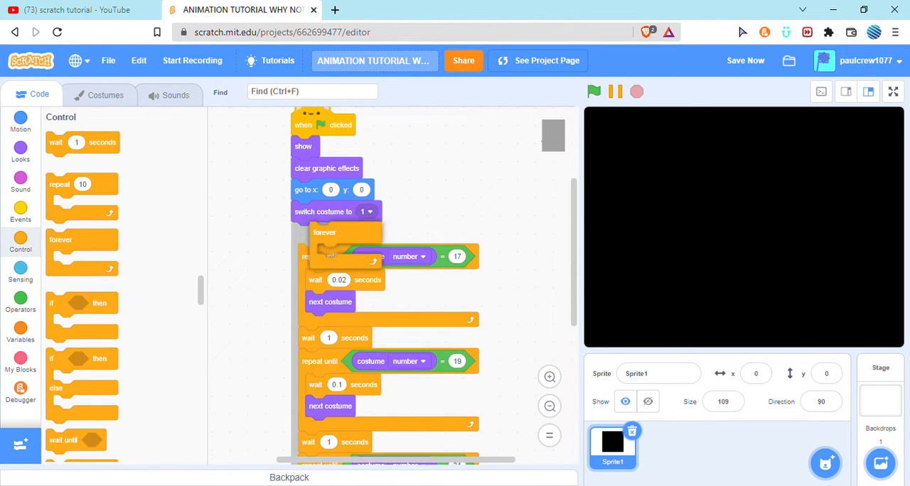
{"action": "left_click", "coordinate": [594, 91]}
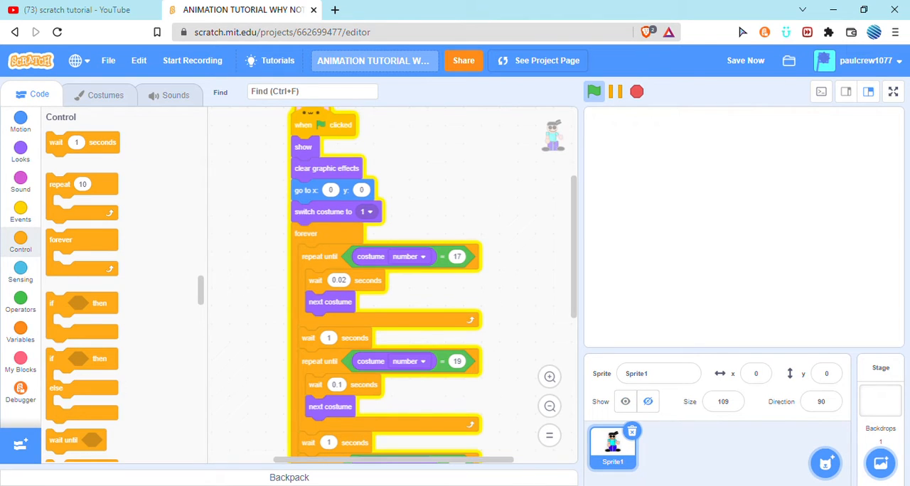
{"action": "scroll", "scroll_direction": "down", "scroll_amount": 3}
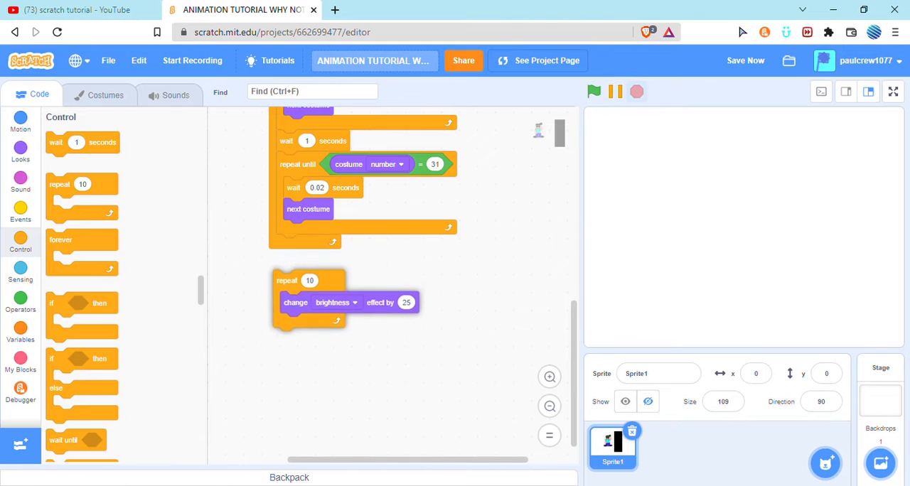
{"action": "scroll", "scroll_direction": "up", "scroll_amount": 3}
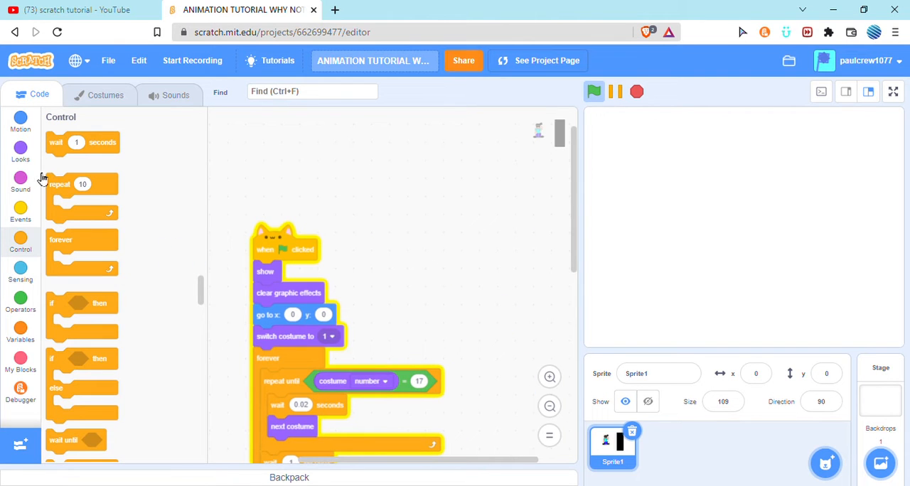
Put go to, switch costume, show and clear effects inside the forever loop, ending with the brightness repeat.
{"action": "left_click", "coordinate": [20, 148]}
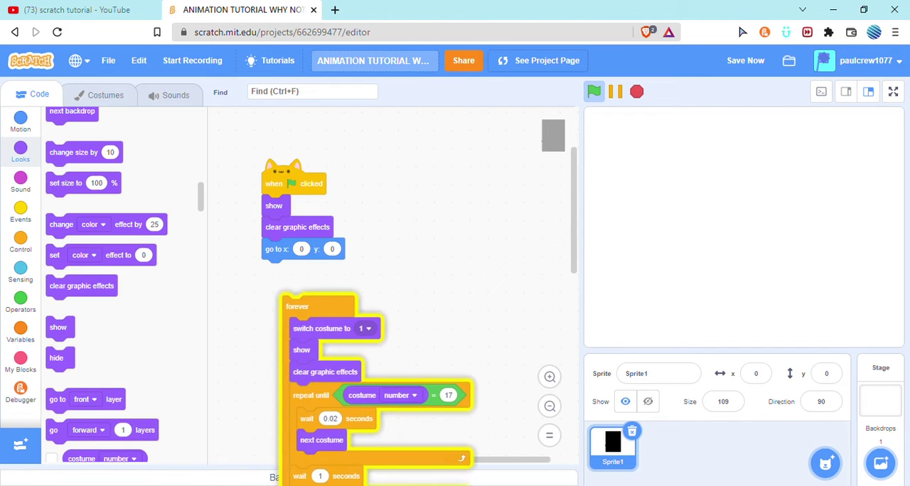
{"action": "left_click", "coordinate": [593, 91]}
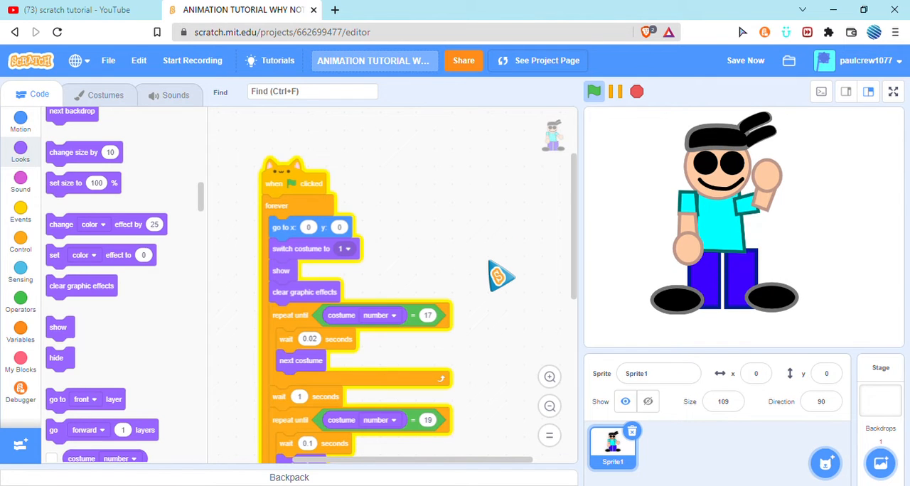
{"action": "left_click", "coordinate": [593, 91]}
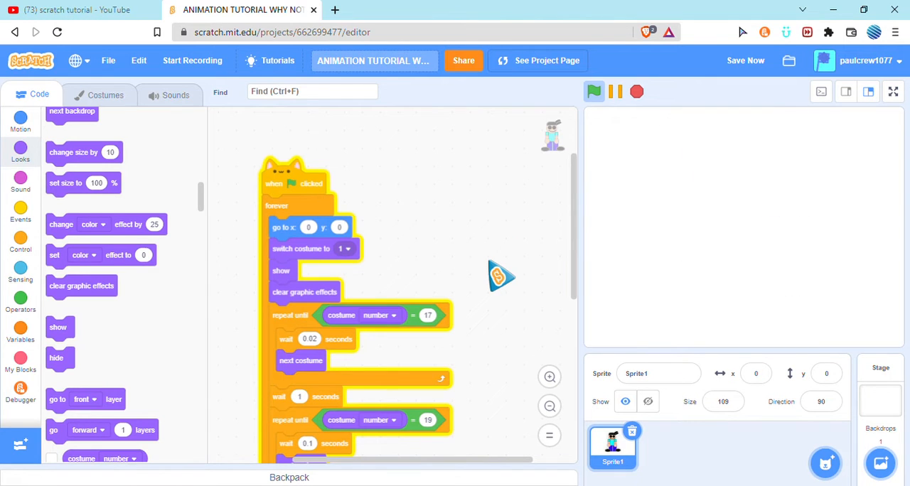
{"action": "left_click", "coordinate": [593, 91]}
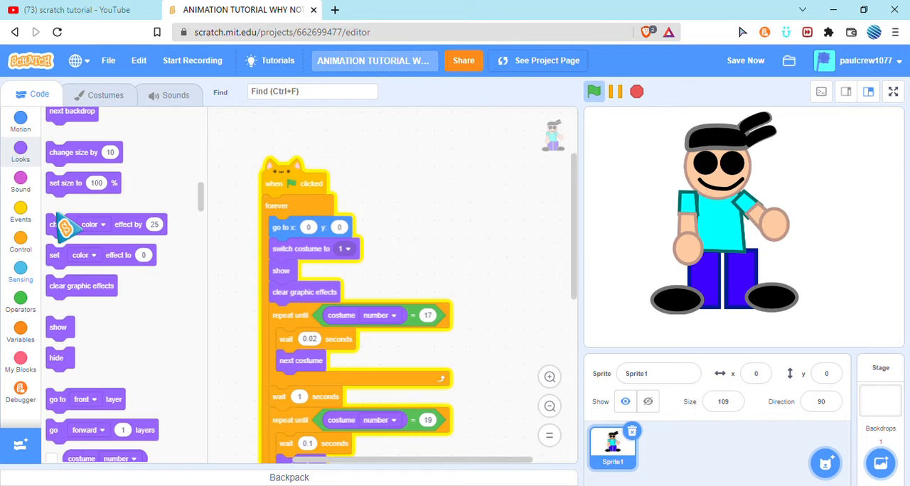
{"action": "left_click", "coordinate": [20, 239]}
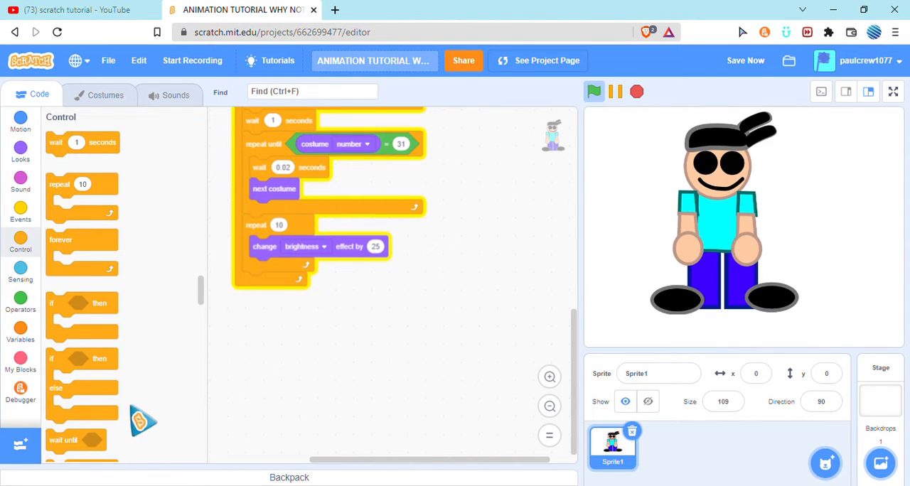
{"action": "scroll", "scroll_direction": "down", "scroll_amount": 3}
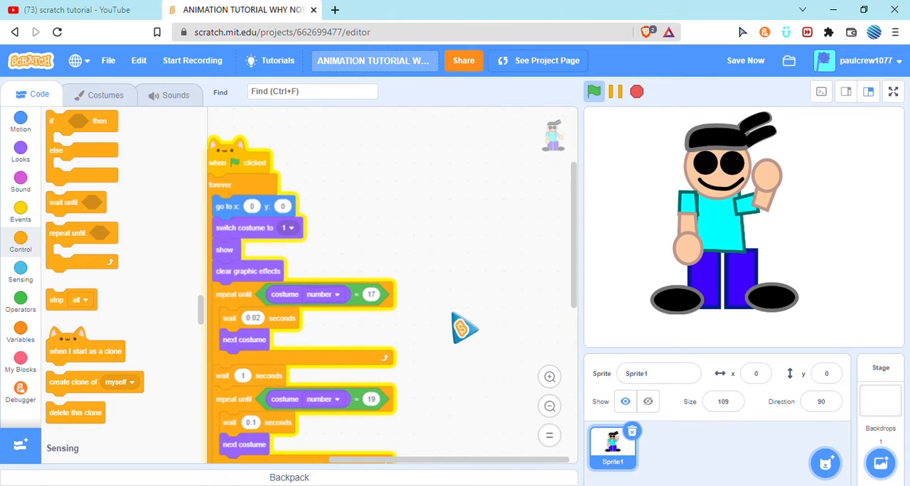
Add 'create clone of myself' to the loop, plus a clone script starting at a random position.
{"action": "scroll", "scroll_direction": "down", "scroll_amount": 3}
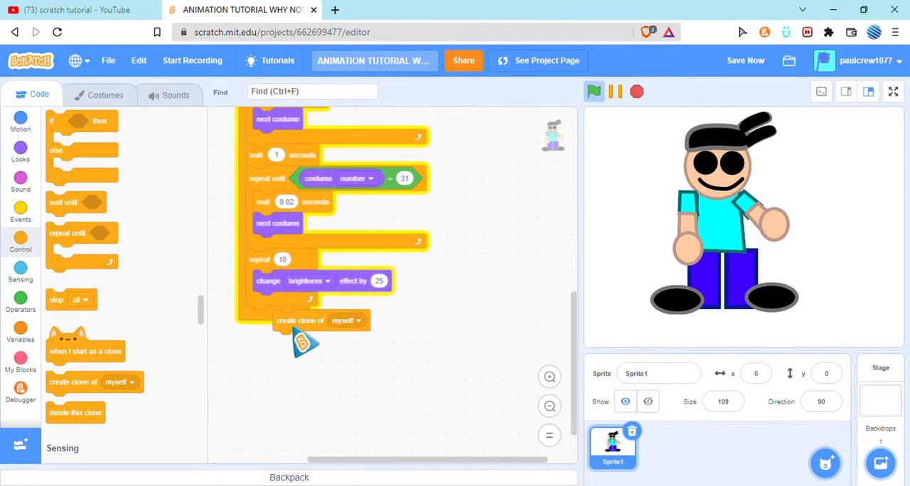
{"action": "left_click", "coordinate": [594, 91]}
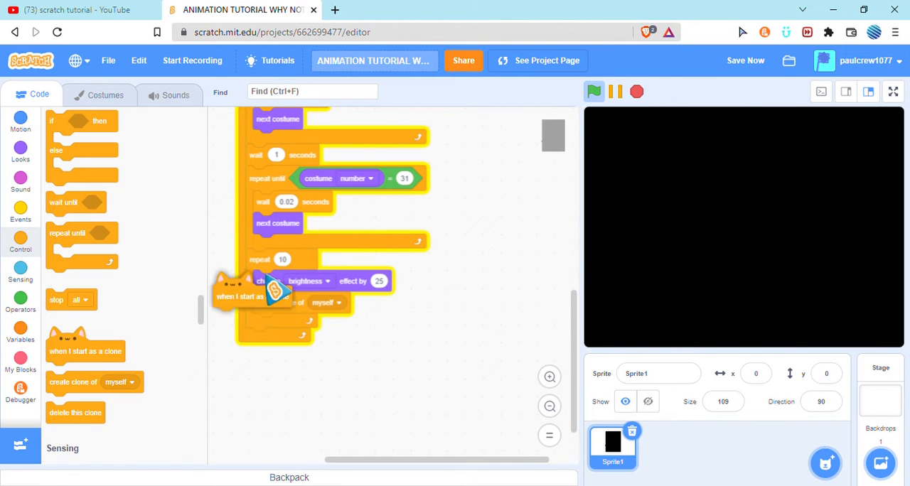
{"action": "left_click", "coordinate": [594, 91]}
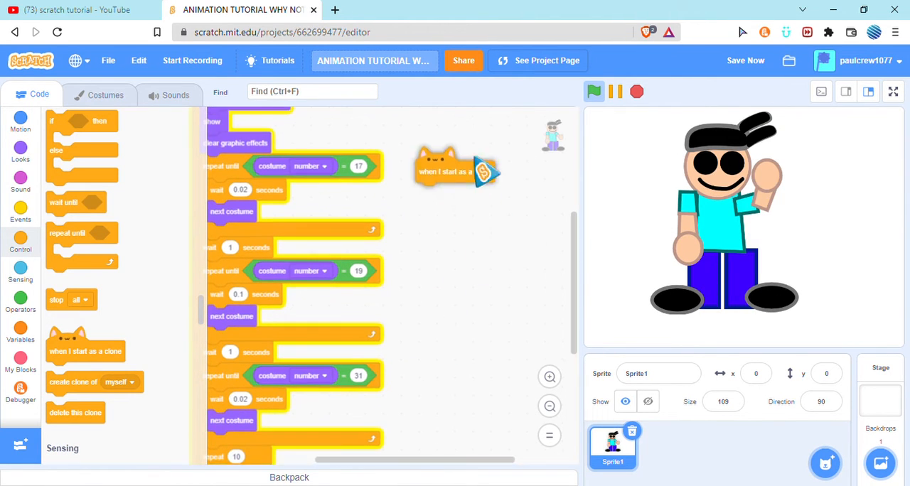
{"action": "left_click", "coordinate": [20, 149]}
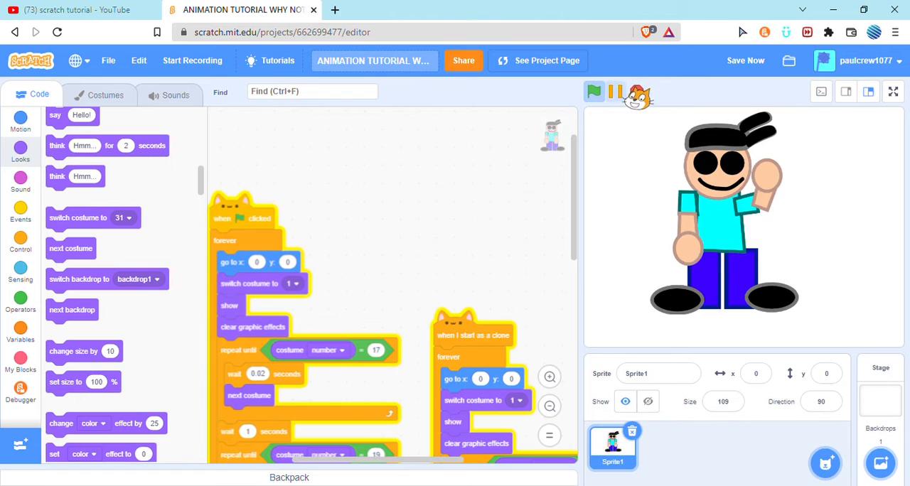
{"action": "left_click", "coordinate": [594, 91]}
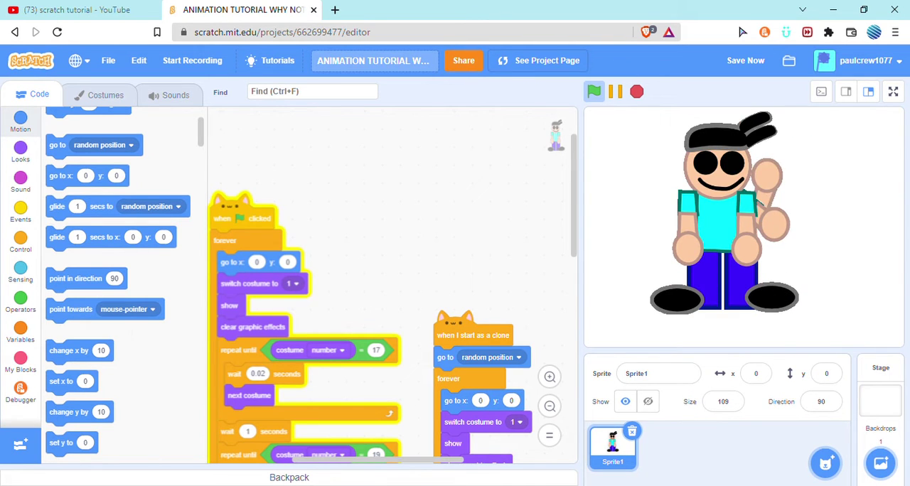
Run the clone project, visit the YouTube tab and back, then Wait through the unresponsive warning.
{"action": "left_click", "coordinate": [593, 91]}
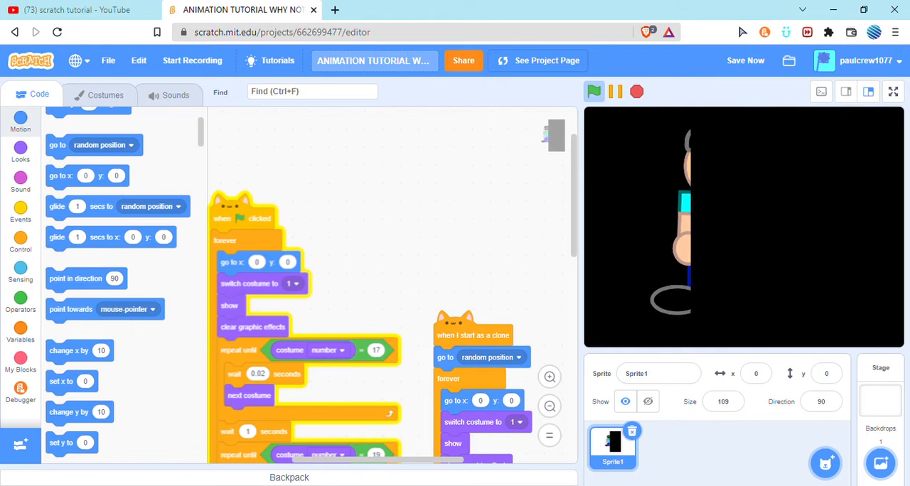
{"action": "left_click", "coordinate": [594, 91]}
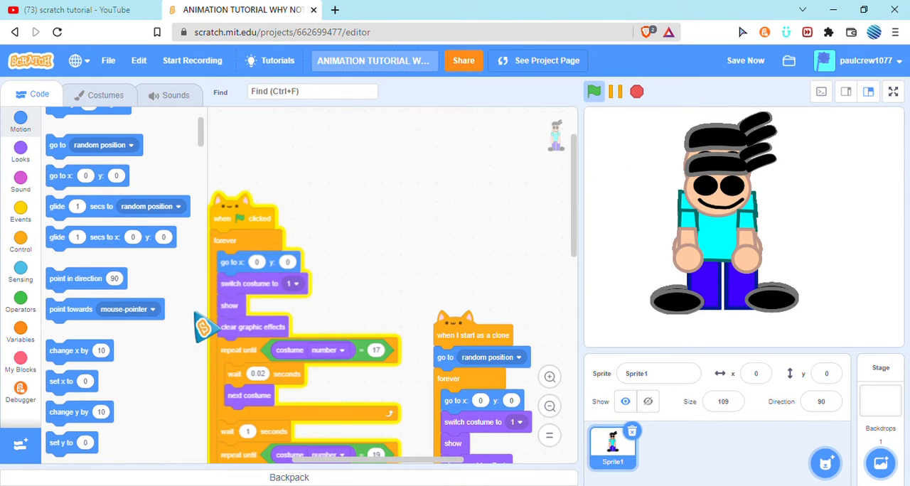
{"action": "left_click", "coordinate": [78, 9]}
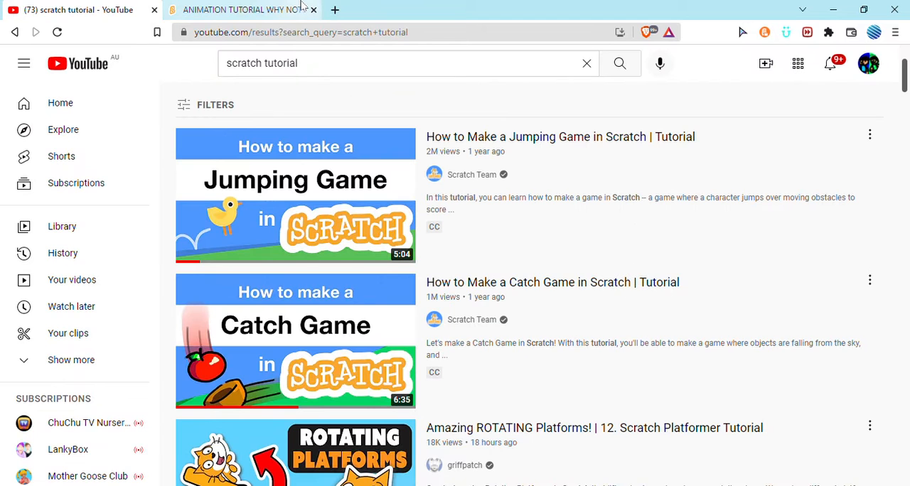
{"action": "left_click", "coordinate": [242, 9]}
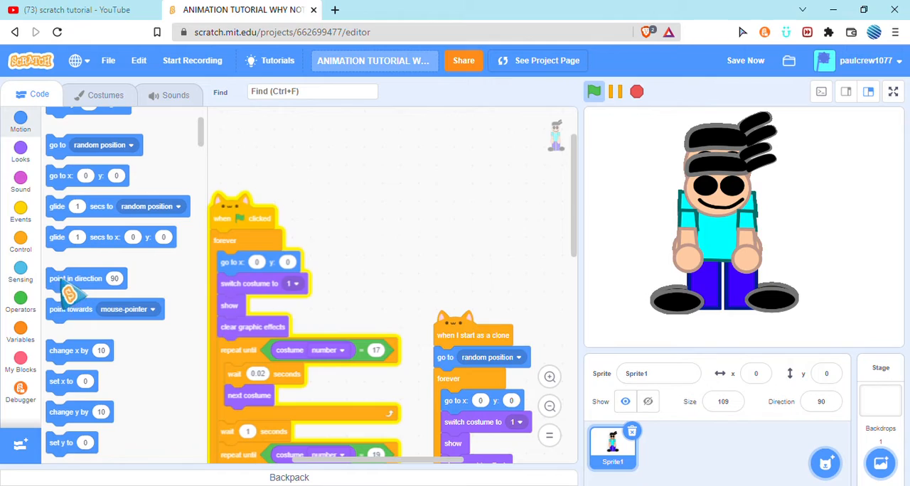
{"action": "mouse_move", "coordinate": [82, 9]}
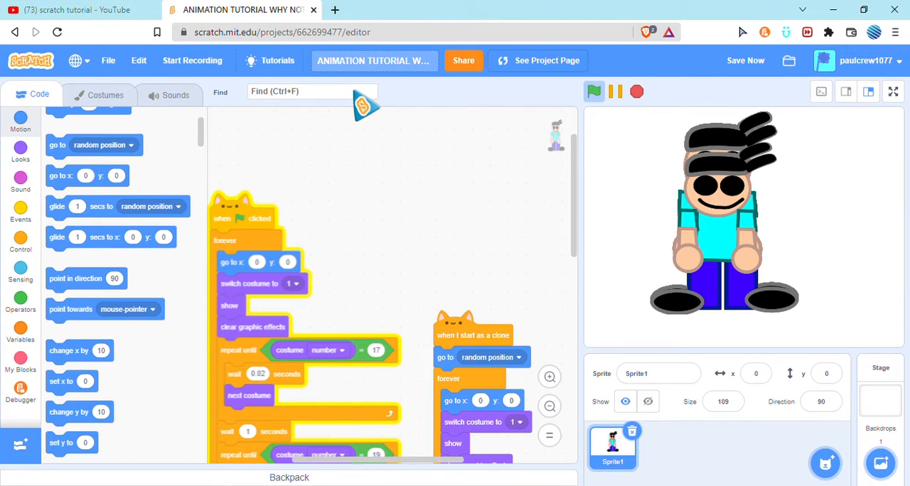
{"action": "mouse_move", "coordinate": [24, 322]}
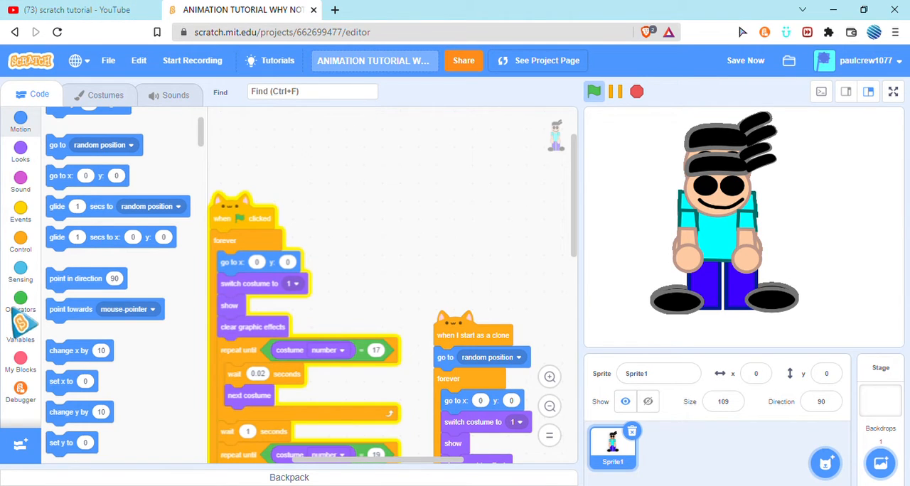
{"action": "mouse_move", "coordinate": [323, 167]}
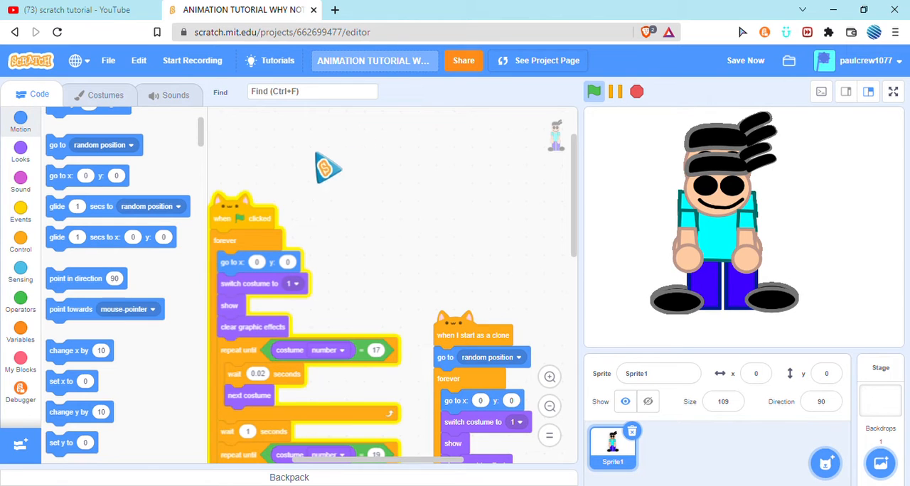
{"action": "mouse_move", "coordinate": [389, 188]}
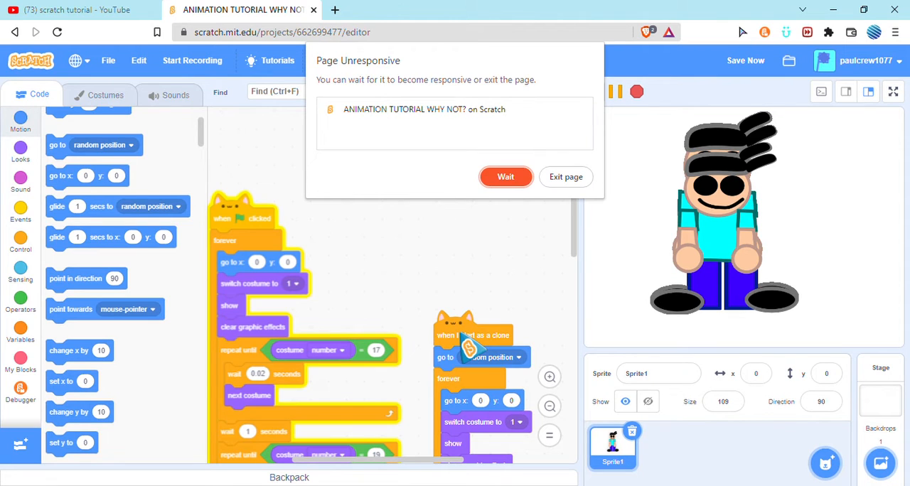
{"action": "mouse_move", "coordinate": [566, 177]}
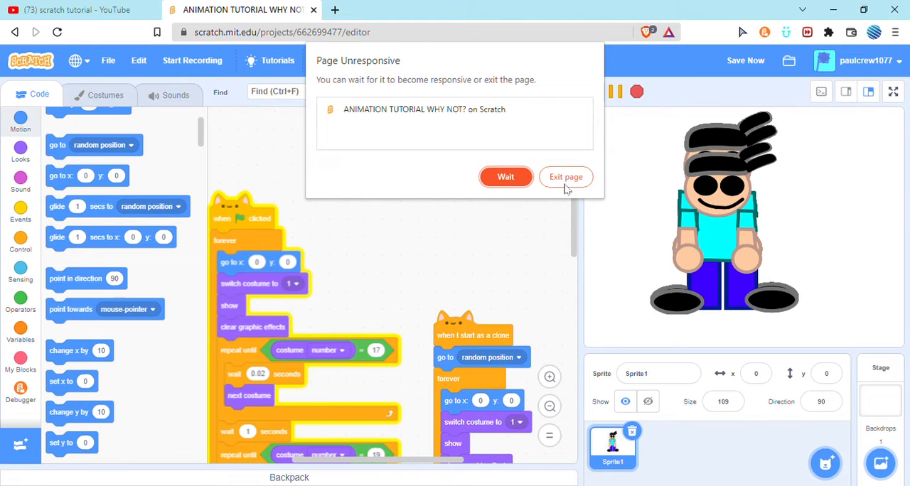
{"action": "mouse_move", "coordinate": [505, 177]}
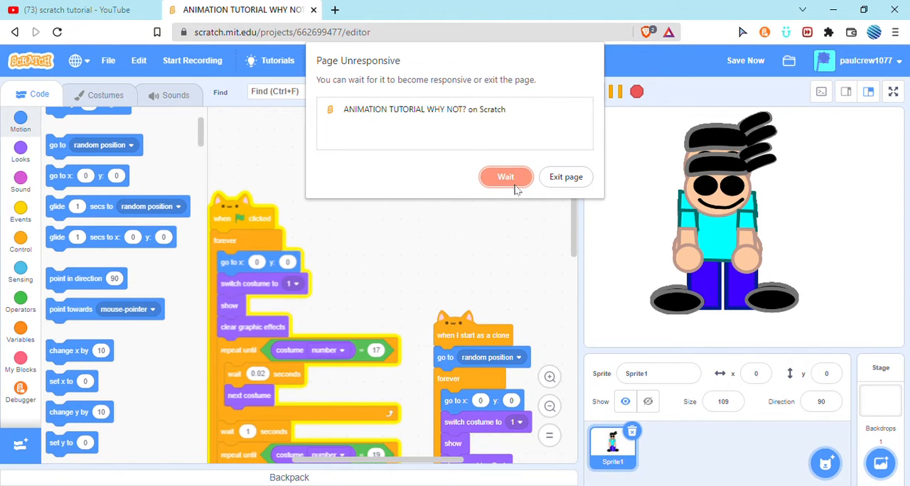
{"action": "left_click", "coordinate": [505, 177]}
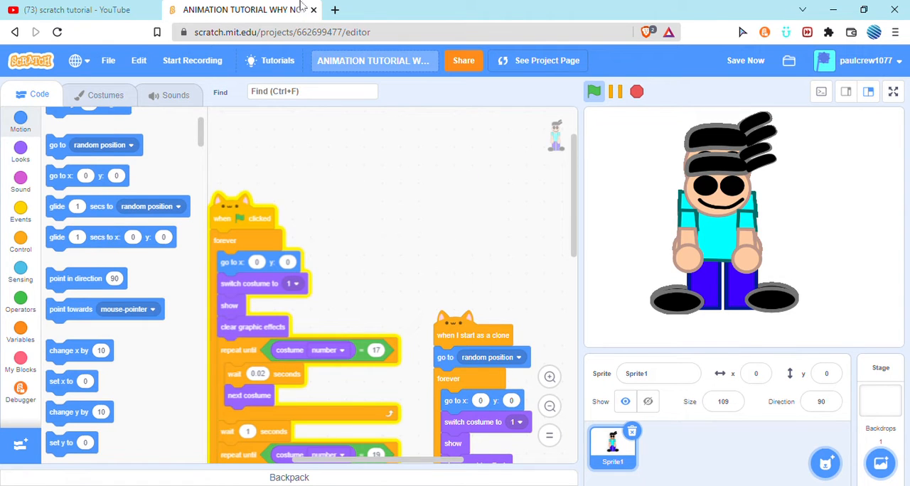
Go to the account profile and open the ANIMATION TUTORIAL WHY NOT? project.
{"action": "left_click", "coordinate": [71, 9]}
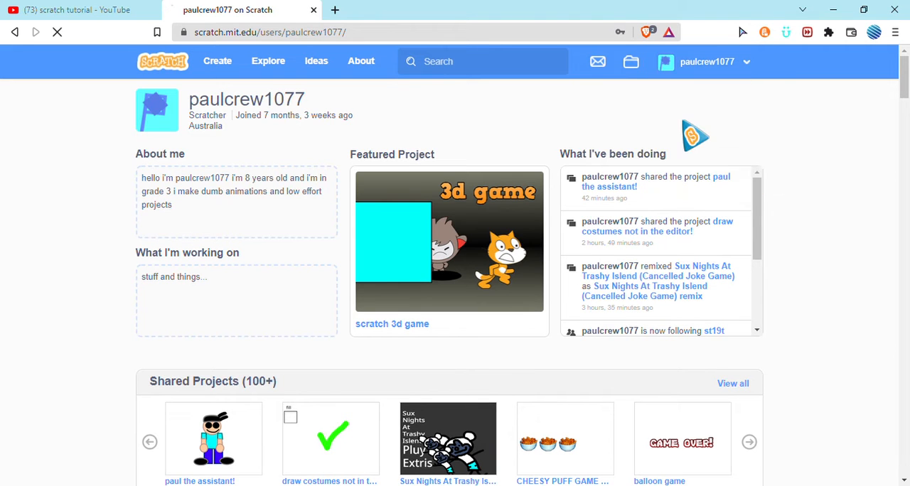
{"action": "left_click", "coordinate": [630, 62]}
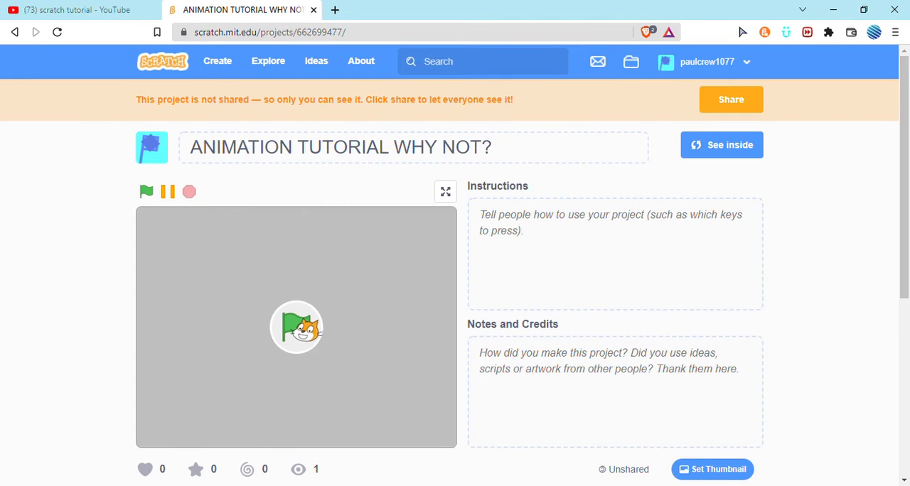
{"action": "left_click", "coordinate": [145, 191]}
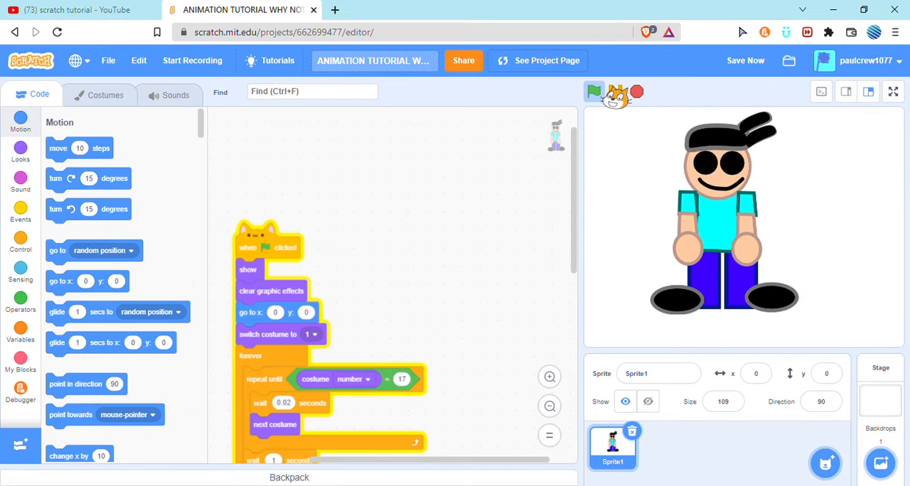
Browse the sprite's costumes, open costume 6 and play the animation.
{"action": "left_click", "coordinate": [104, 95]}
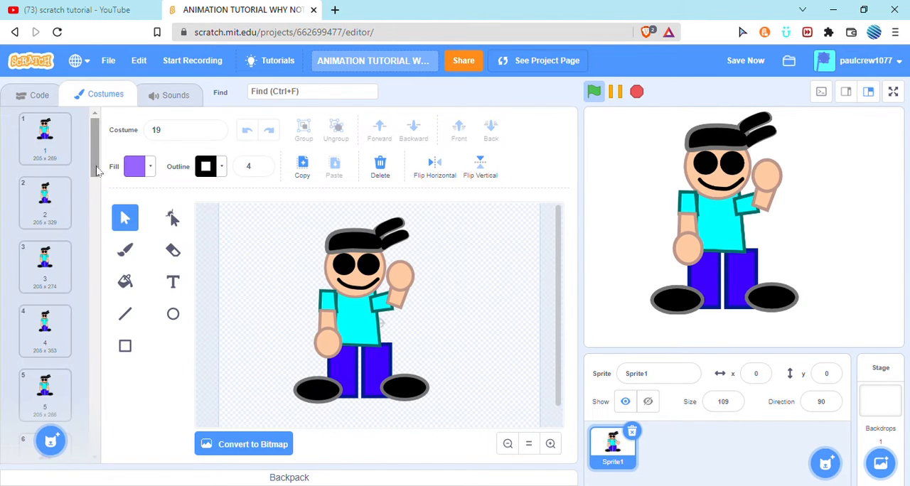
{"action": "scroll", "scroll_direction": "down", "scroll_amount": 3}
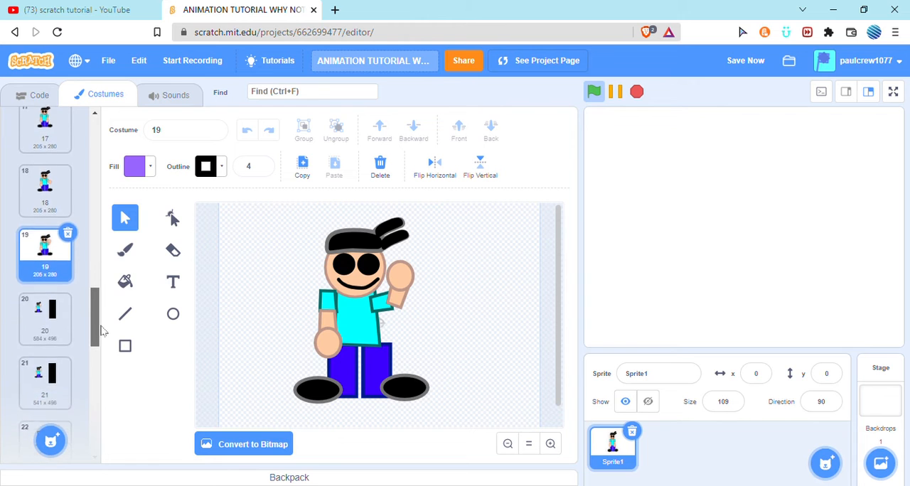
{"action": "scroll", "scroll_direction": "up", "scroll_amount": 3}
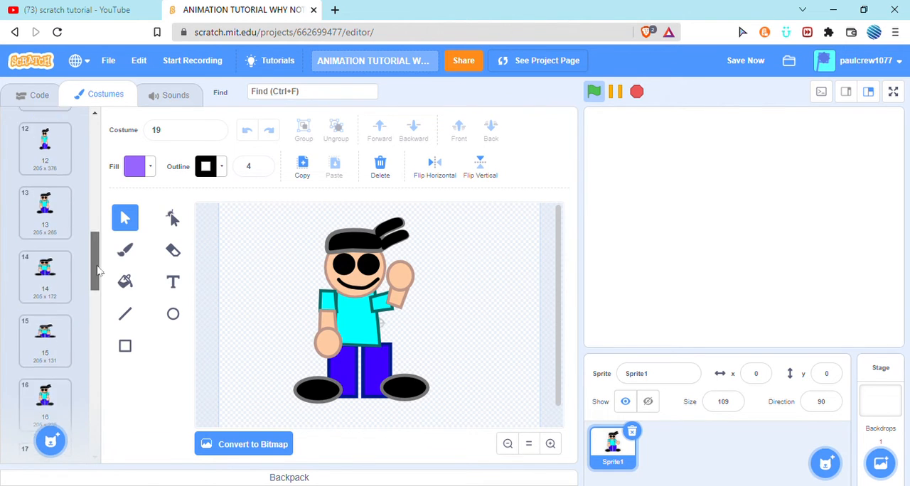
{"action": "scroll", "scroll_direction": "up", "scroll_amount": 3}
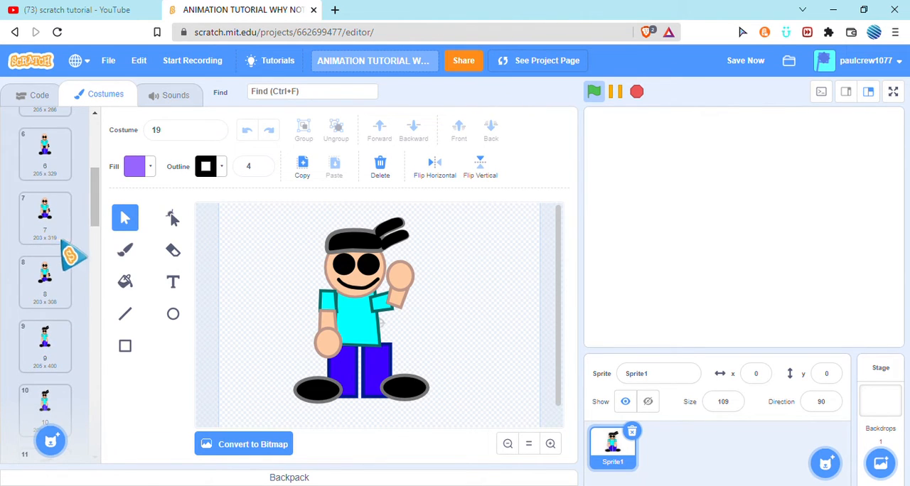
{"action": "left_click", "coordinate": [45, 277]}
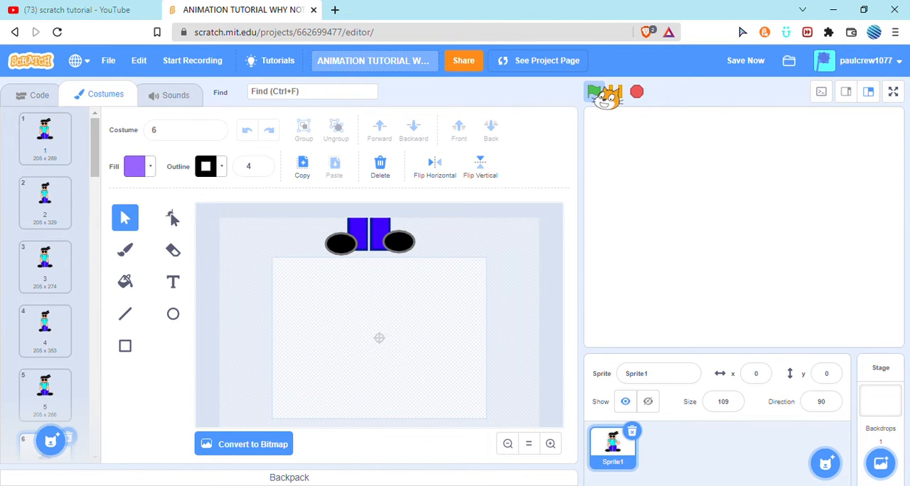
{"action": "left_click", "coordinate": [593, 91]}
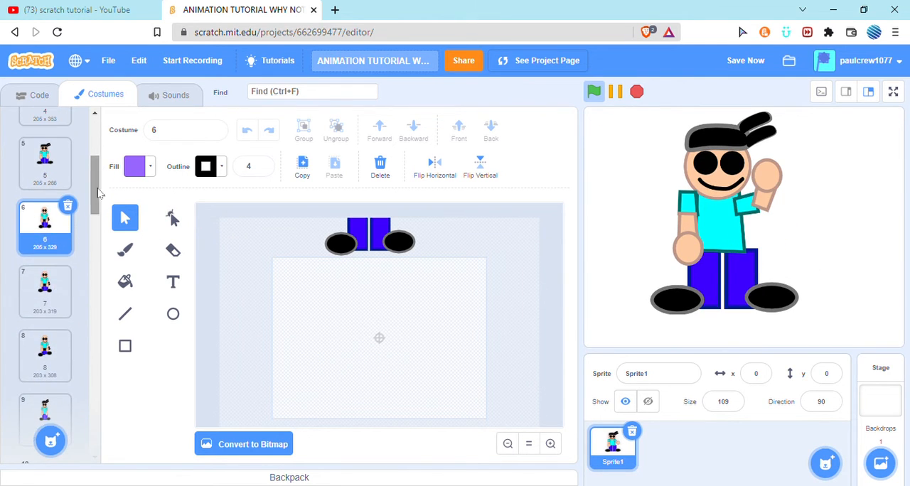
Open costumes 8 and 10 and replay the animation from the green flag.
{"action": "left_click", "coordinate": [45, 316]}
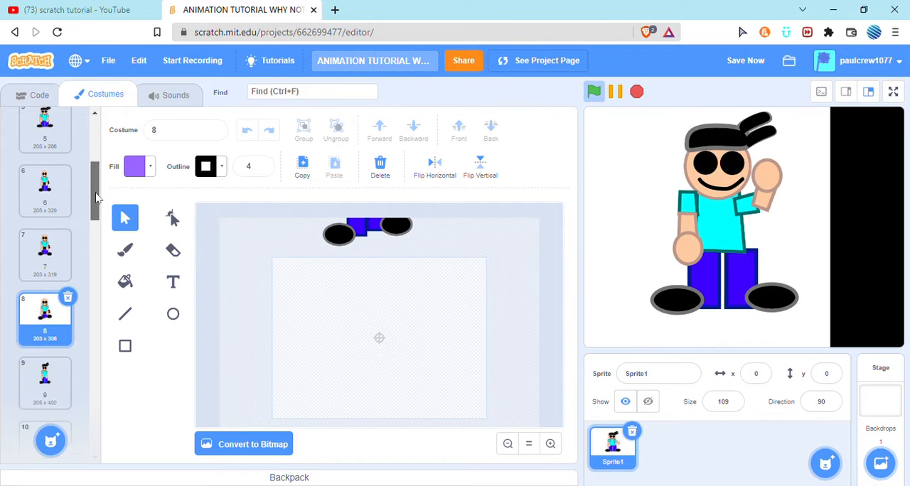
{"action": "left_click", "coordinate": [45, 348]}
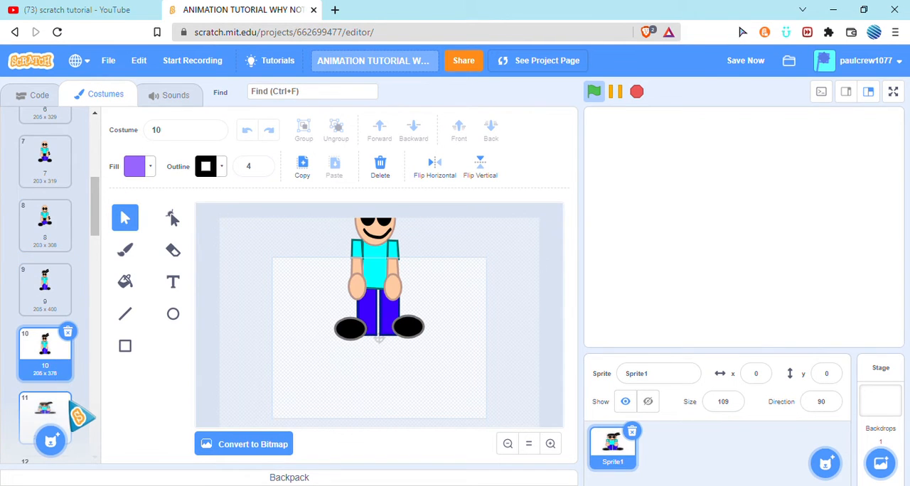
{"action": "left_click", "coordinate": [44, 407]}
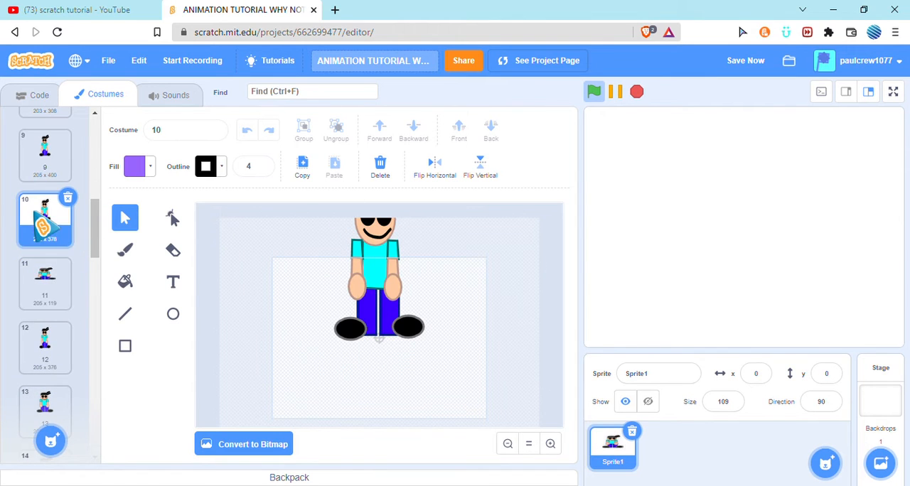
{"action": "left_click", "coordinate": [594, 91]}
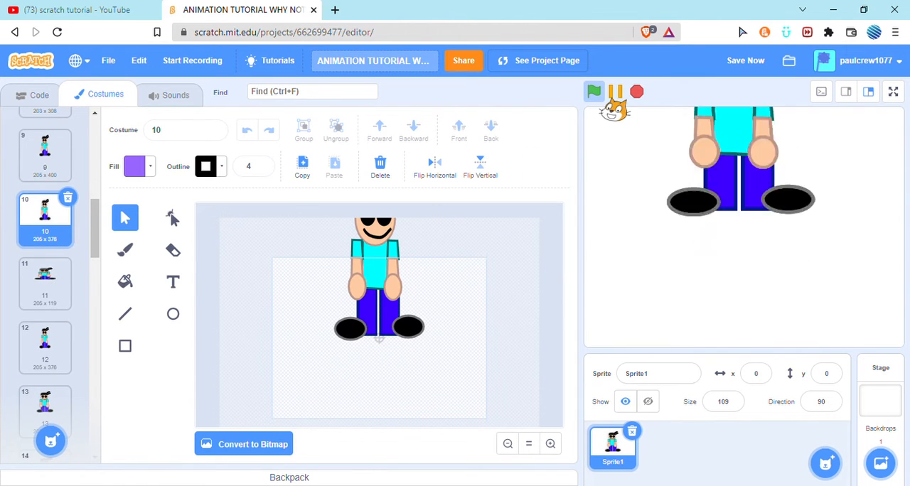
{"action": "left_click", "coordinate": [594, 91]}
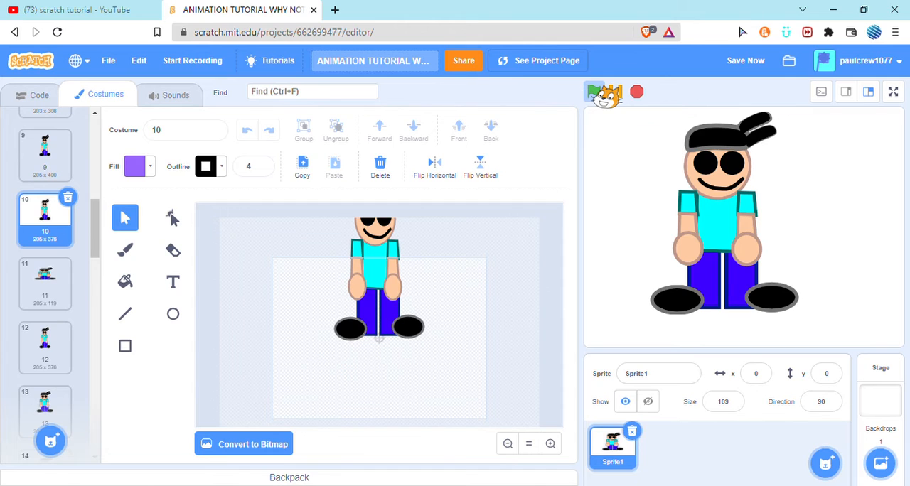
{"action": "left_click", "coordinate": [594, 91]}
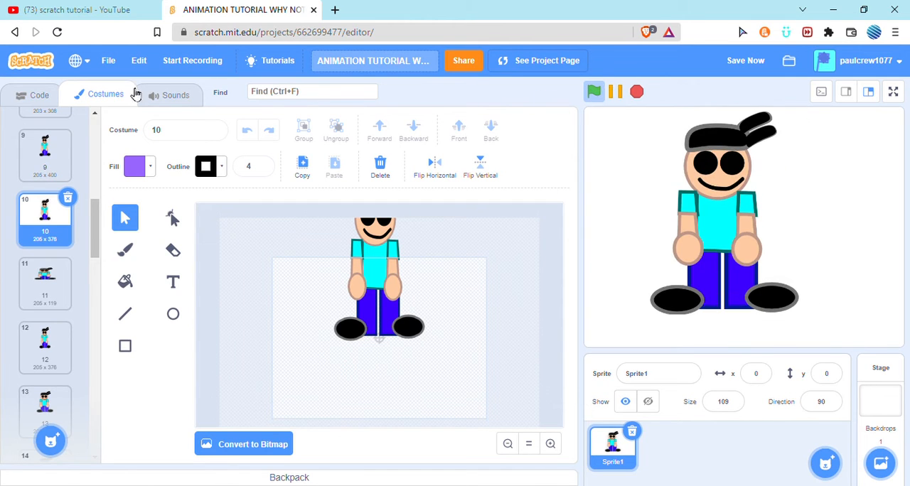
{"action": "left_click", "coordinate": [38, 94]}
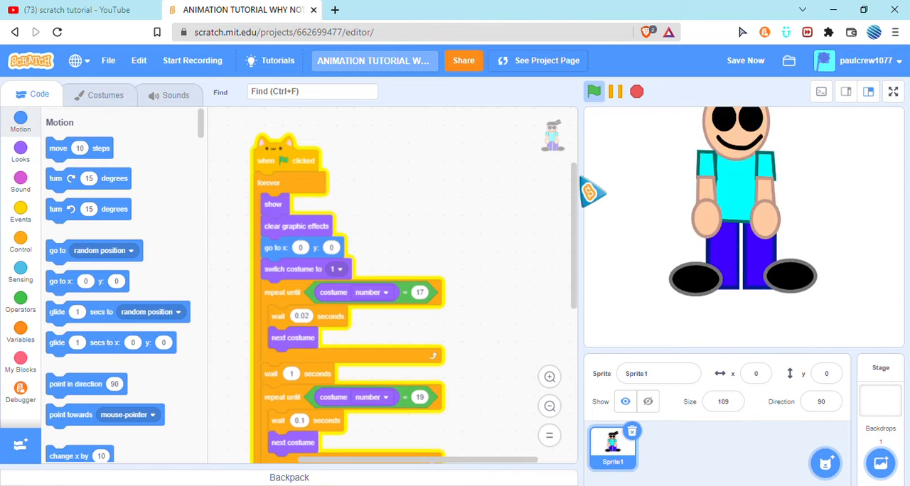
Make the forever block enclose the entire script, then open the backdrop library.
{"action": "scroll", "scroll_direction": "down", "scroll_amount": 3}
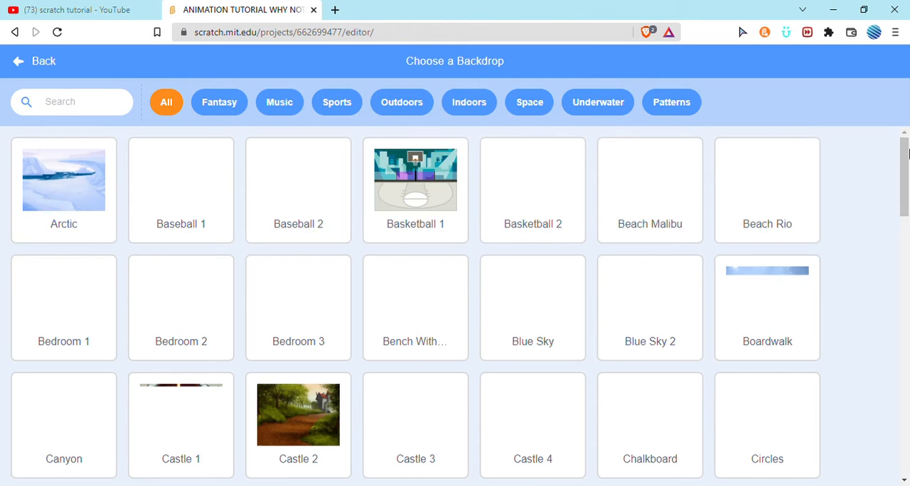
Add the Blue Sky backdrop from the library as the stage's second backdrop.
{"action": "scroll", "scroll_direction": "down", "scroll_amount": 3}
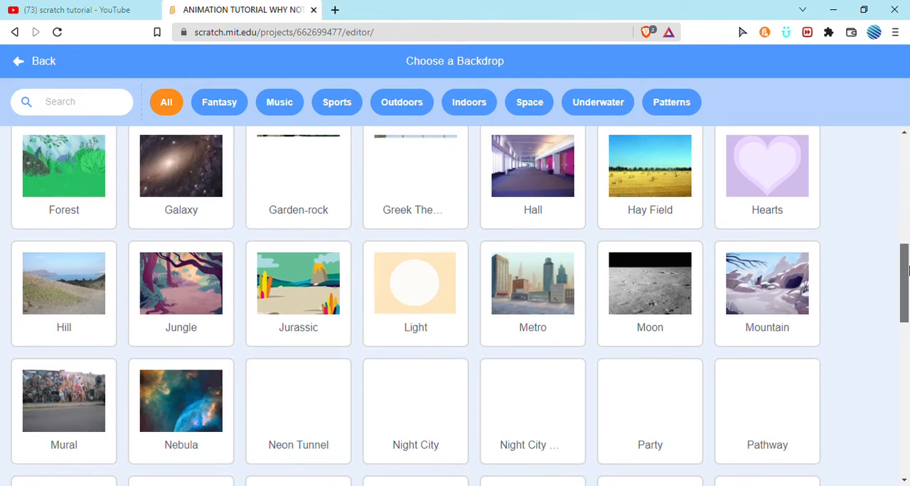
{"action": "scroll", "scroll_direction": "down", "scroll_amount": 3}
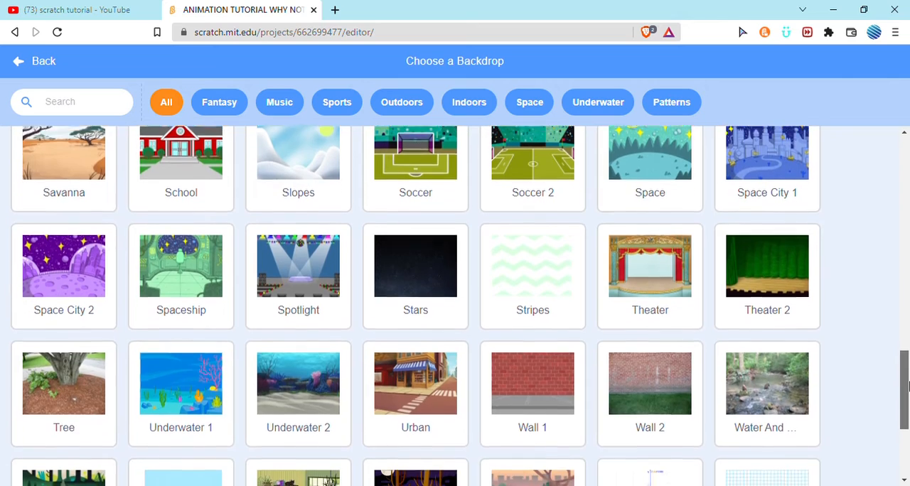
{"action": "scroll", "scroll_direction": "up", "scroll_amount": 3}
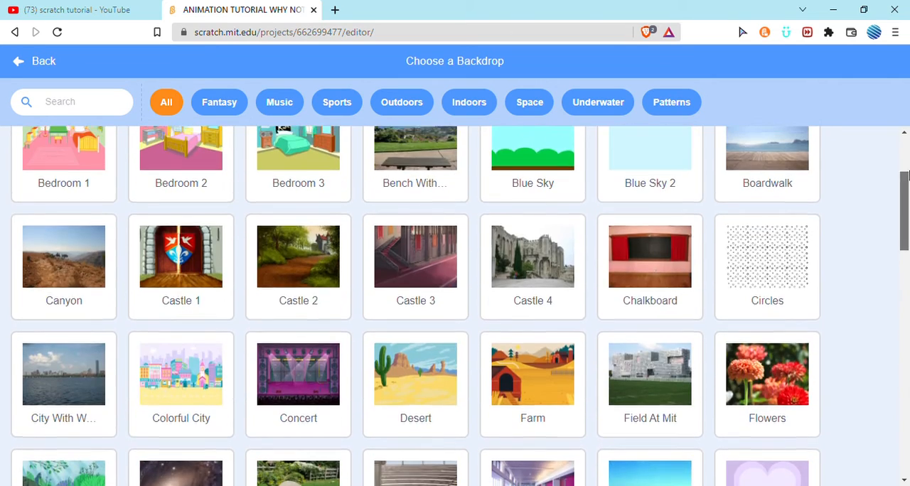
{"action": "left_click", "coordinate": [35, 61]}
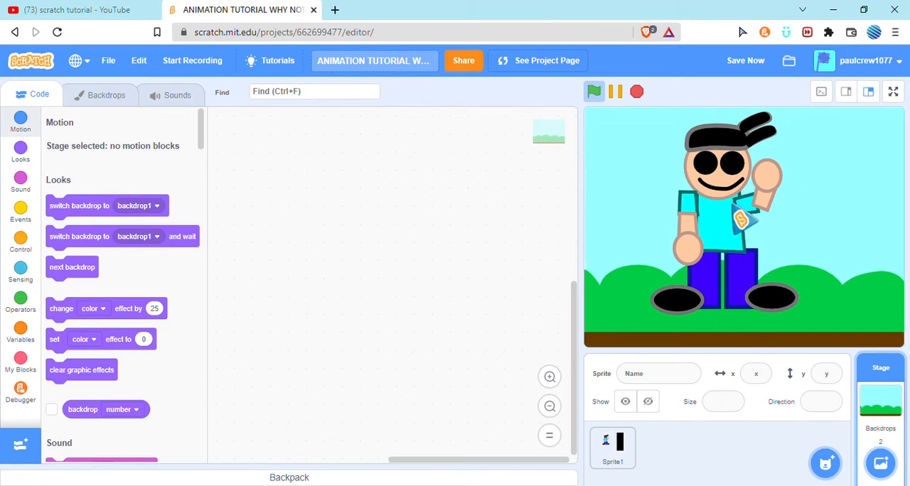
{"action": "left_click", "coordinate": [612, 448]}
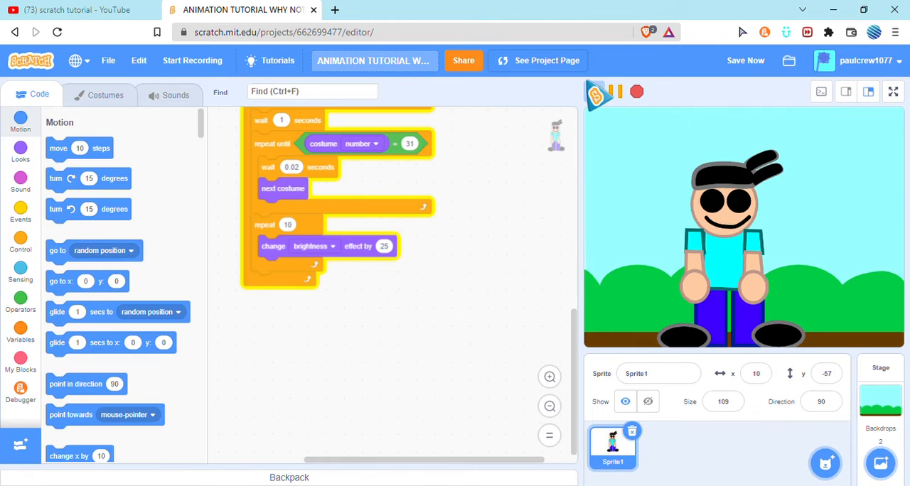
{"action": "left_click", "coordinate": [593, 91]}
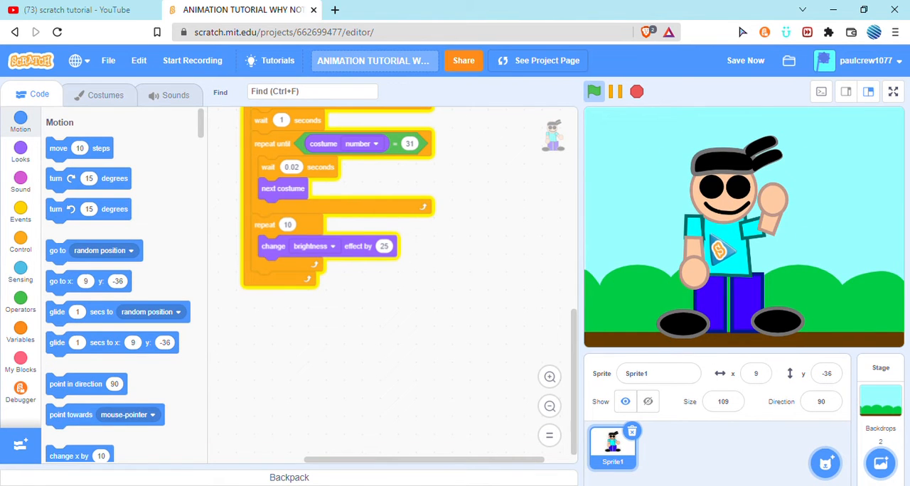
{"action": "left_click", "coordinate": [593, 91]}
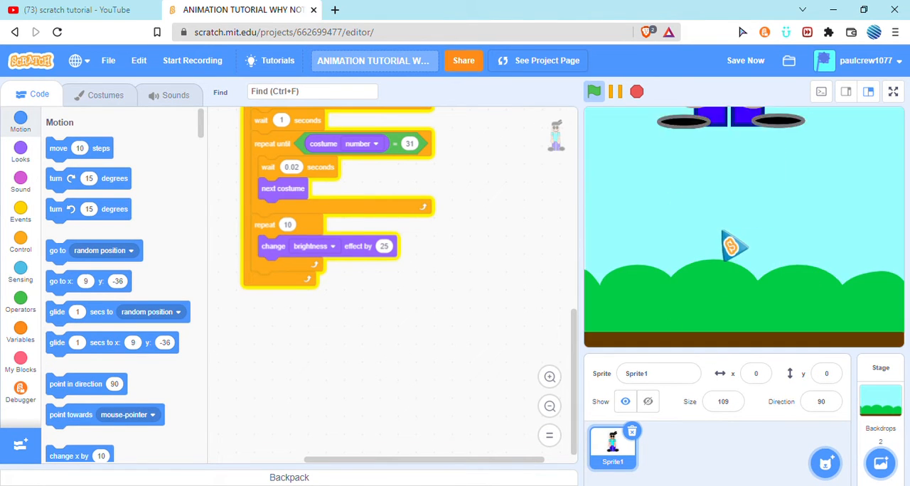
{"action": "left_click", "coordinate": [593, 91]}
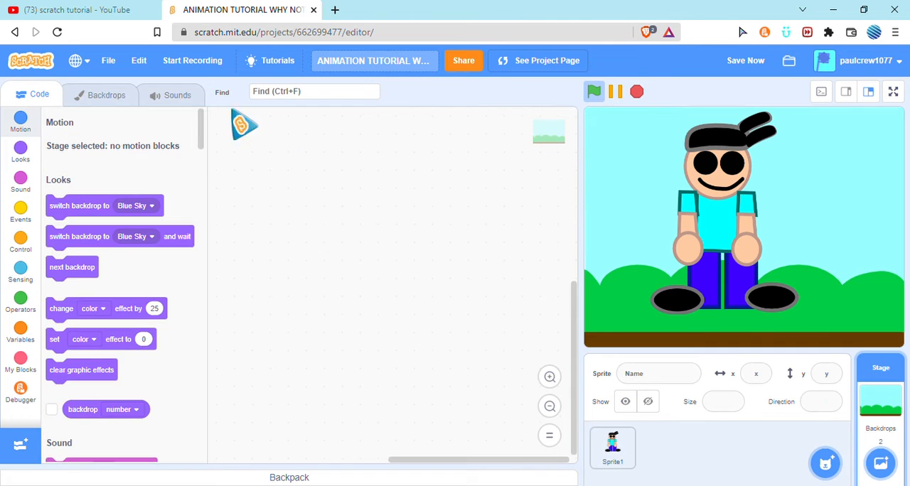
{"action": "left_click", "coordinate": [105, 95]}
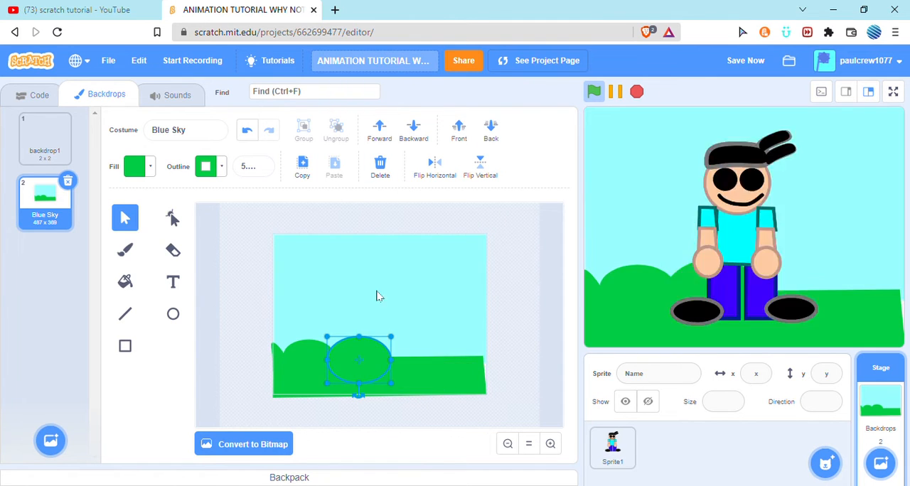
Flatten the Blue Sky backdrop's green ground into a strip, toggling bitmap and vector modes.
{"action": "left_click_drag", "start_coordinate": [359, 359], "coordinate": [310, 356]}
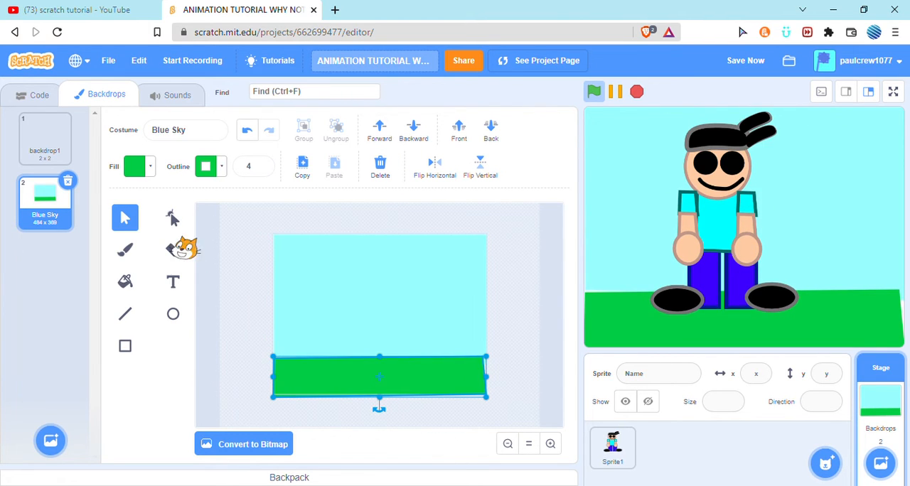
{"action": "left_click", "coordinate": [173, 217]}
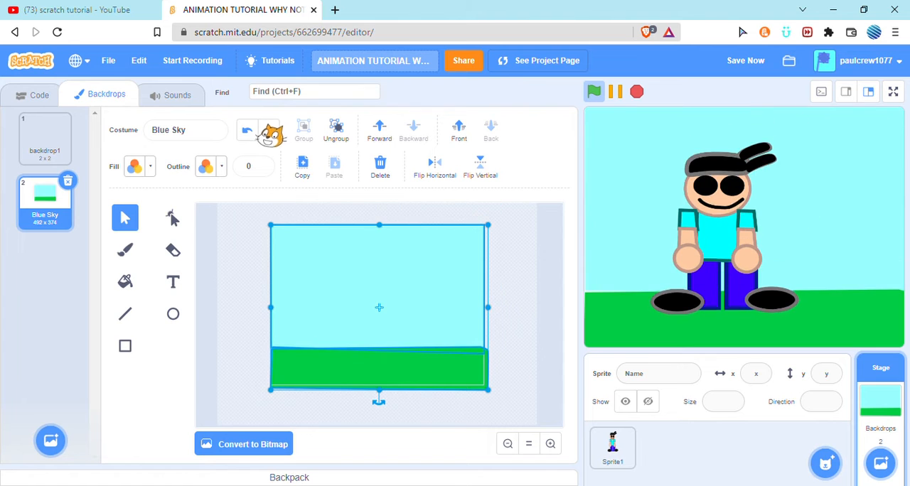
{"action": "left_click", "coordinate": [243, 443]}
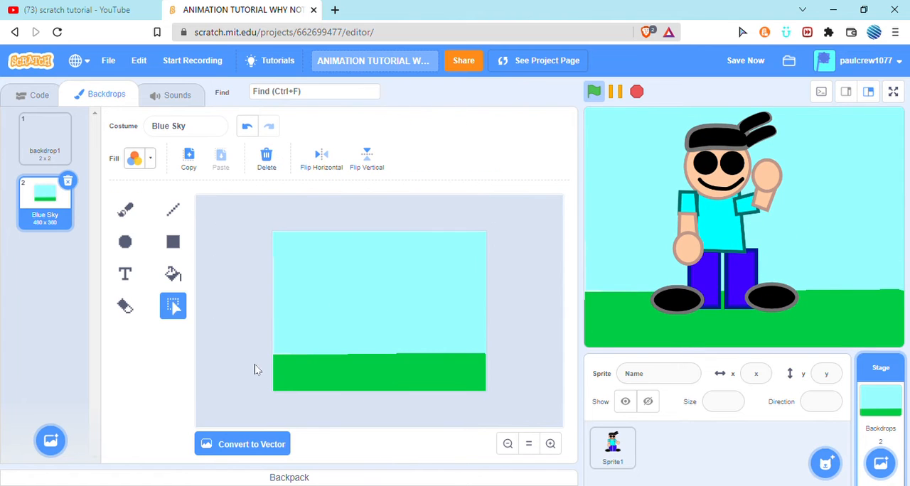
{"action": "left_click", "coordinate": [242, 443]}
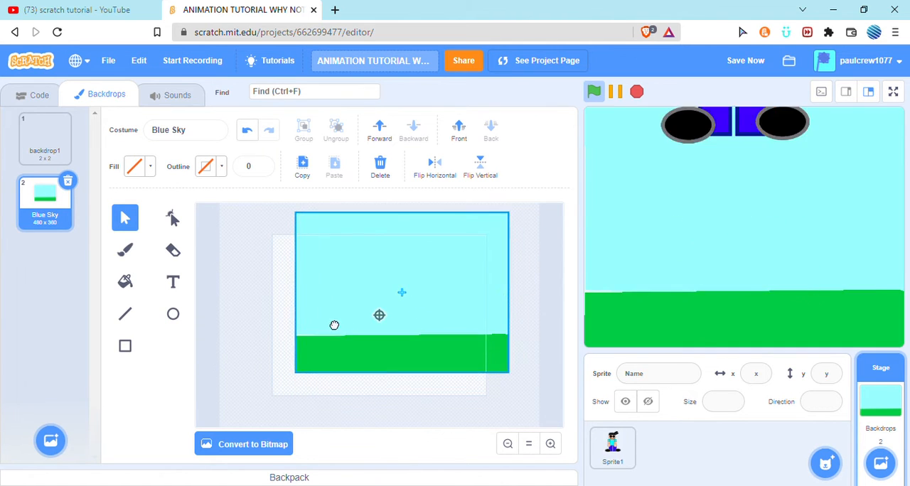
{"action": "left_click", "coordinate": [244, 444]}
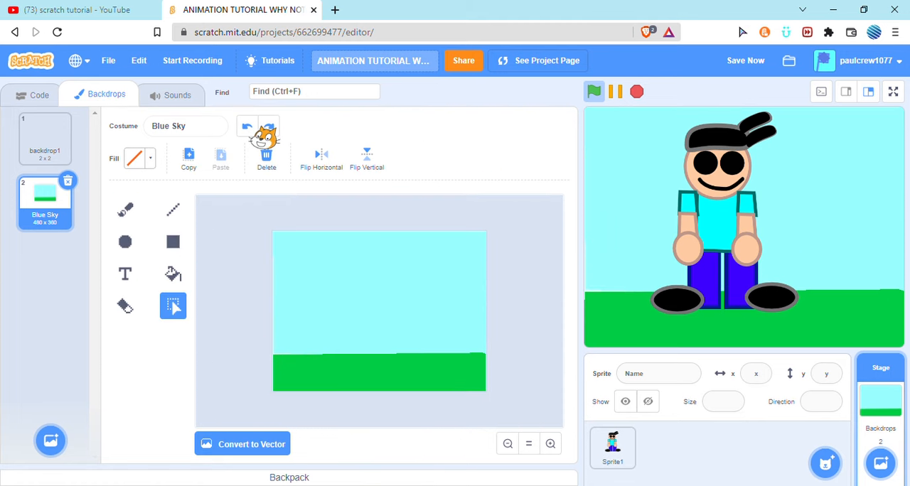
{"action": "left_click", "coordinate": [242, 443]}
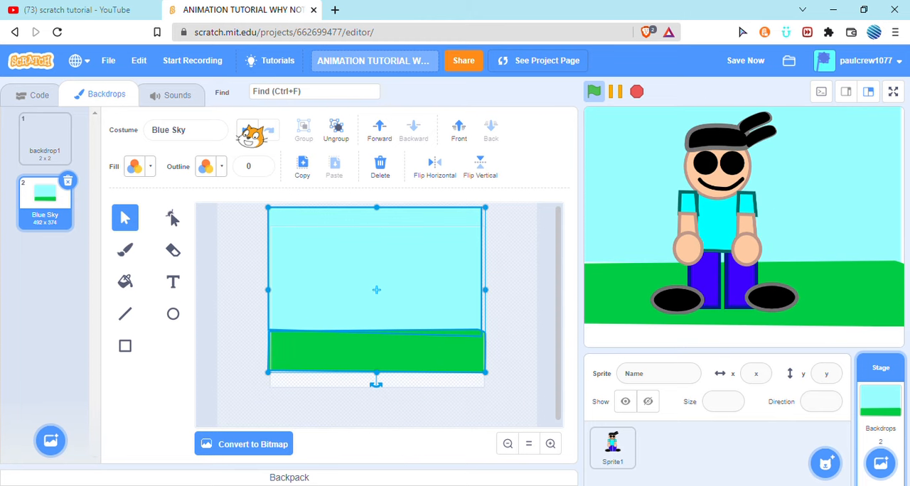
Select the sky and grass shapes, then switch to the blank backdrop1.
{"action": "left_click", "coordinate": [124, 249]}
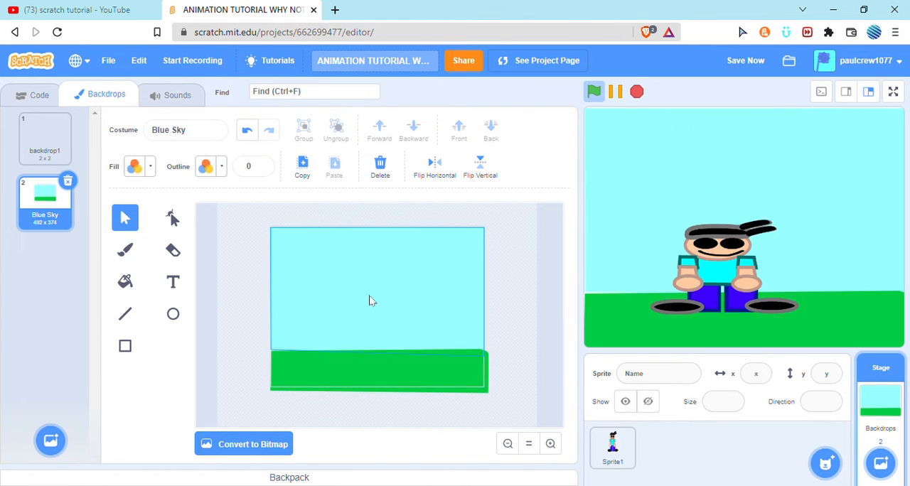
{"action": "left_click", "coordinate": [378, 309]}
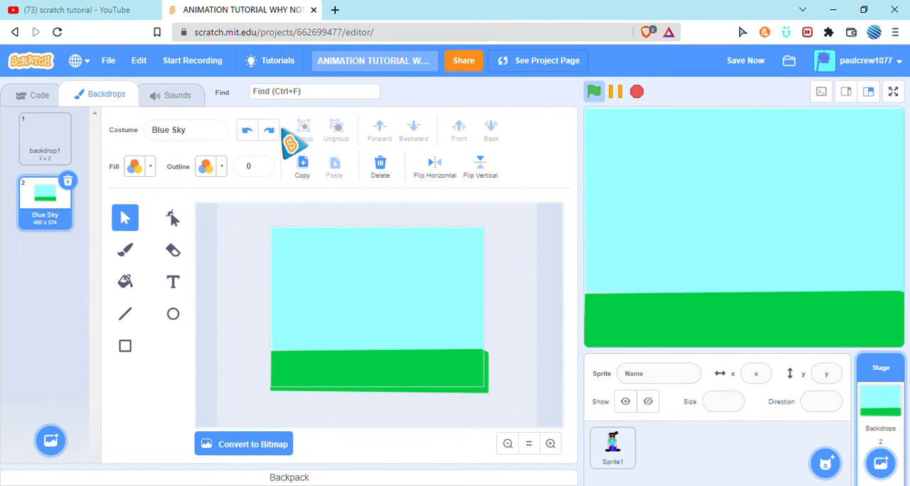
{"action": "left_click", "coordinate": [379, 309]}
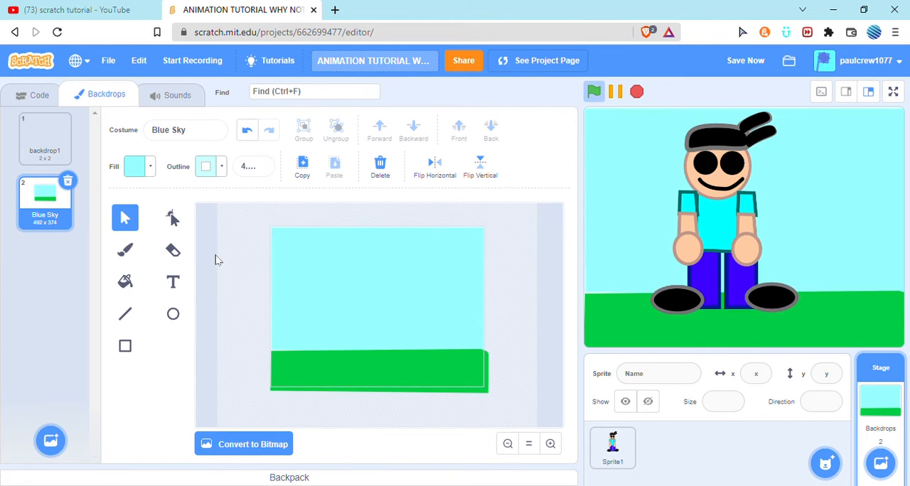
{"action": "left_click", "coordinate": [379, 310]}
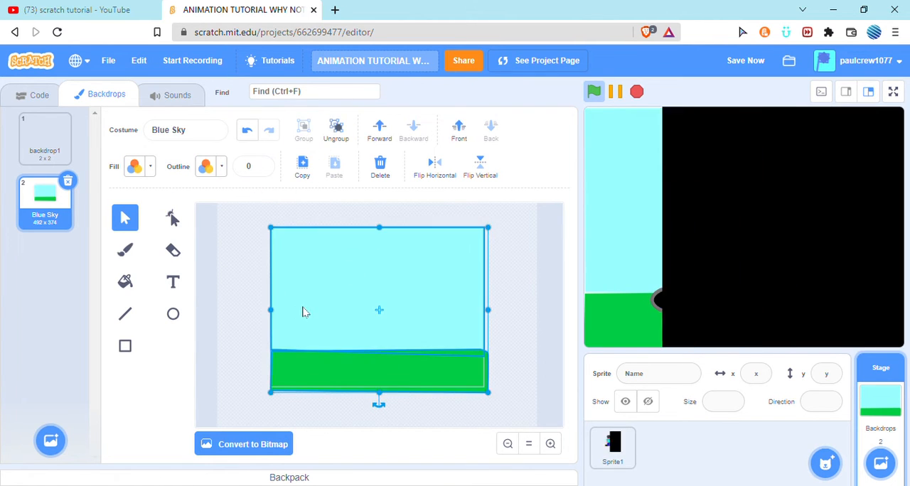
{"action": "left_click", "coordinate": [44, 138]}
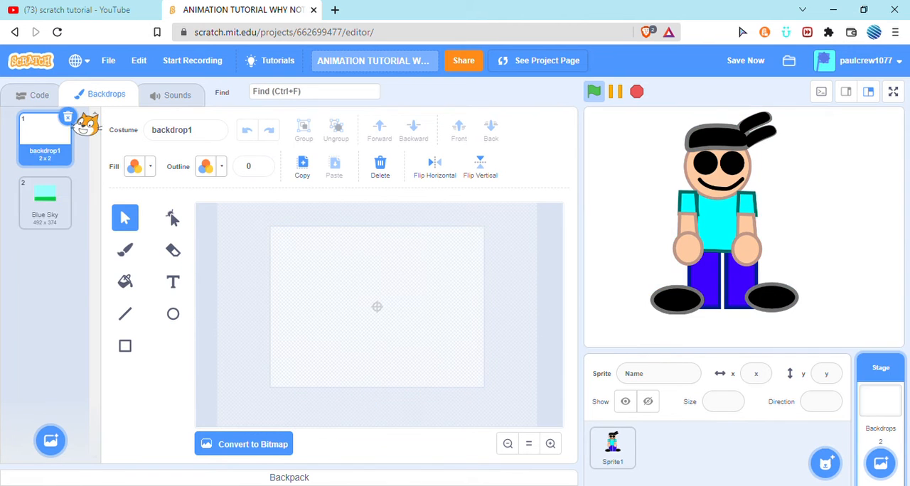
Delete the extra backdrops, leaving a single blank backdrop.
{"action": "left_click", "coordinate": [39, 94]}
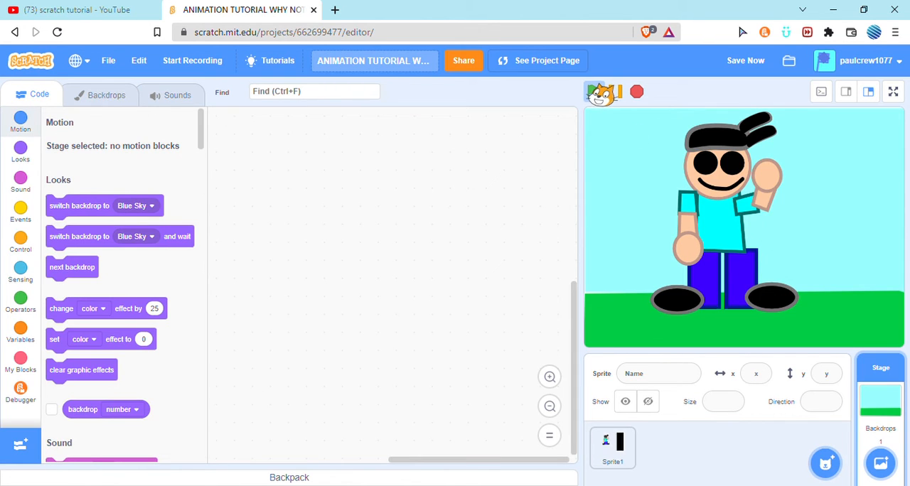
{"action": "left_click", "coordinate": [612, 446]}
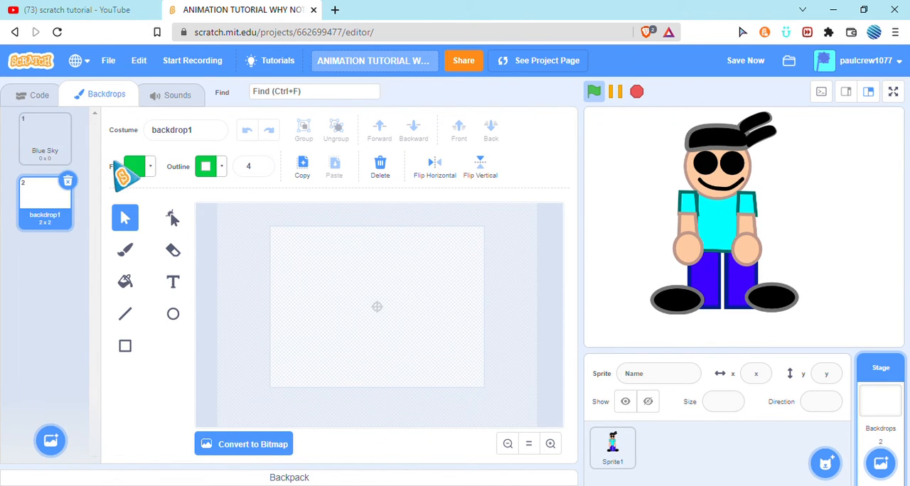
{"action": "left_click", "coordinate": [38, 95]}
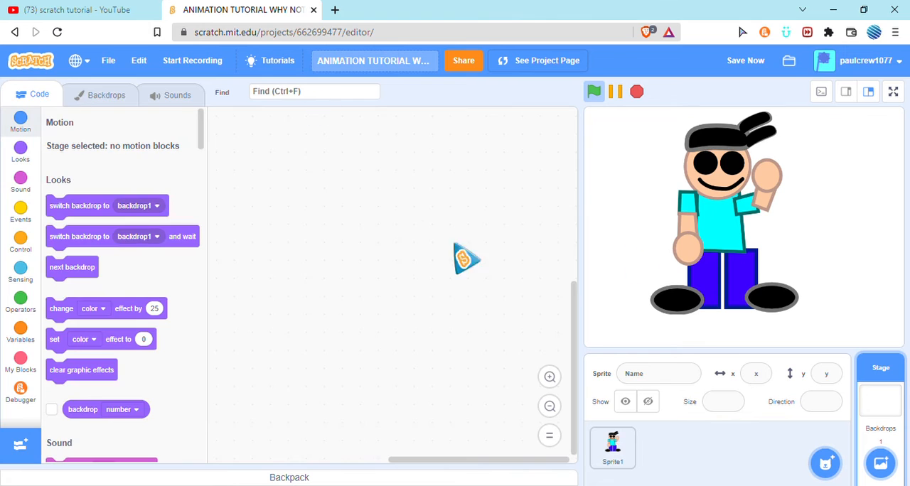
Select Sprite1 to bring its animation script back into view.
{"action": "left_click", "coordinate": [612, 448]}
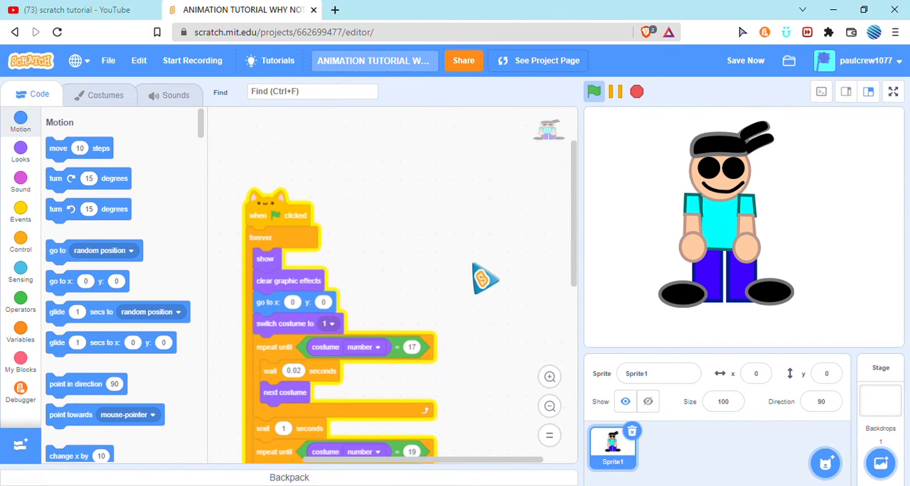
{"action": "left_click", "coordinate": [78, 10]}
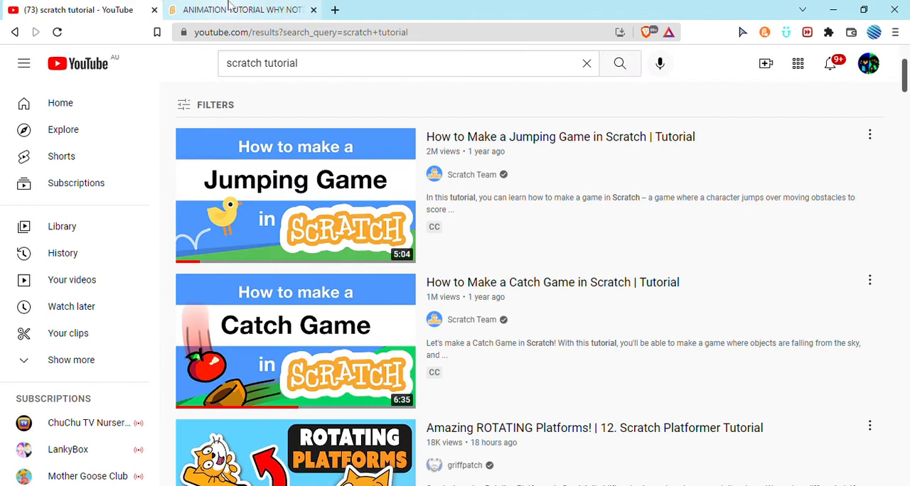
{"action": "left_click", "coordinate": [242, 9]}
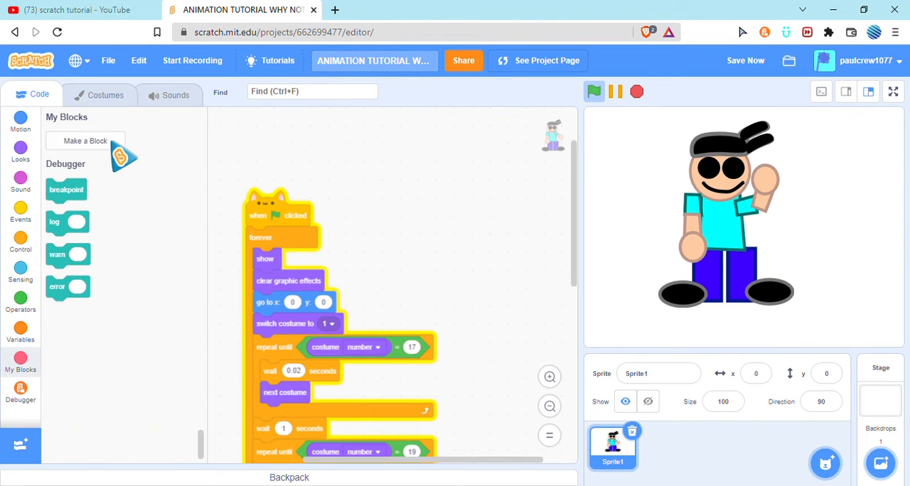
Make a custom block named 'play animation'.
{"action": "left_click", "coordinate": [85, 141]}
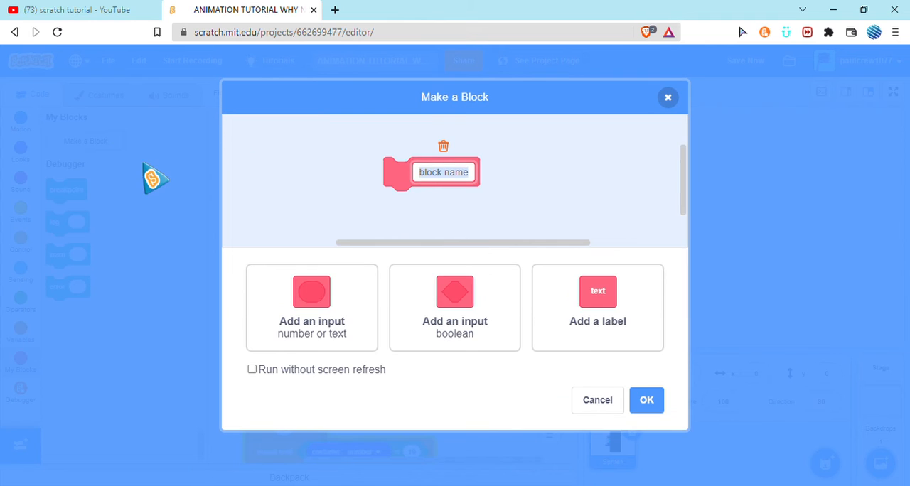
{"action": "type", "text": "play ani"}
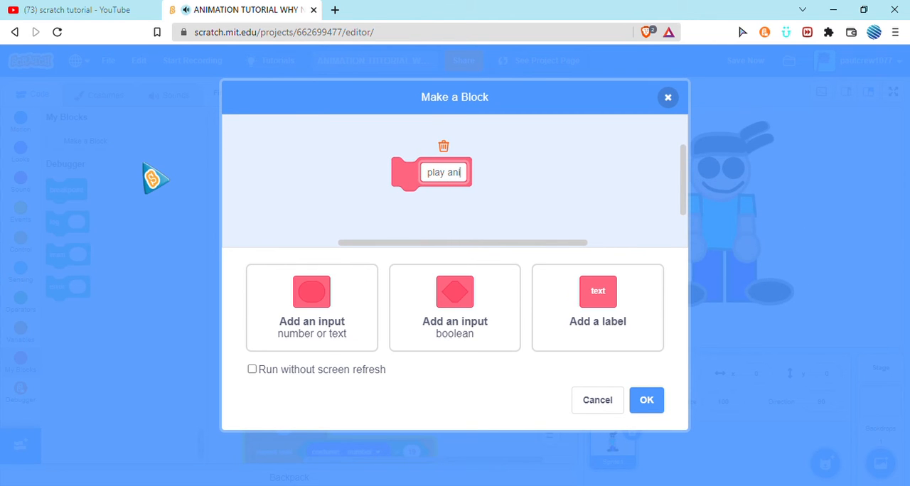
{"action": "type", "text": "mation"}
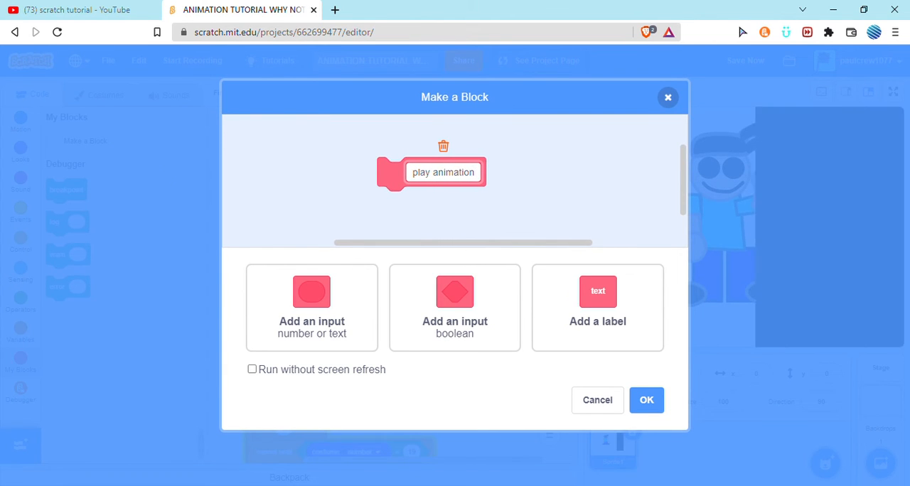
{"action": "left_click", "coordinate": [645, 399]}
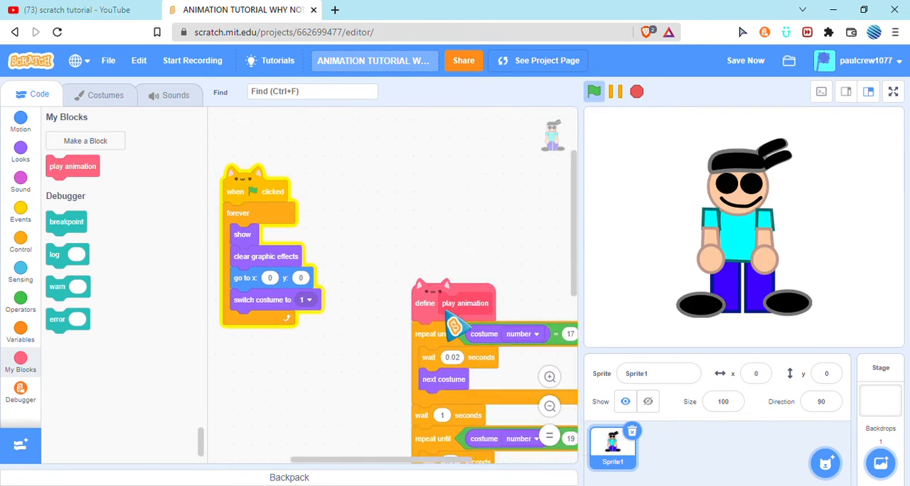
Attach the costume loops under define play animation and enable Run without screen refresh.
{"action": "left_click_drag", "start_coordinate": [451, 302], "coordinate": [256, 320]}
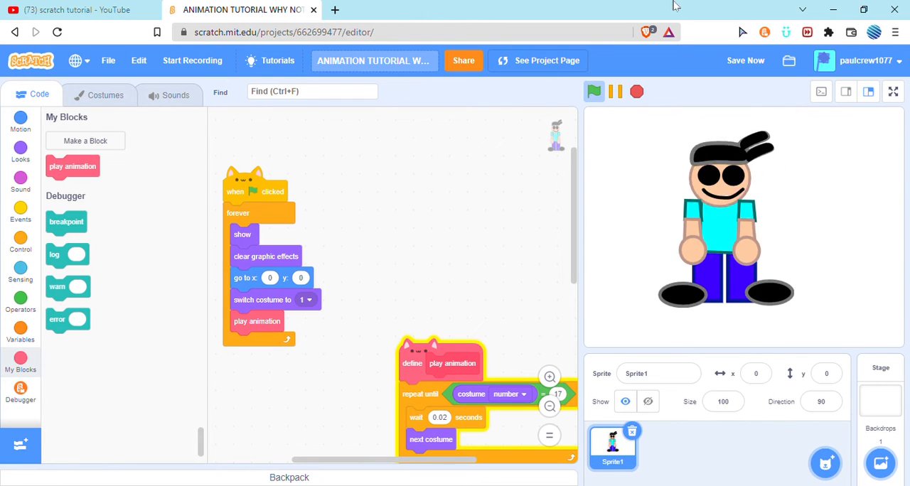
{"action": "right_click", "coordinate": [441, 363]}
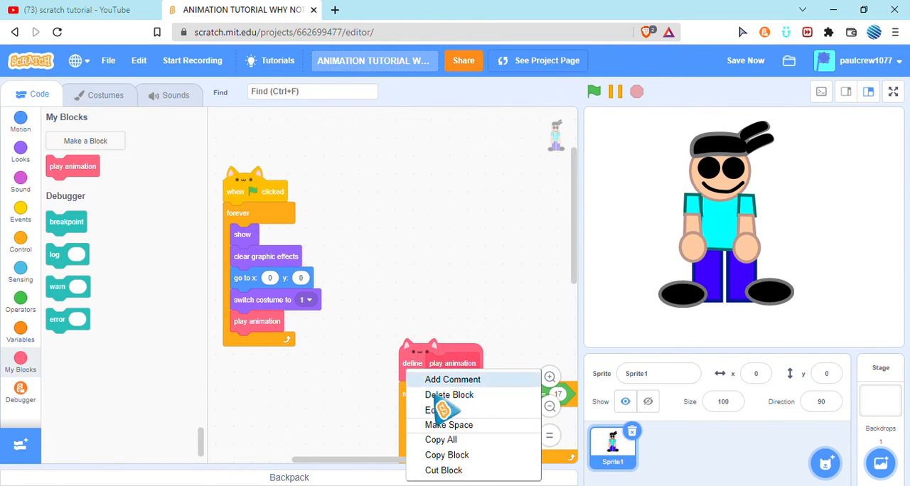
{"action": "left_click", "coordinate": [433, 409]}
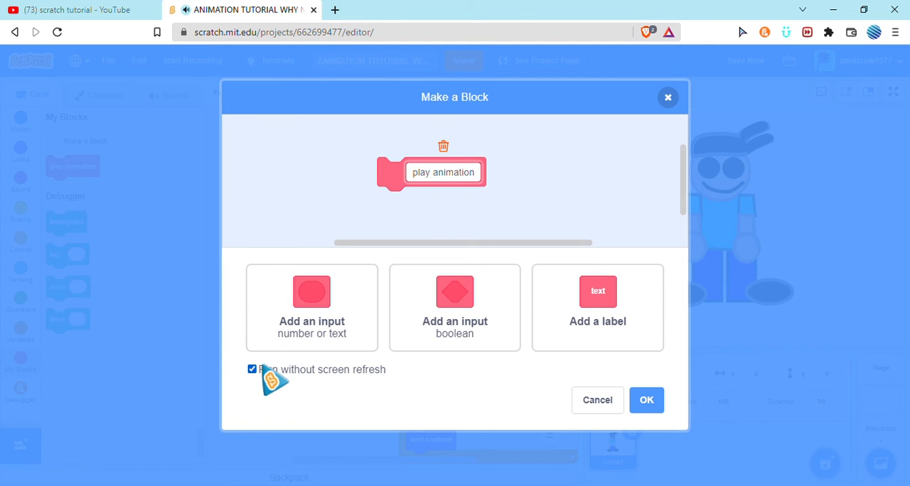
{"action": "left_click", "coordinate": [645, 399]}
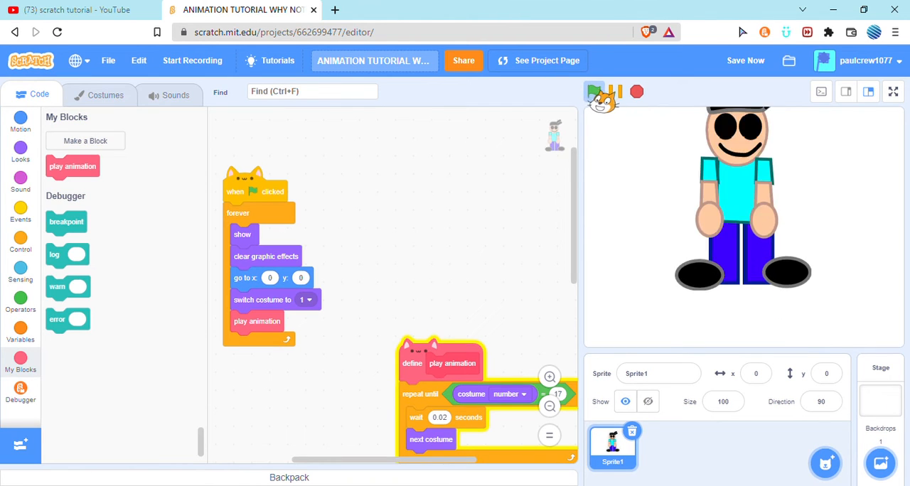
Test the animation with the green flag and revert the custom block.
{"action": "left_click", "coordinate": [593, 91]}
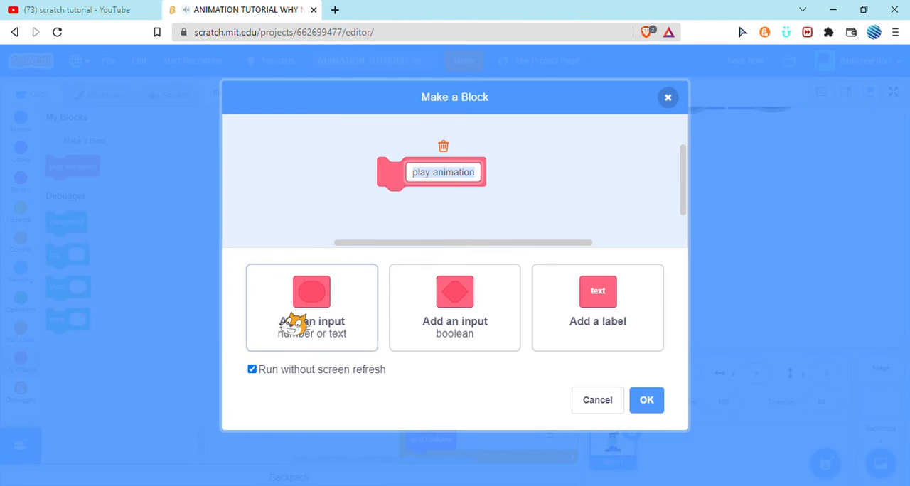
{"action": "left_click", "coordinate": [645, 399]}
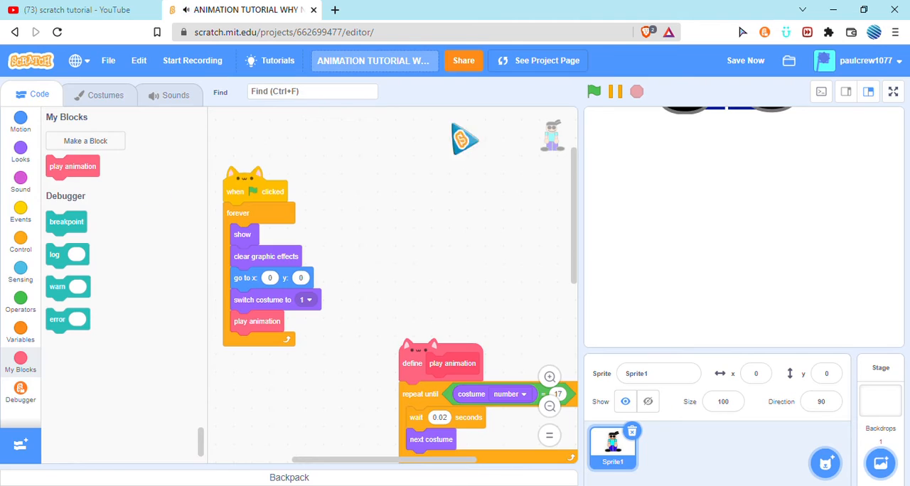
{"action": "left_click", "coordinate": [593, 91]}
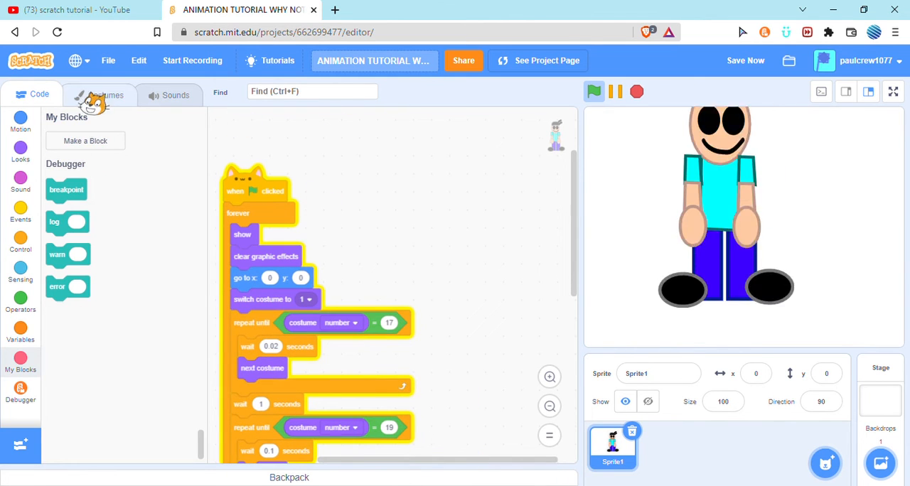
Save the project as a copy titled 'LAGGY SCRATCH'.
{"action": "left_click", "coordinate": [108, 60]}
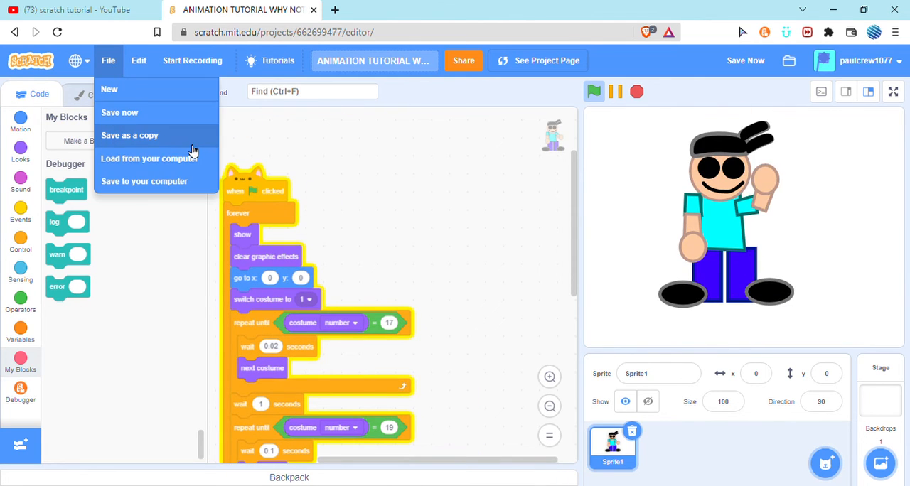
{"action": "left_click", "coordinate": [130, 135]}
{"action": "type", "text": "LAGGY S"}
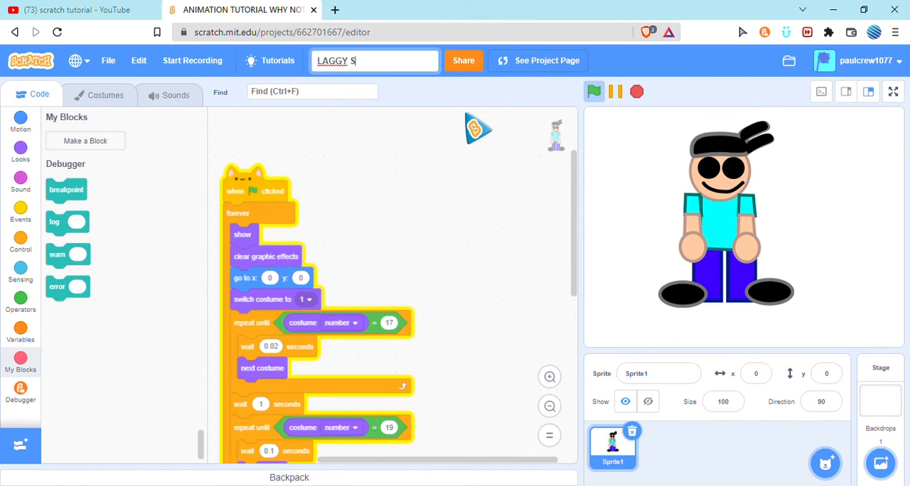
{"action": "type", "text": "CRATCH"}
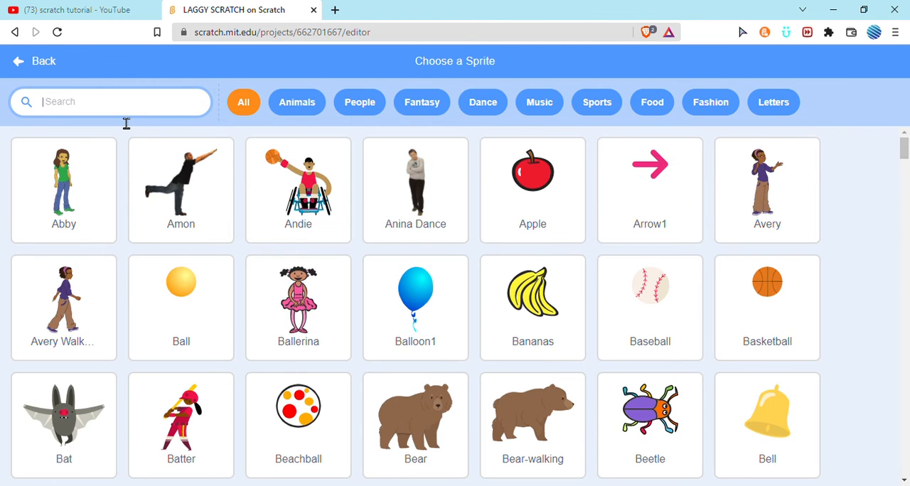
Search 'cat' in the sprite library, add the Cat, and start a custom block.
{"action": "type", "text": "Ca"}
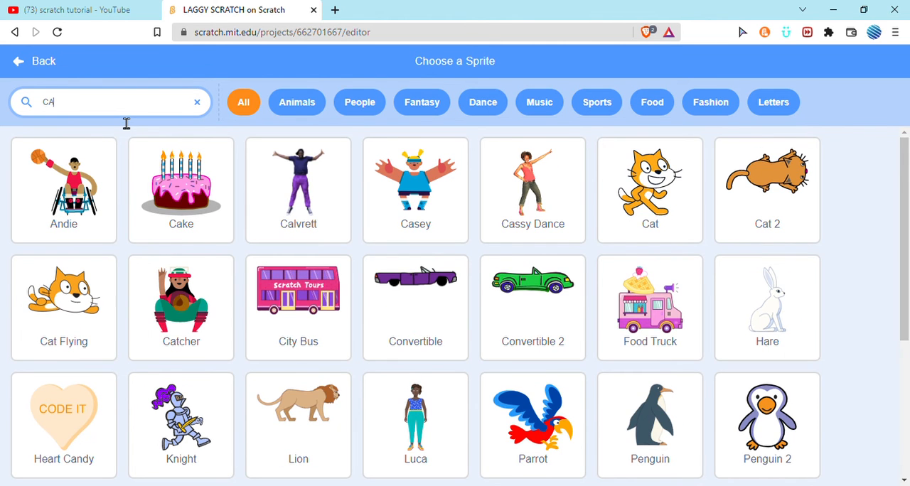
{"action": "type", "text": "T"}
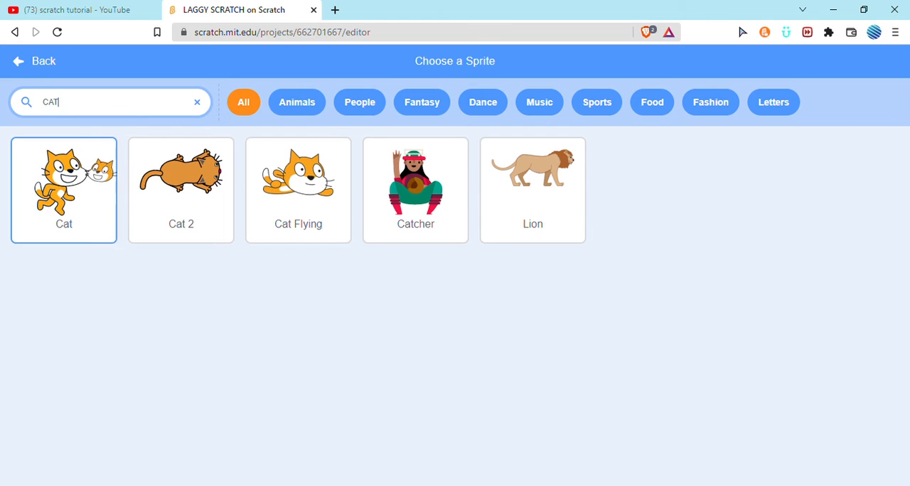
{"action": "left_click", "coordinate": [63, 181]}
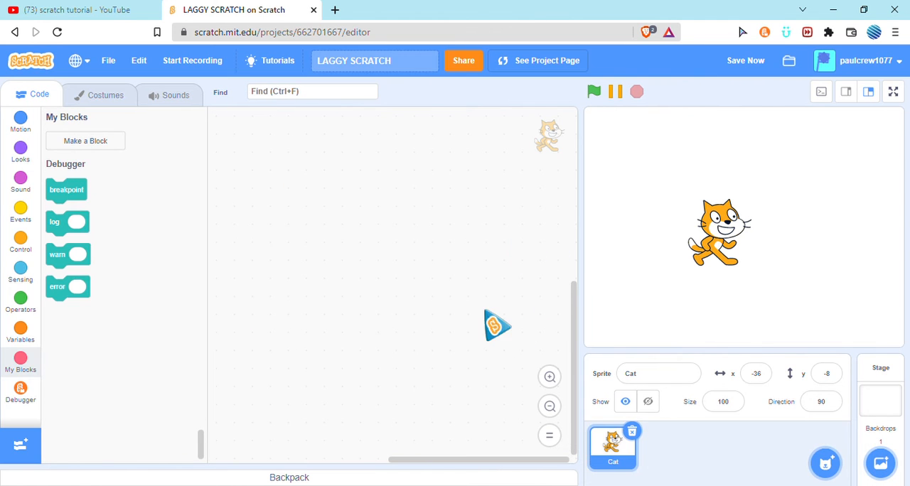
{"action": "left_click", "coordinate": [755, 373]}
{"action": "type", "text": "lagg"}
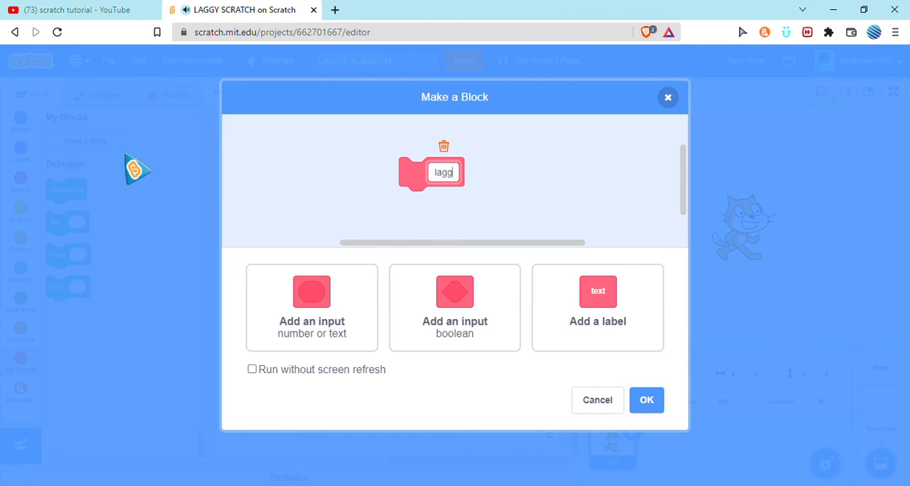
Create the self-calling 'lagger' block inside a green-flag forever loop and run it.
{"action": "left_click", "coordinate": [645, 400]}
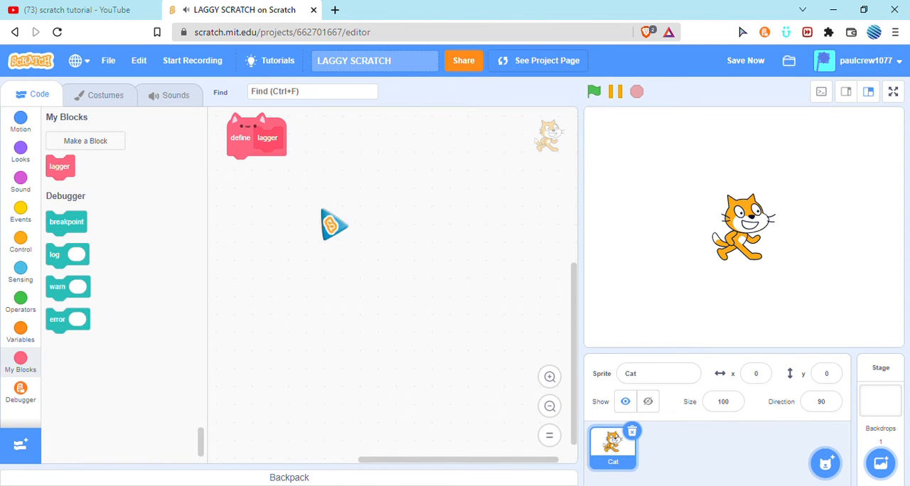
{"action": "left_click", "coordinate": [20, 243]}
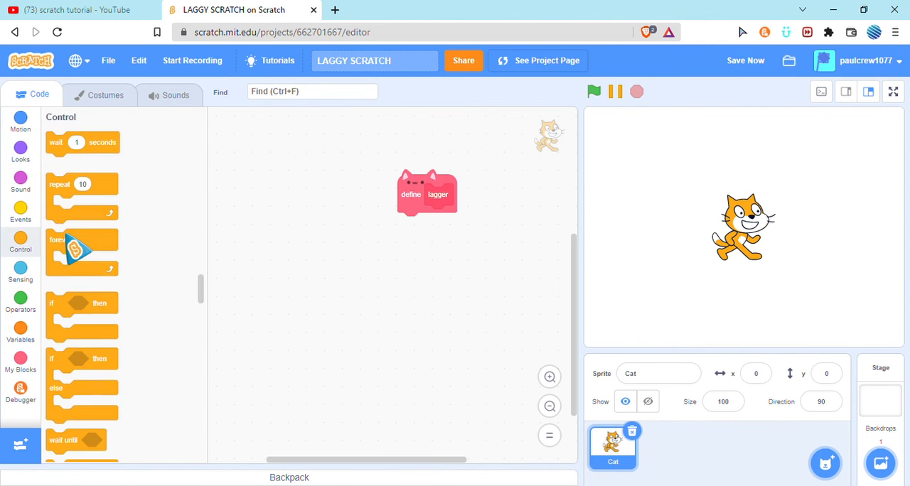
{"action": "left_click_drag", "start_coordinate": [82, 252], "coordinate": [412, 228]}
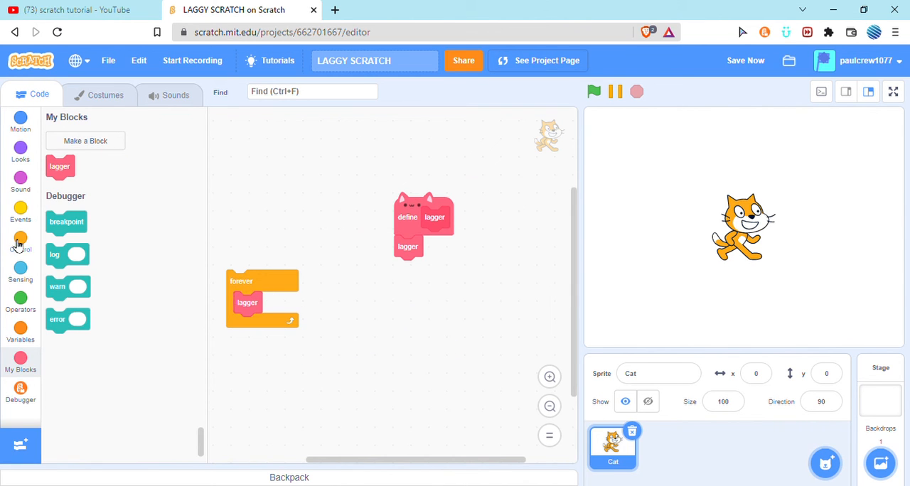
{"action": "left_click", "coordinate": [20, 210]}
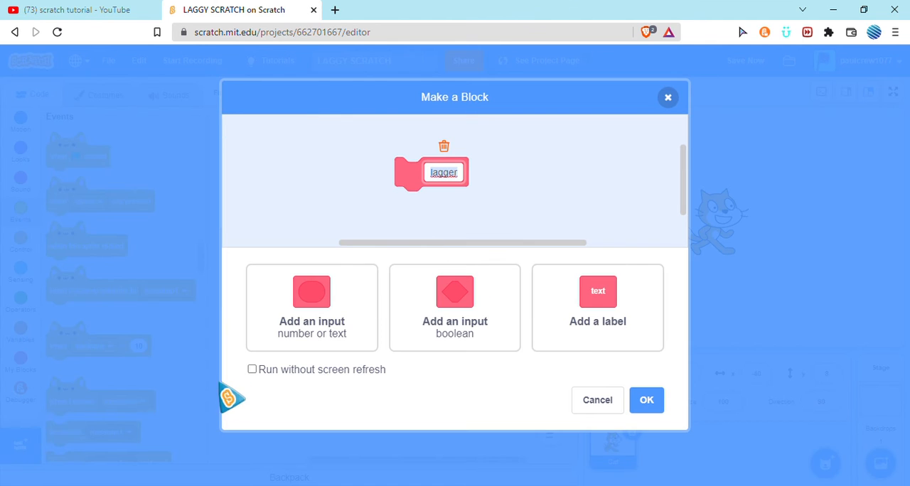
{"action": "left_click", "coordinate": [645, 401]}
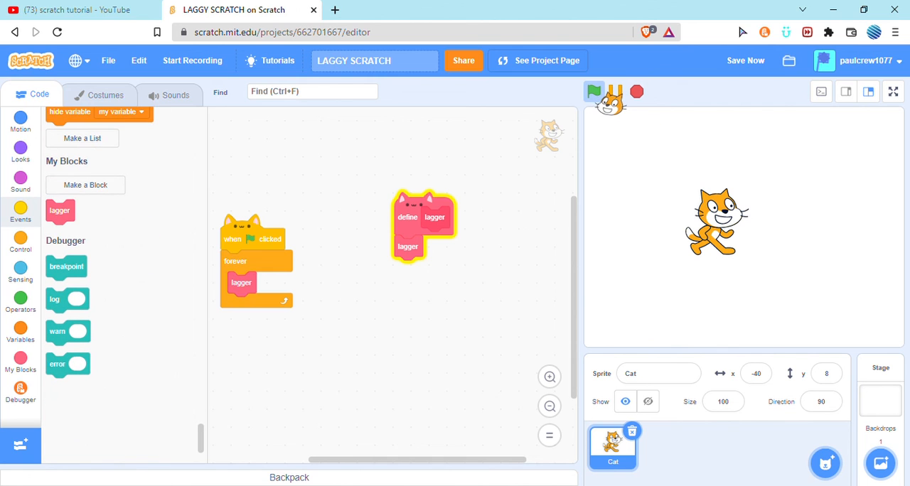
{"action": "left_click", "coordinate": [594, 91]}
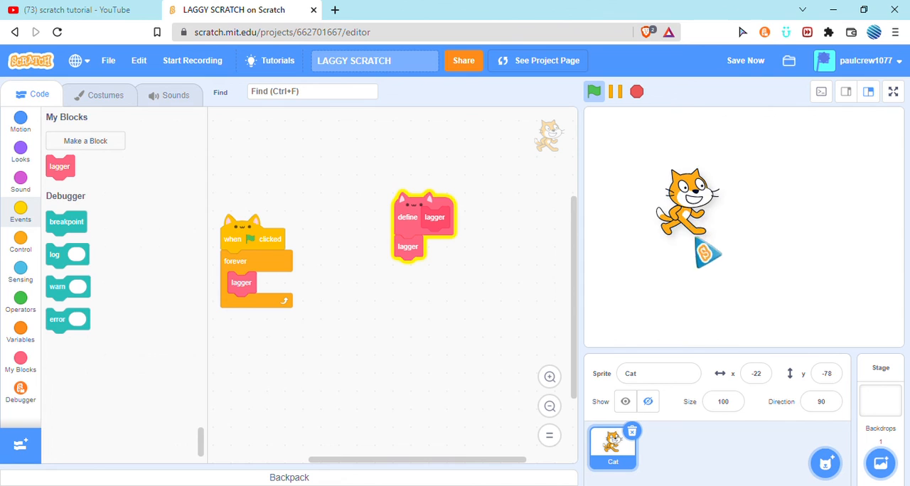
Start and stop the lagger project, add draggable mode from Sensing, and test in full screen.
{"action": "left_click", "coordinate": [593, 91]}
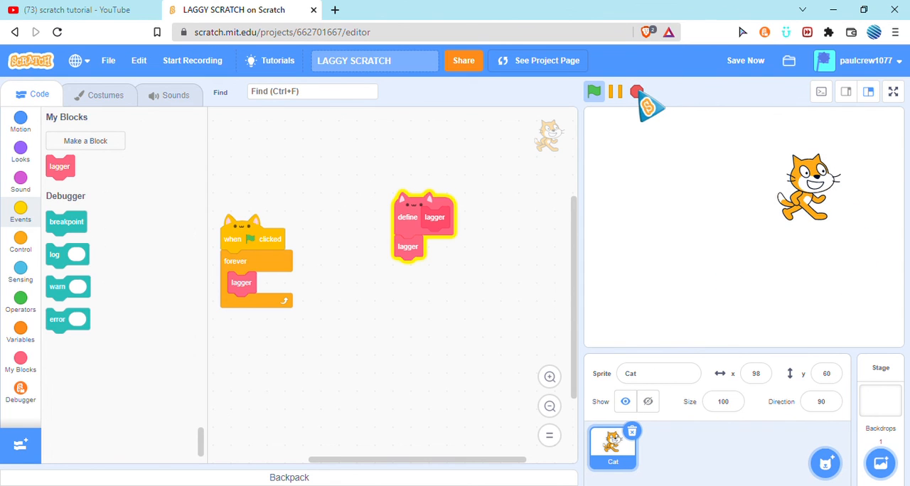
{"action": "left_click", "coordinate": [594, 91]}
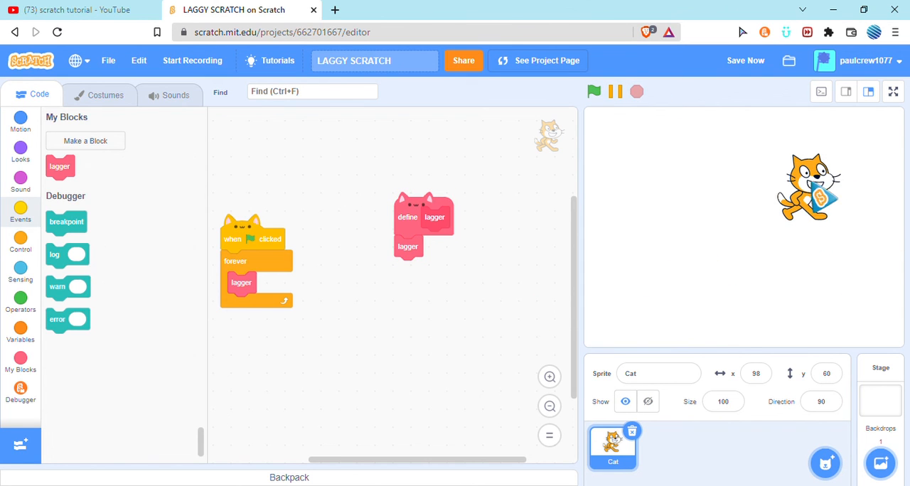
{"action": "left_click", "coordinate": [593, 91]}
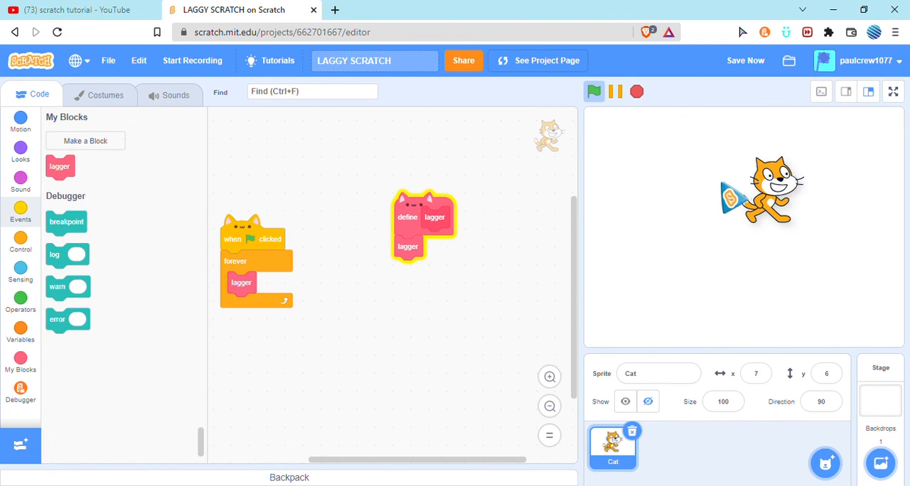
{"action": "left_click", "coordinate": [594, 91]}
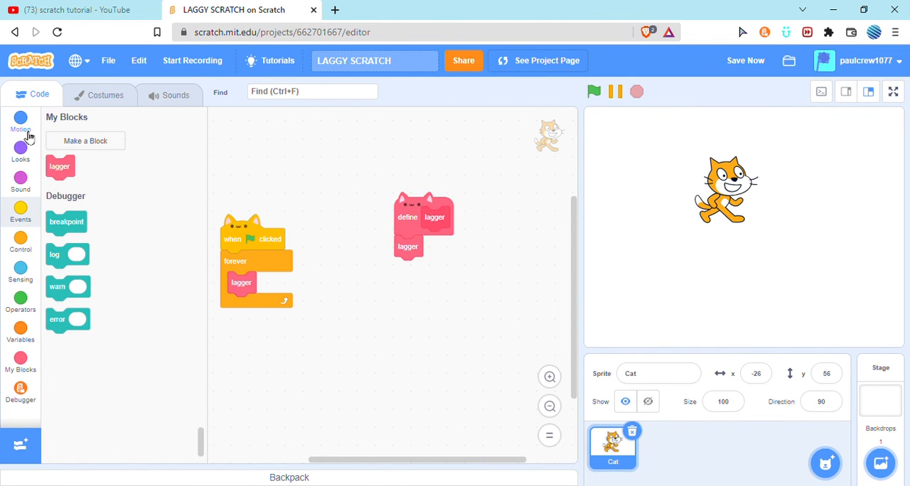
{"action": "left_click", "coordinate": [20, 273]}
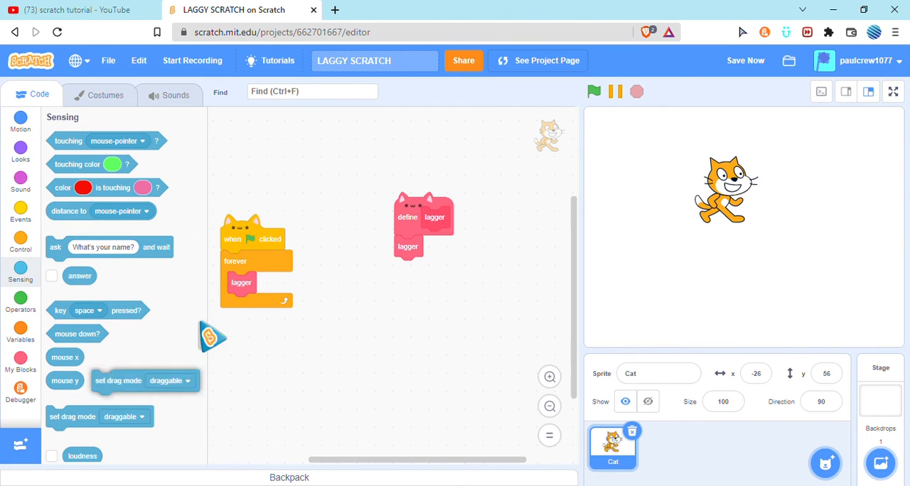
{"action": "left_click", "coordinate": [892, 91]}
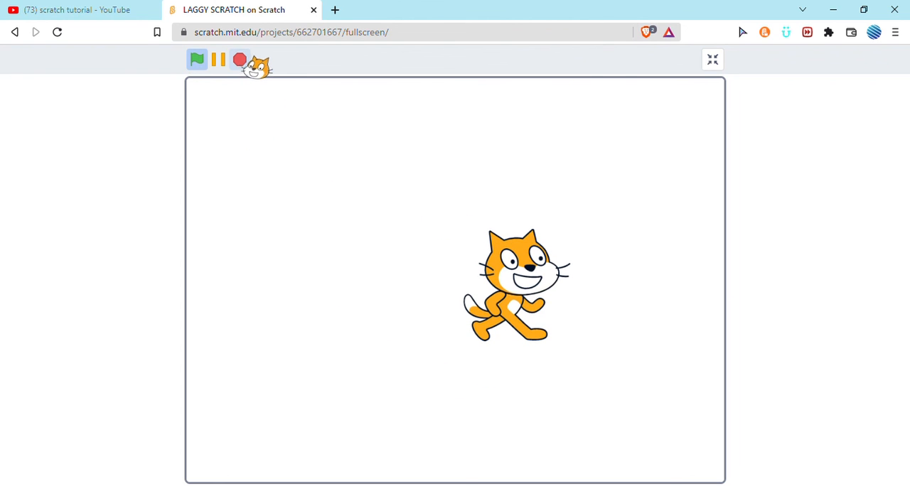
{"action": "left_click", "coordinate": [712, 59]}
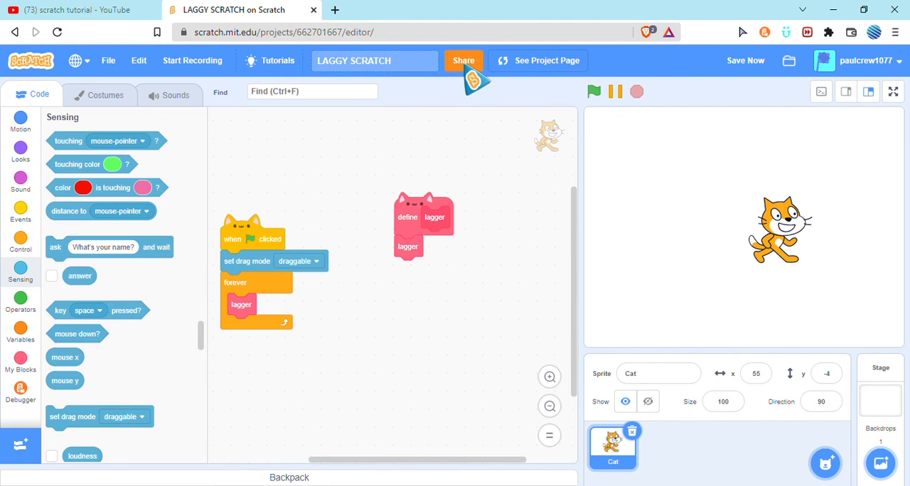
Share the project and enter instructions 'drag scratch cat and scratch cat will lag'.
{"action": "left_click", "coordinate": [463, 60]}
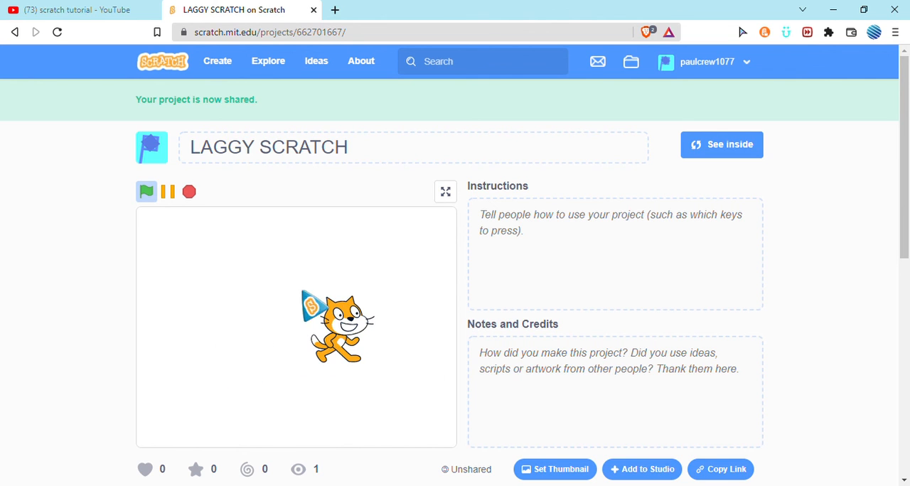
{"action": "left_click", "coordinate": [611, 254]}
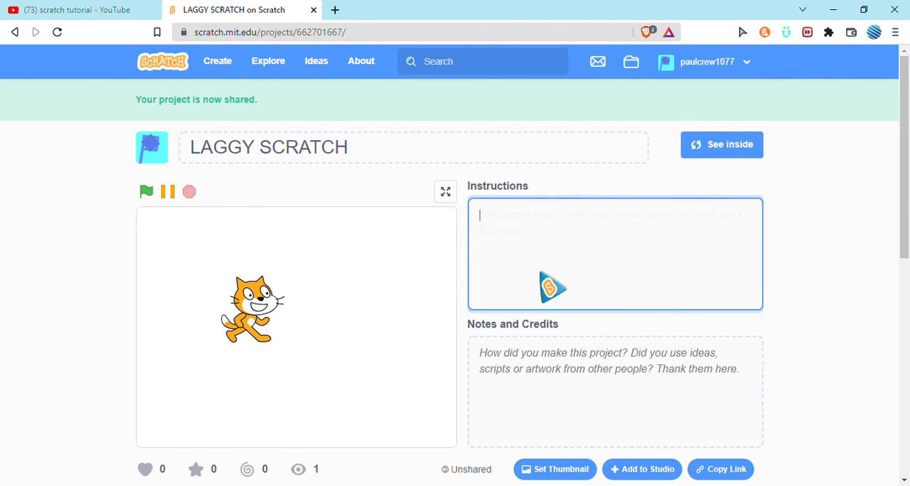
{"action": "type", "text": "drag scratch cat and"}
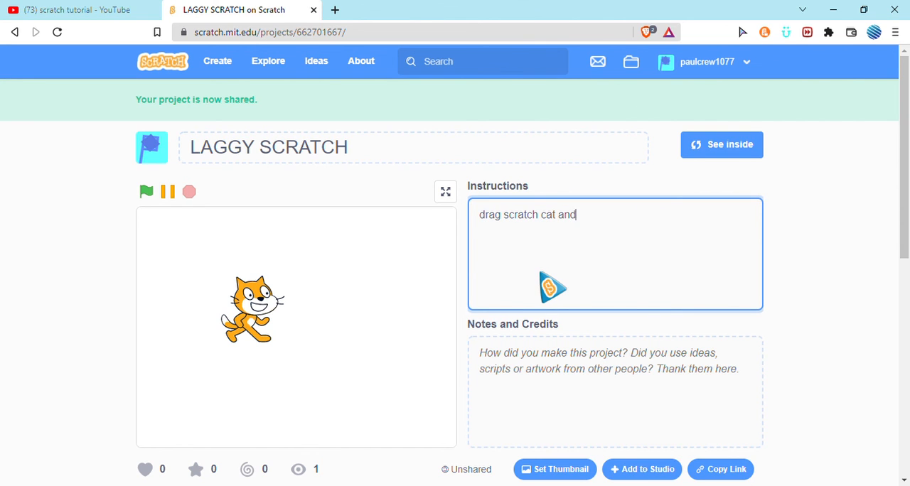
{"action": "type", "text": "scr"}
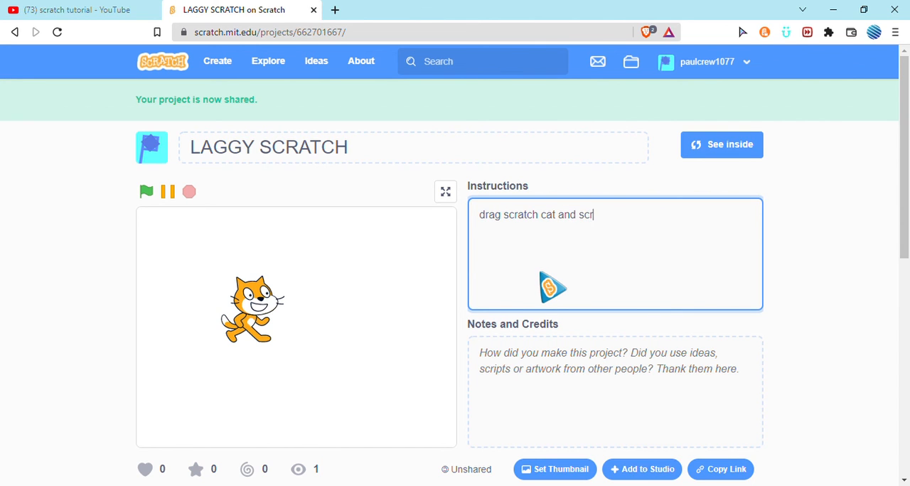
{"action": "type", "text": "atch cat wi"}
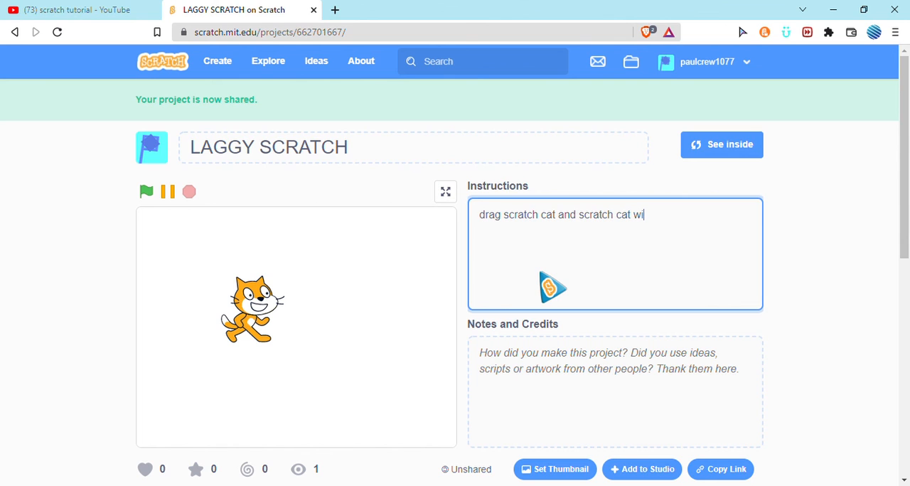
{"action": "type", "text": "ll lag"}
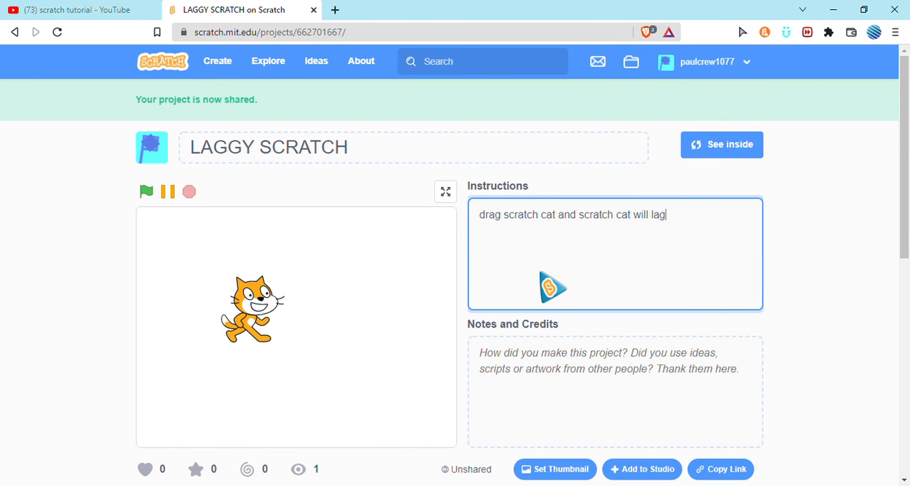
{"action": "left_click", "coordinate": [710, 61]}
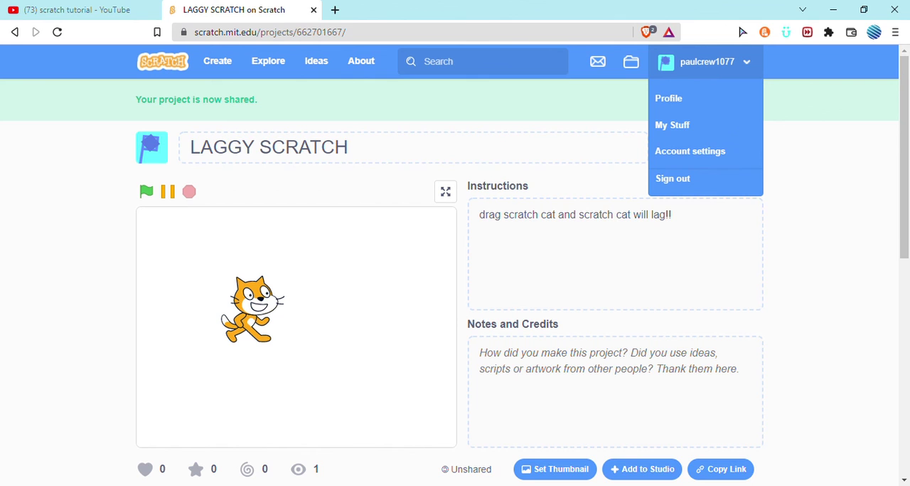
In My Stuff, unshare and delete the LAGGY SCRATCH project.
{"action": "left_click", "coordinate": [672, 125]}
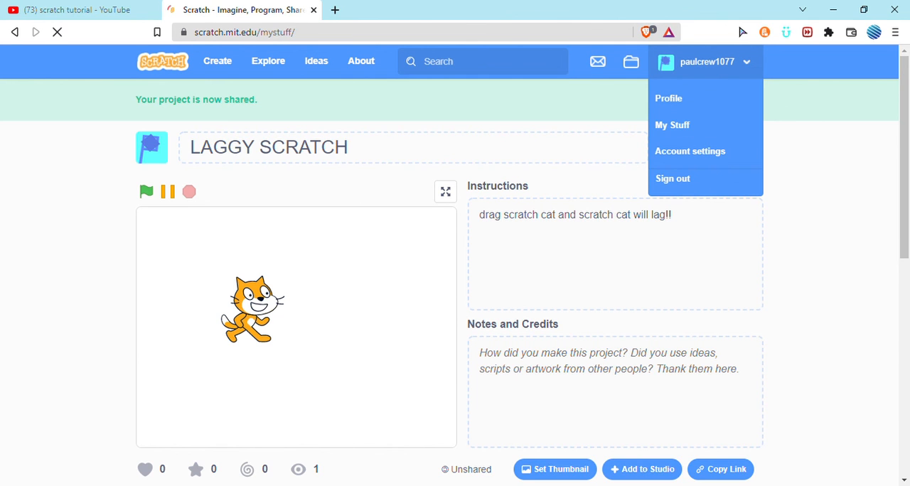
{"action": "left_click", "coordinate": [672, 125]}
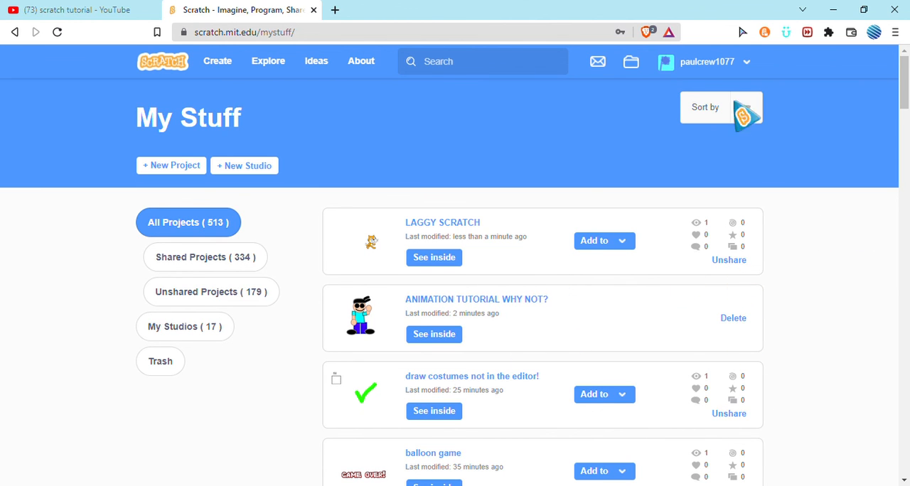
{"action": "mouse_move", "coordinate": [720, 317]}
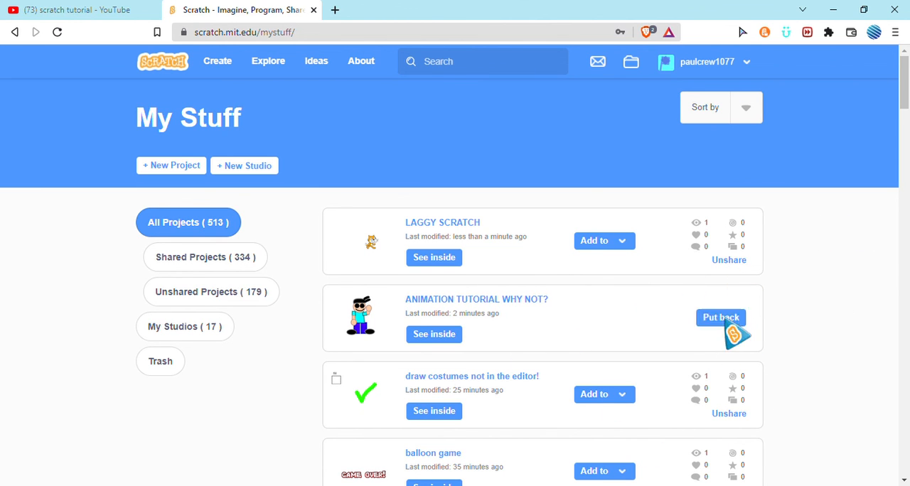
{"action": "left_click", "coordinate": [719, 317]}
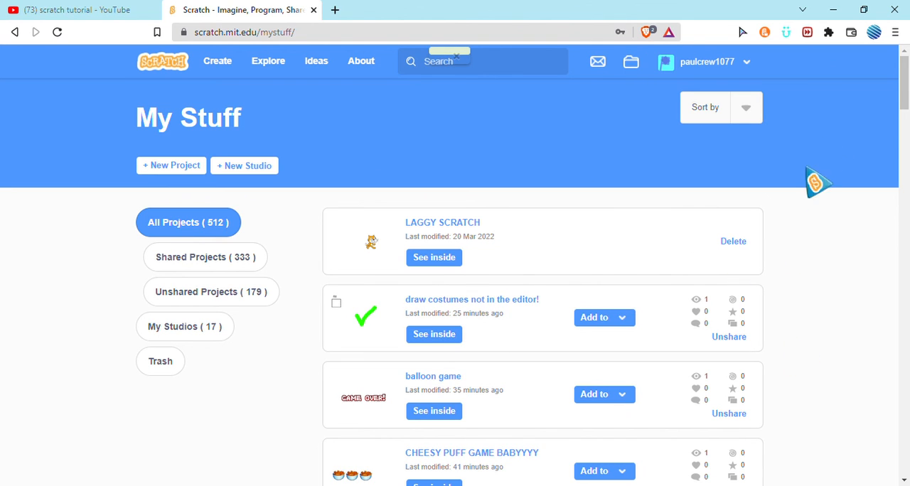
{"action": "left_click", "coordinate": [732, 241]}
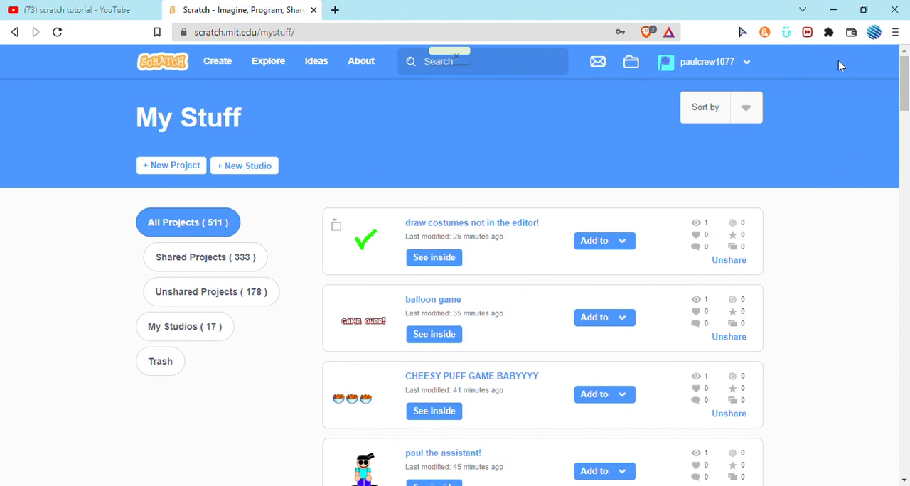